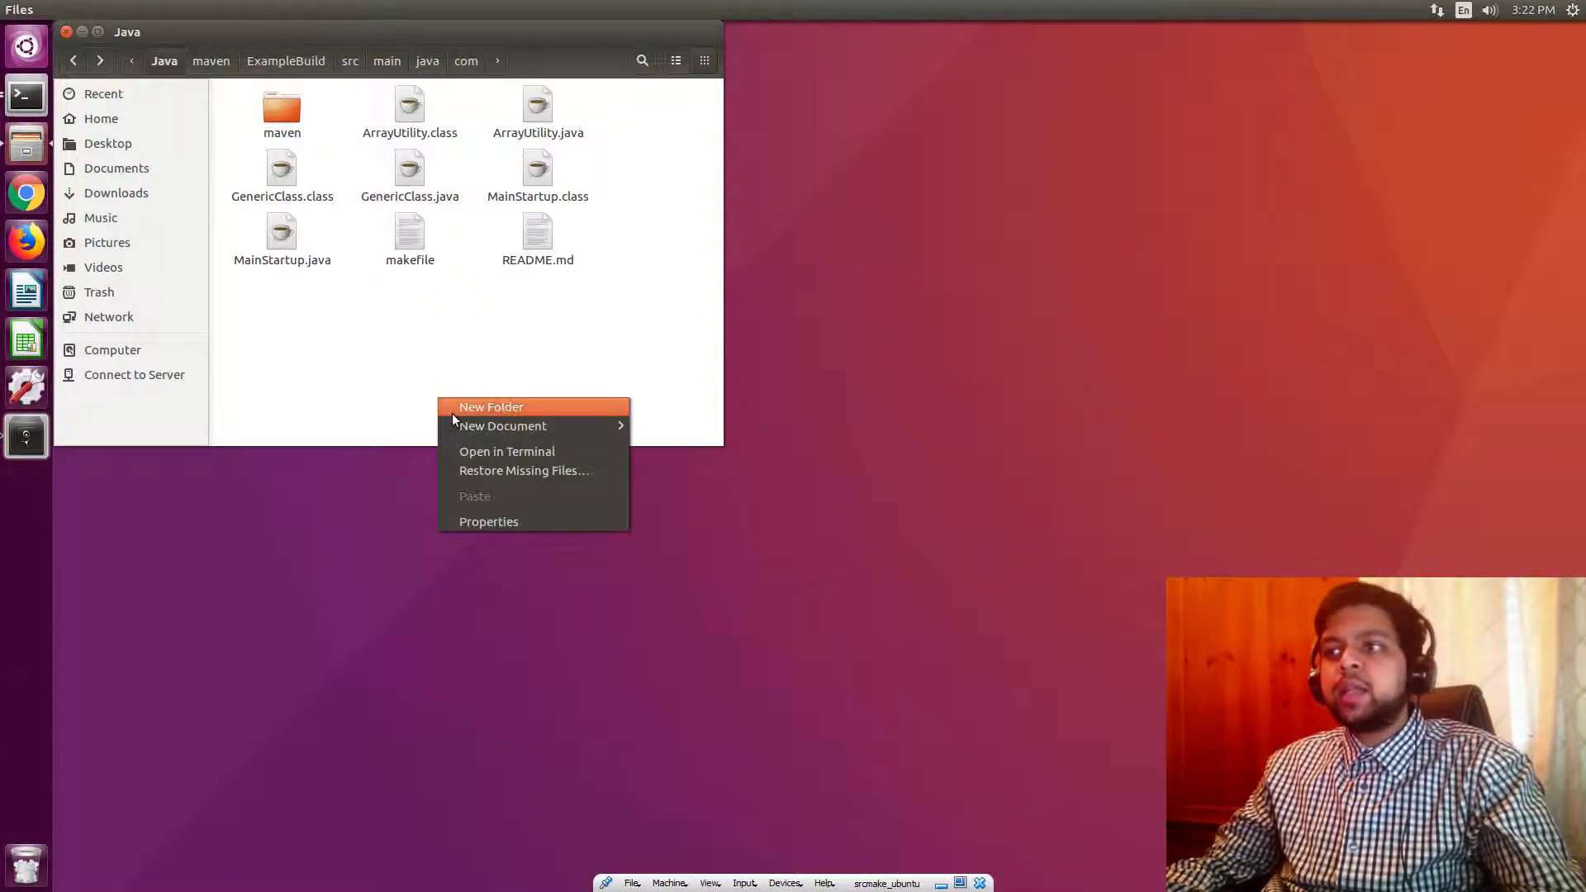
Run sudo add-apt-repository ppa:cwchien/gradle to add the Gradle PPA and import its key
{"action": "left_click", "coordinate": [490, 406]}
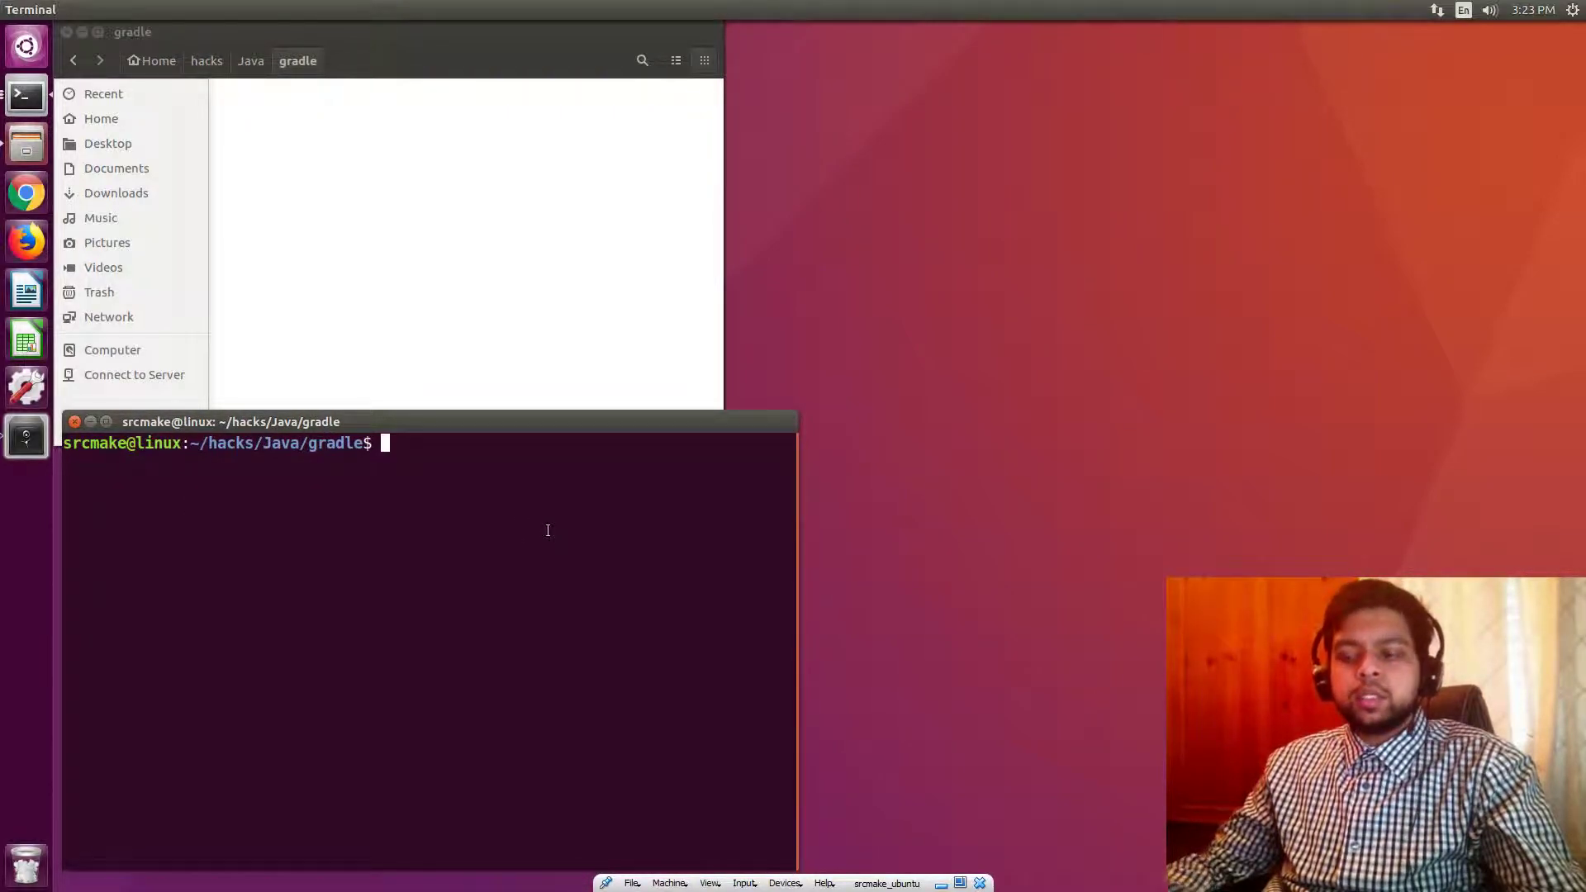
{"action": "type", "text": "sudo"}
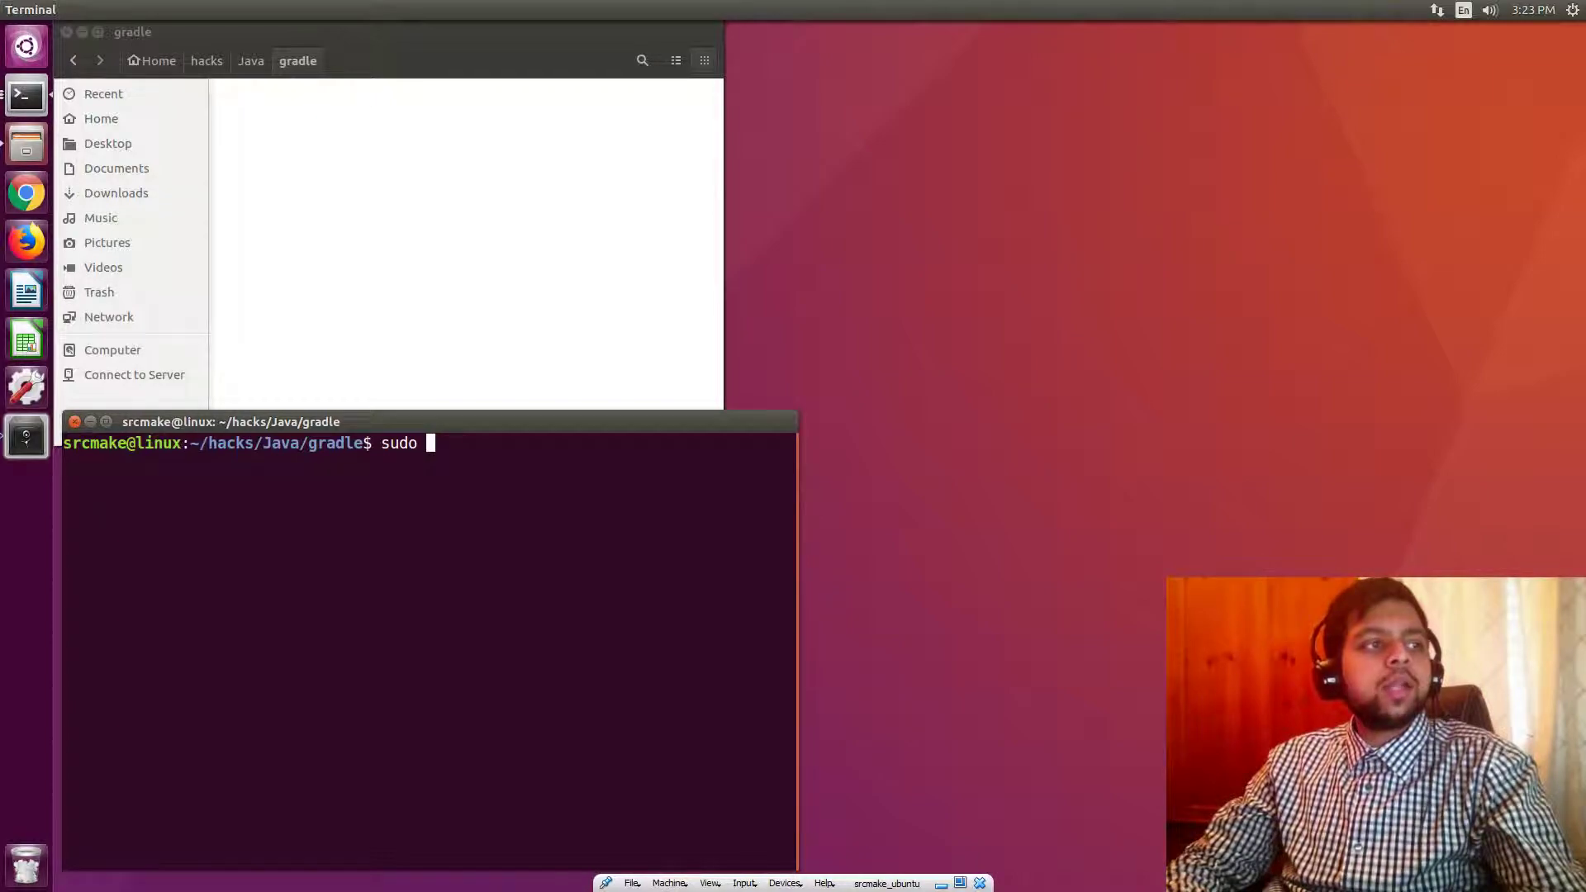
{"action": "type", "text": "apt"}
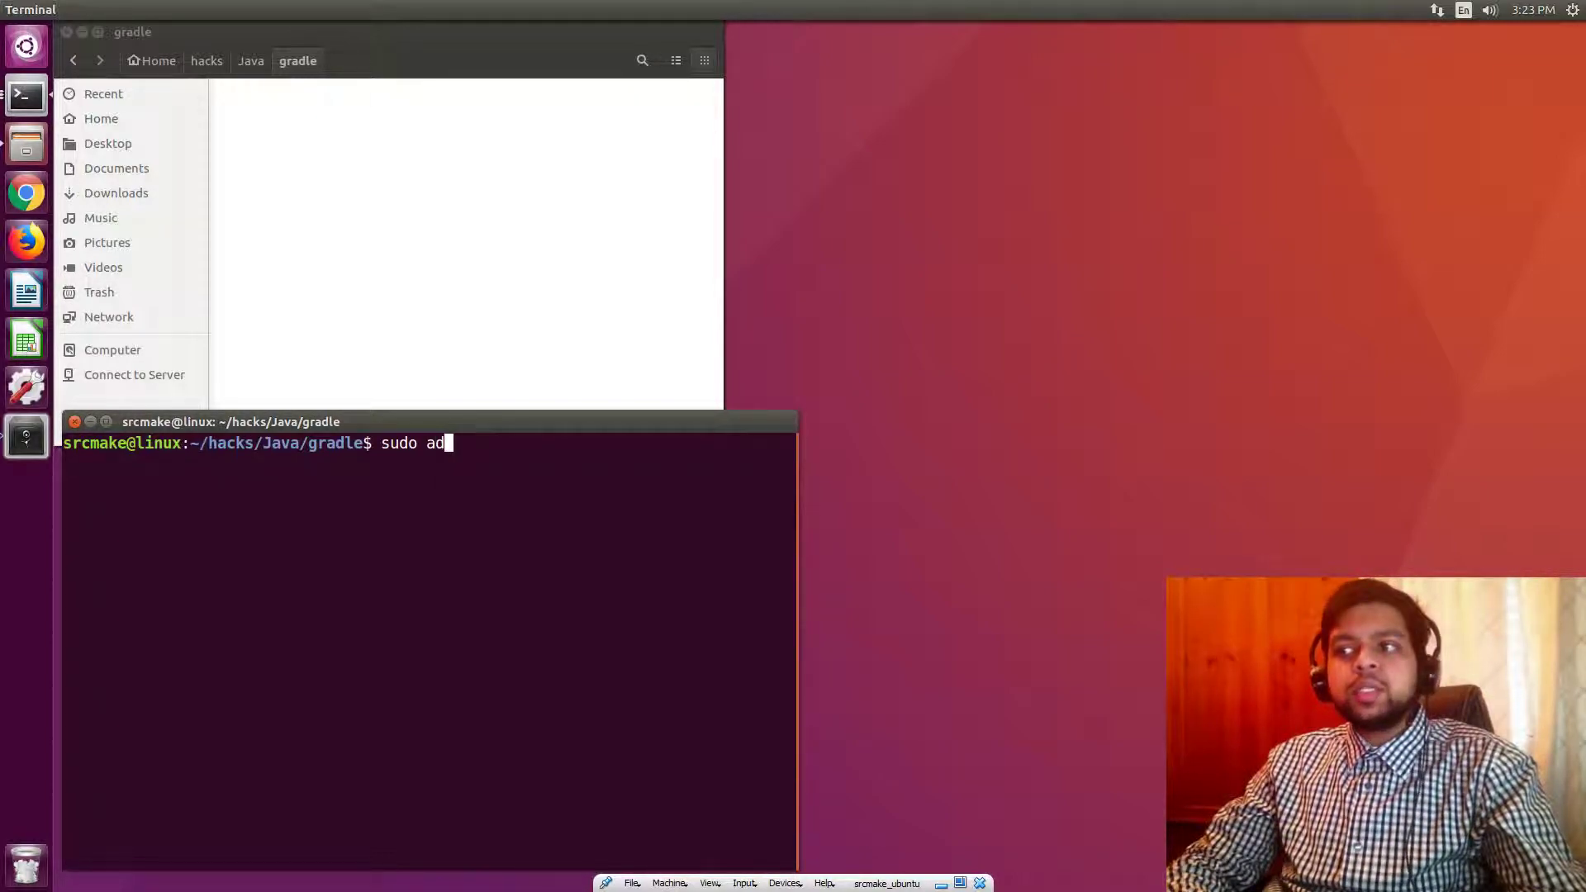
{"action": "type", "text": "d-apt-re"}
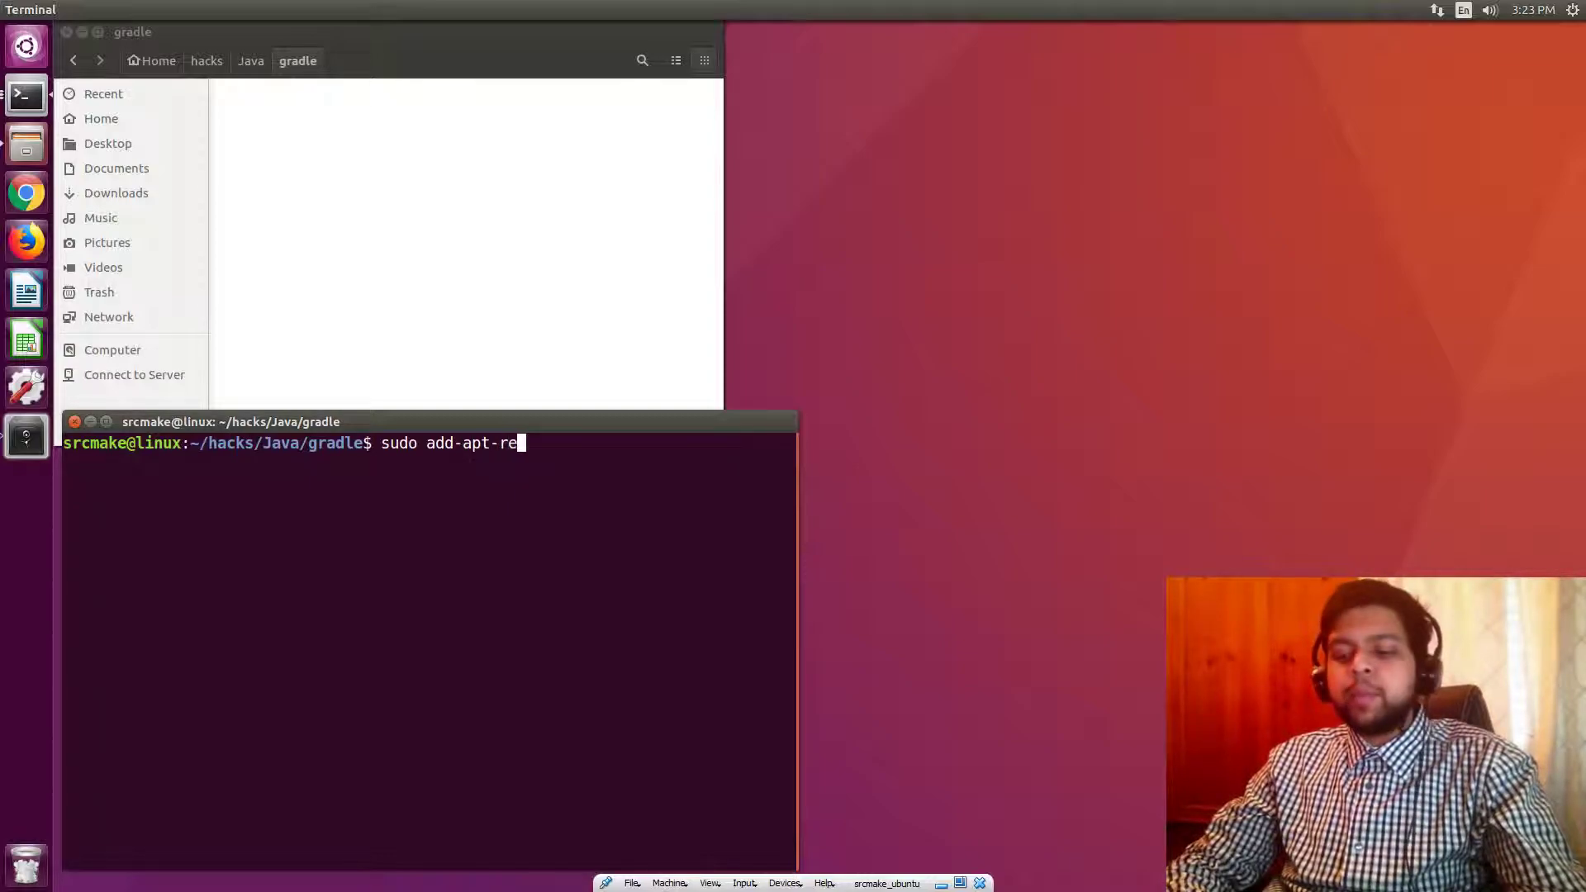
{"action": "type", "text": "pository"}
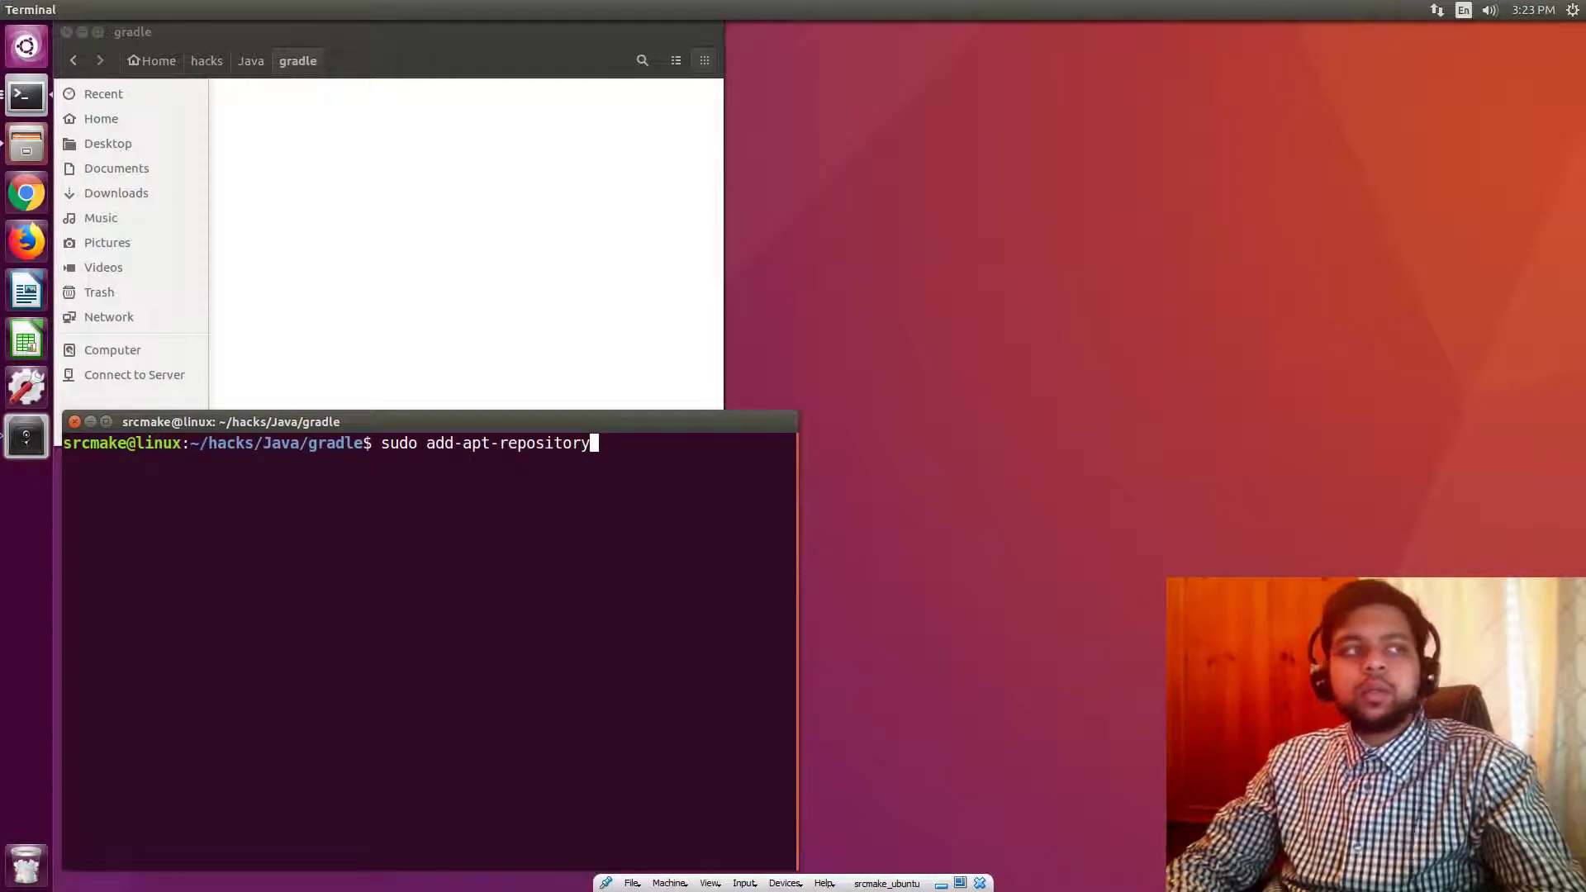
{"action": "type", "text": "ppa:"}
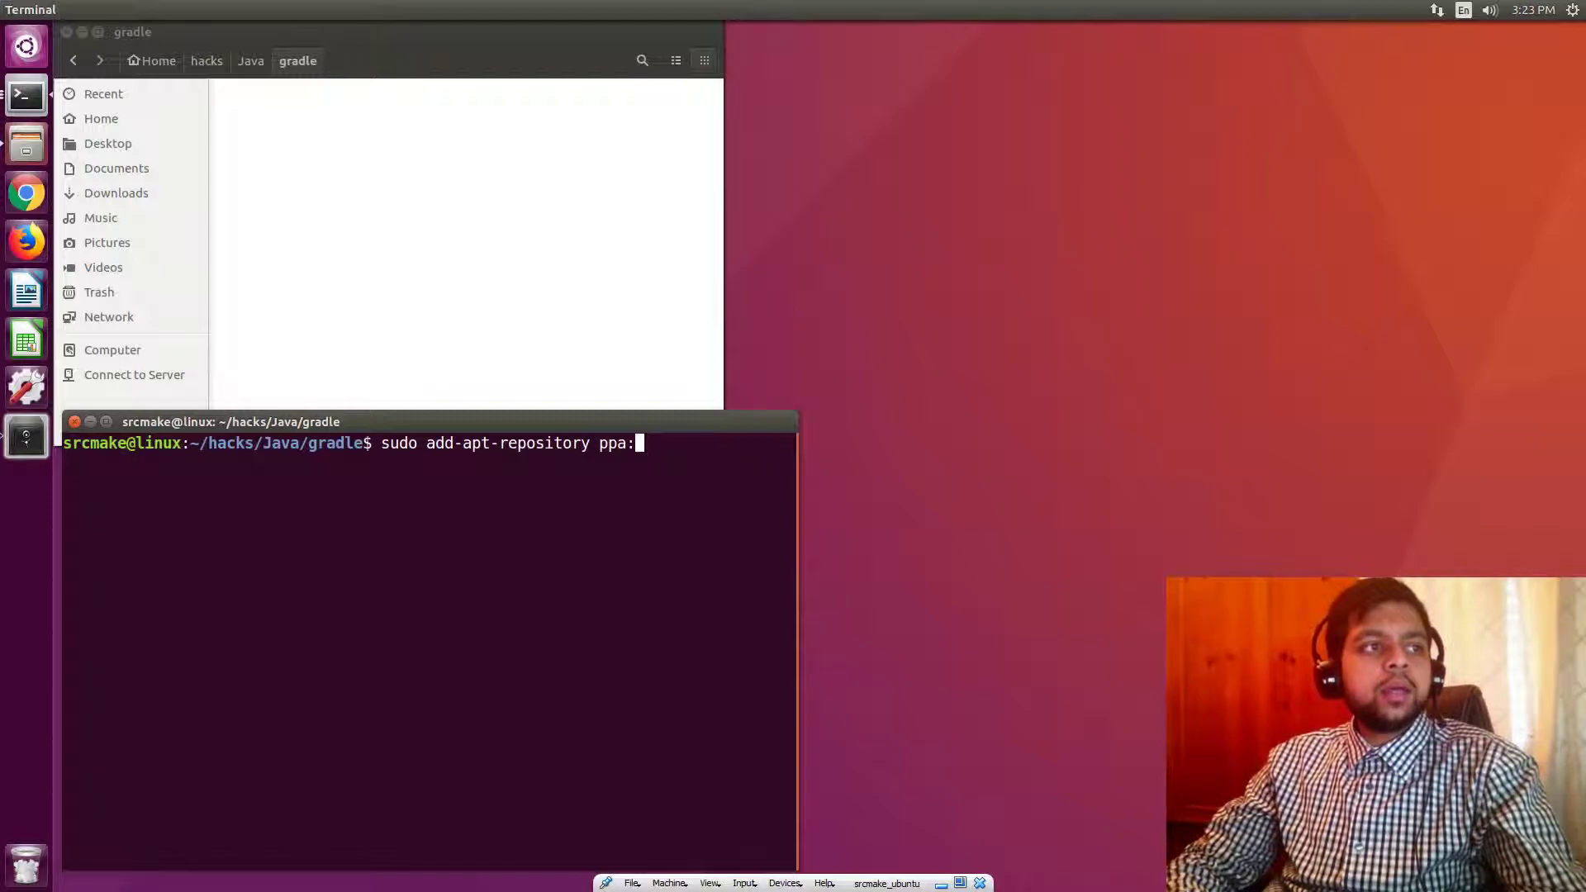
{"action": "type", "text": "cwchien"}
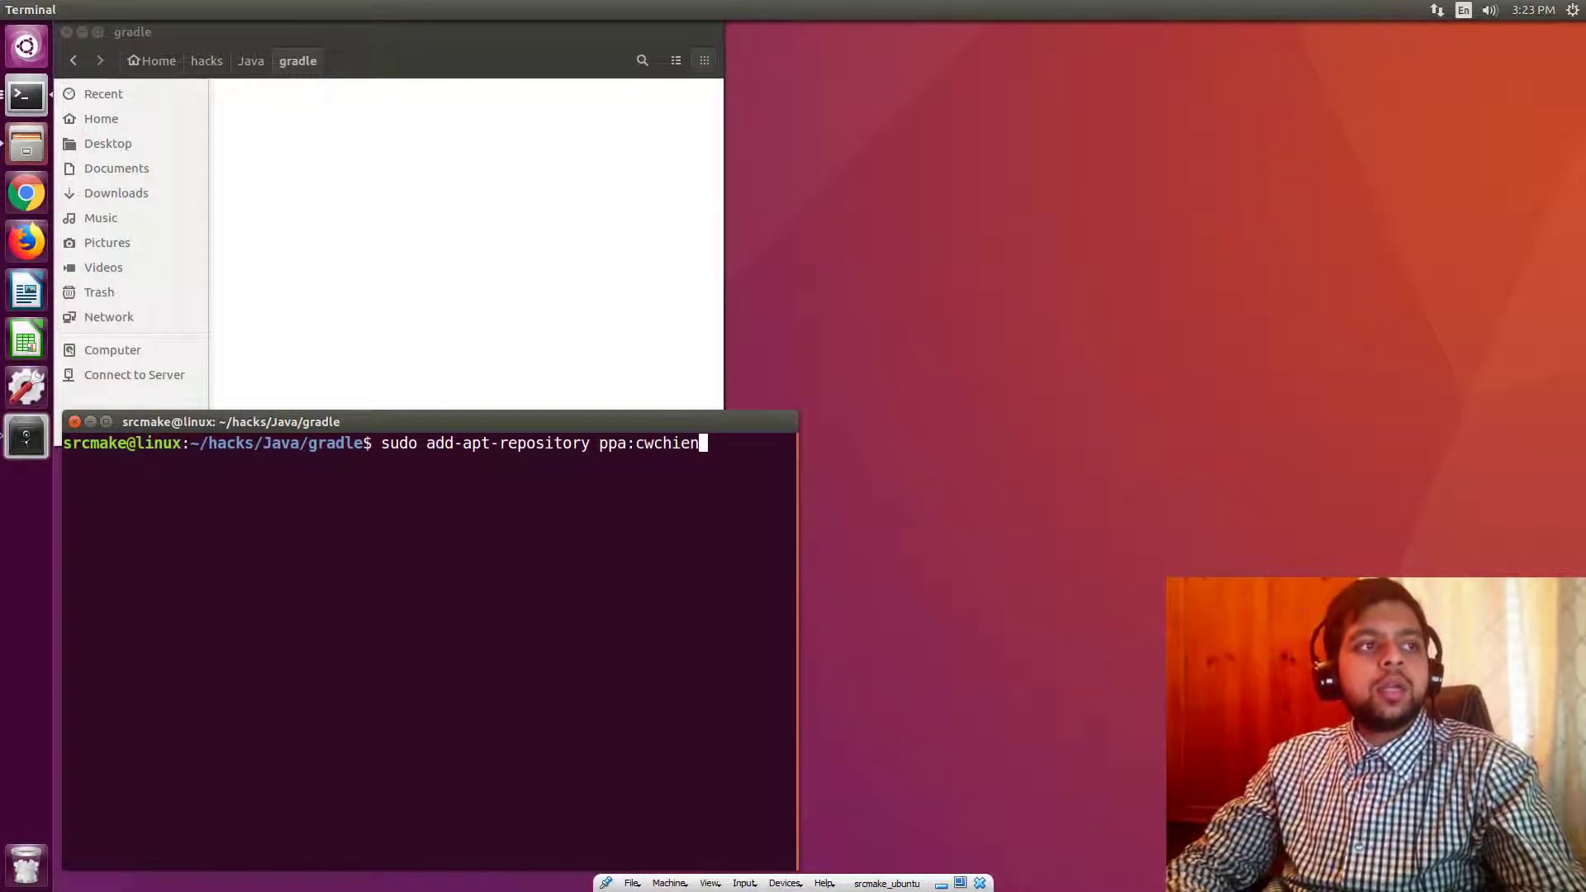
{"action": "key", "text": "Return"}
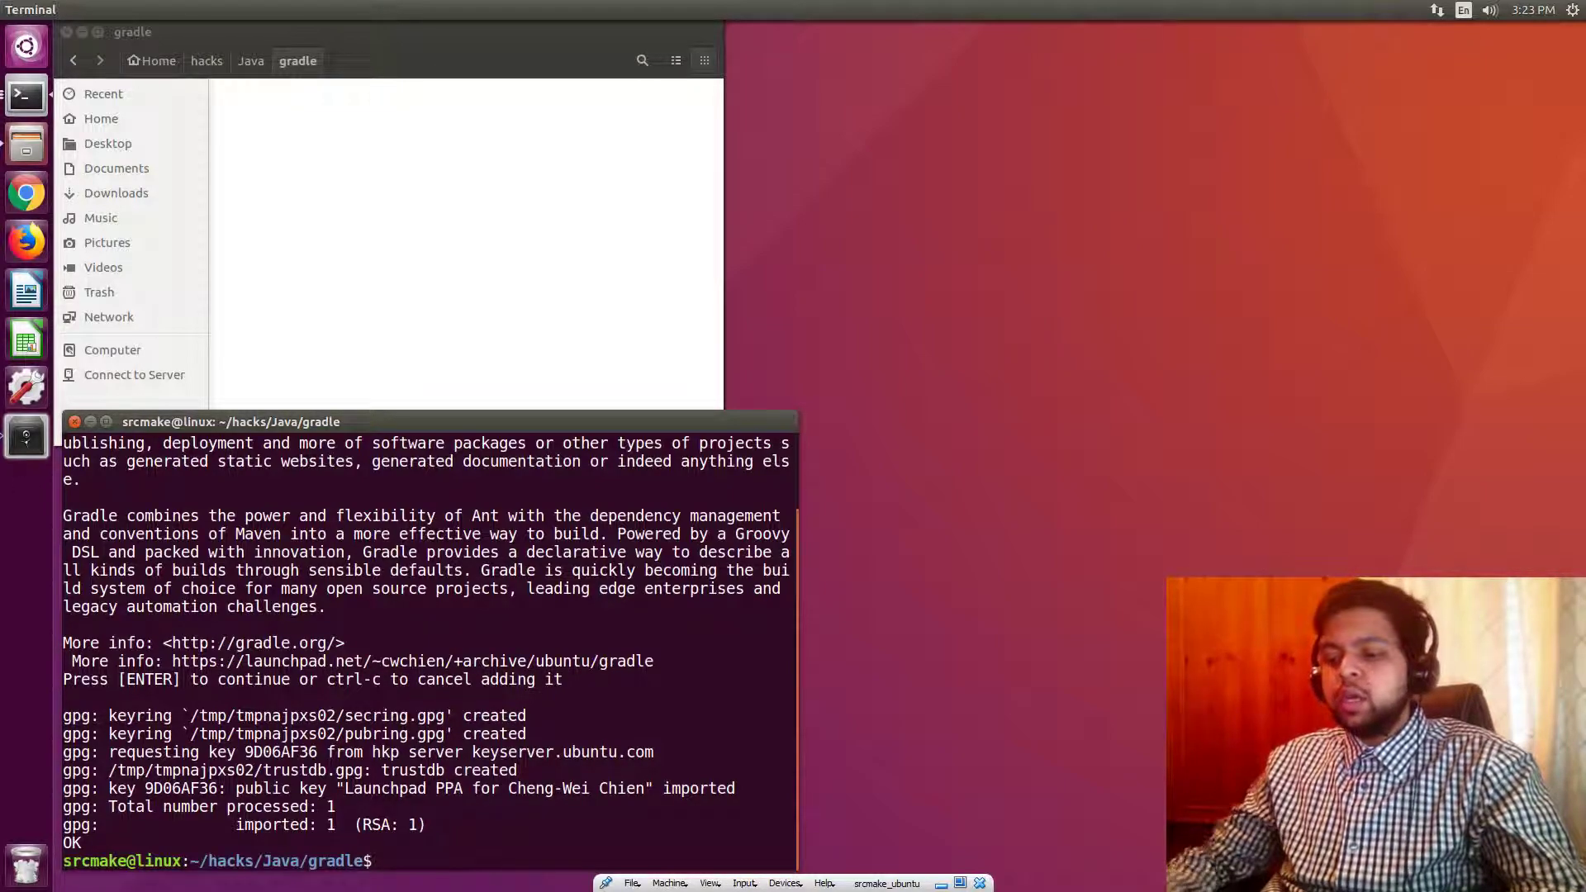
Run sudo apt-get update, then sudo apt-get install gradle up to the continue prompt
{"action": "type", "text": "sudo apt-get up"}
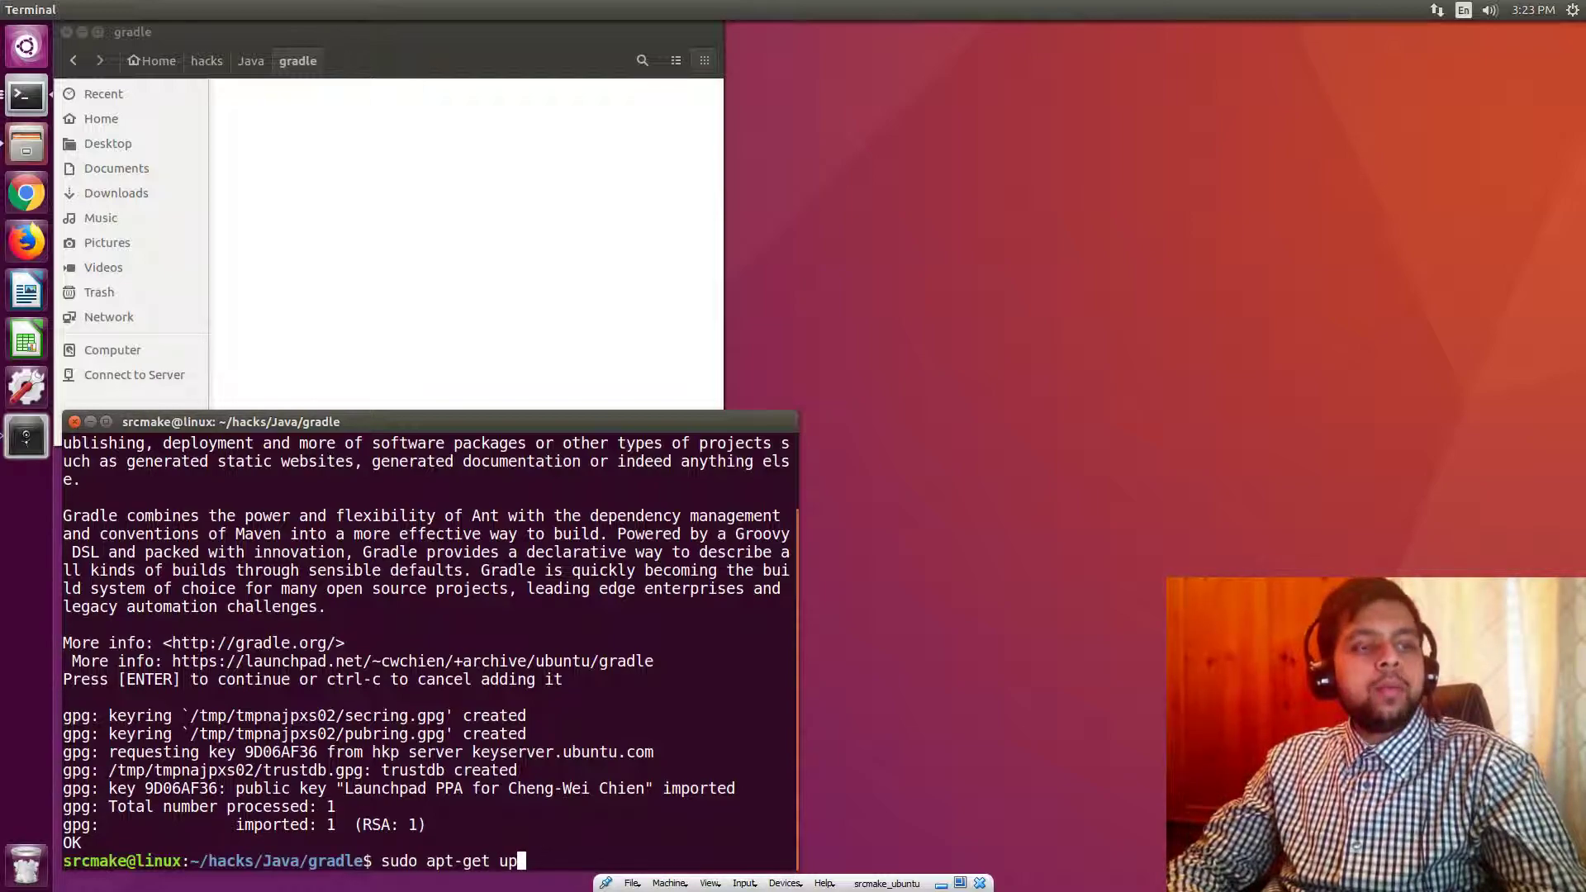
{"action": "key", "text": "Return"}
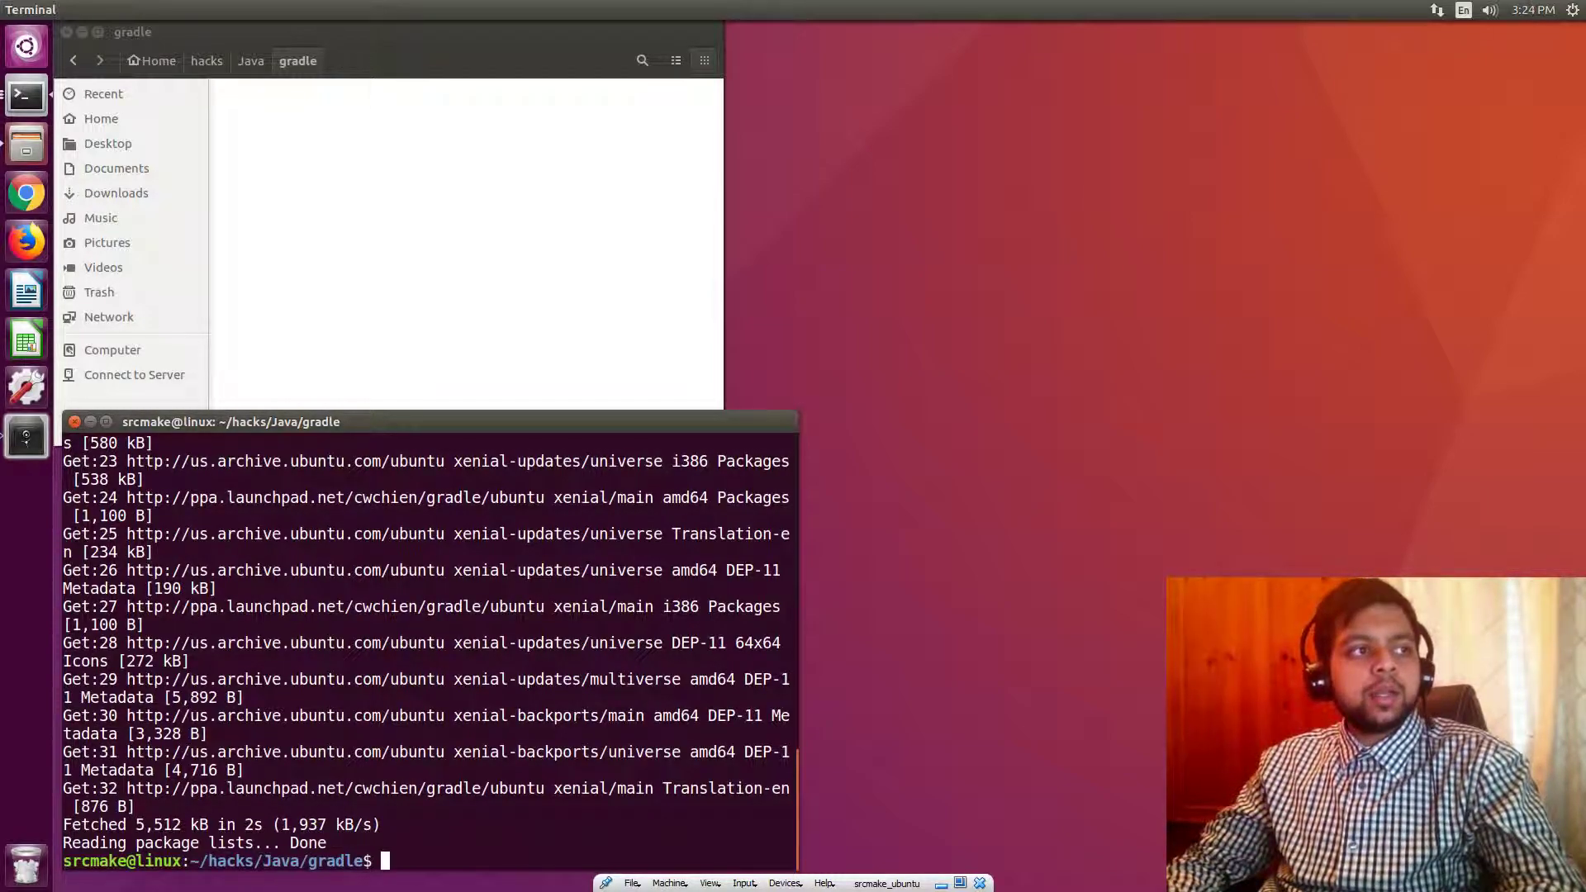
{"action": "type", "text": "sudo apt-get install gradle"}
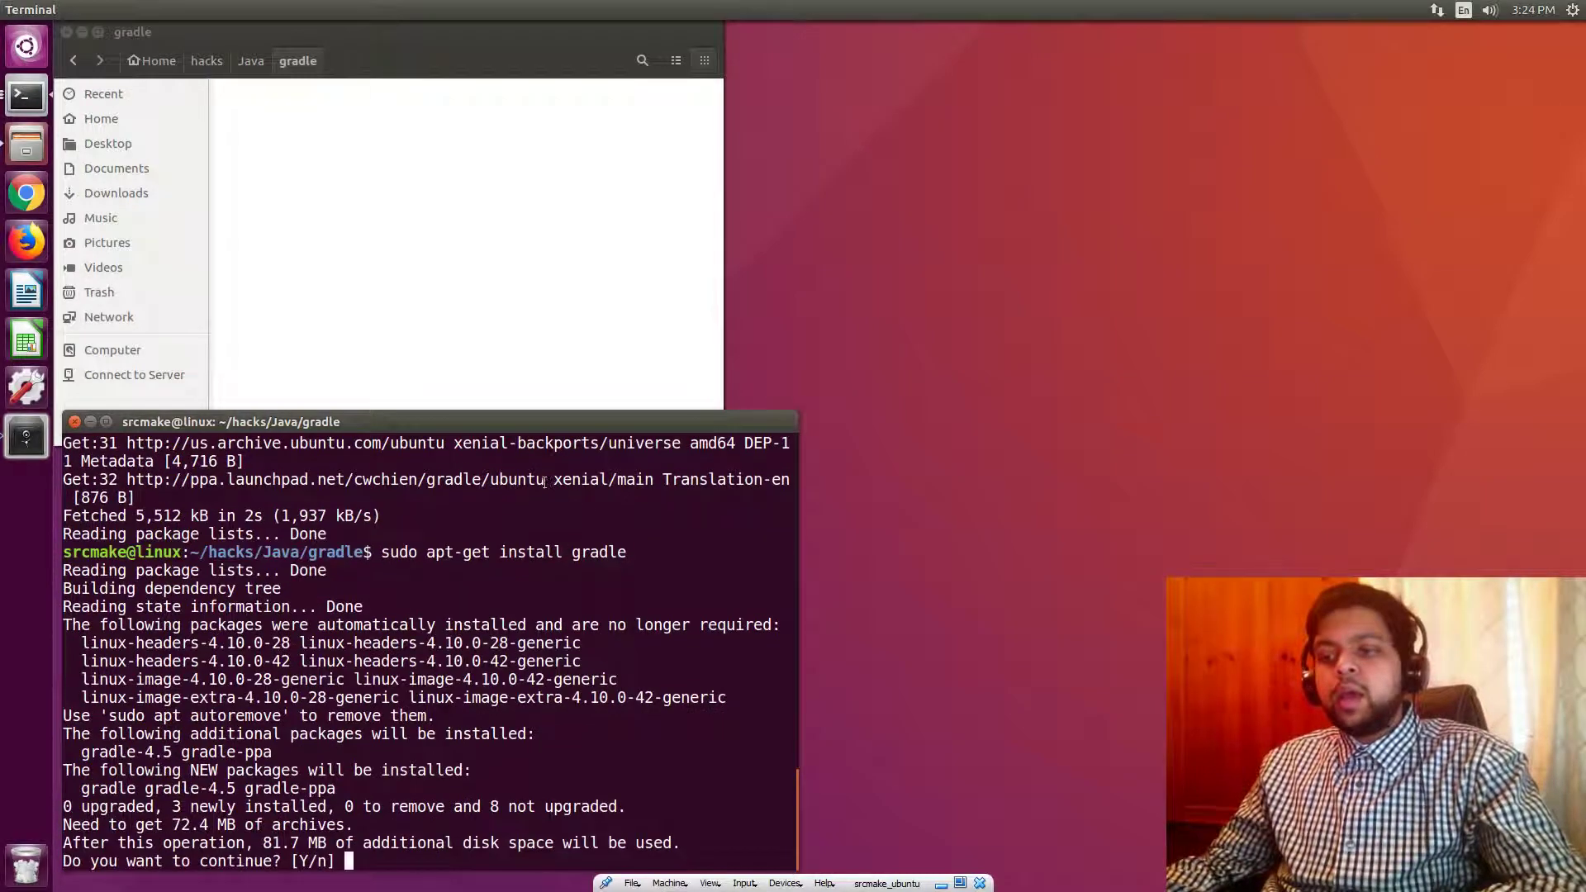
Answer y at the continue prompt so the gradle packages install
{"action": "type", "text": "y"}
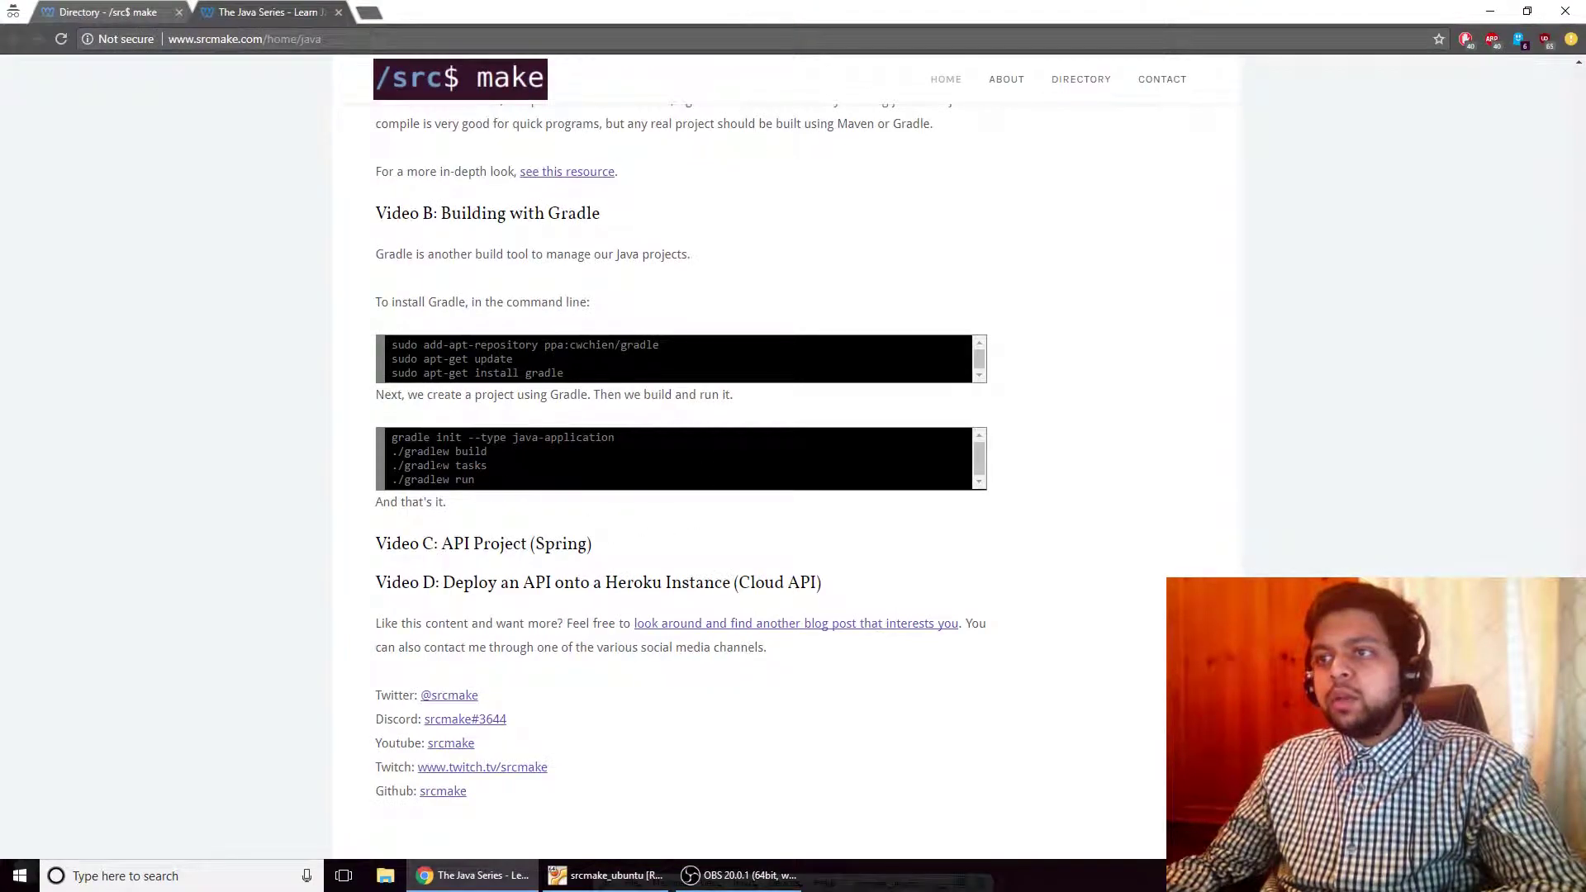
Review srcmake's Gradle build commands and return to the Ubuntu terminal
{"action": "double_click", "coordinate": [406, 436]}
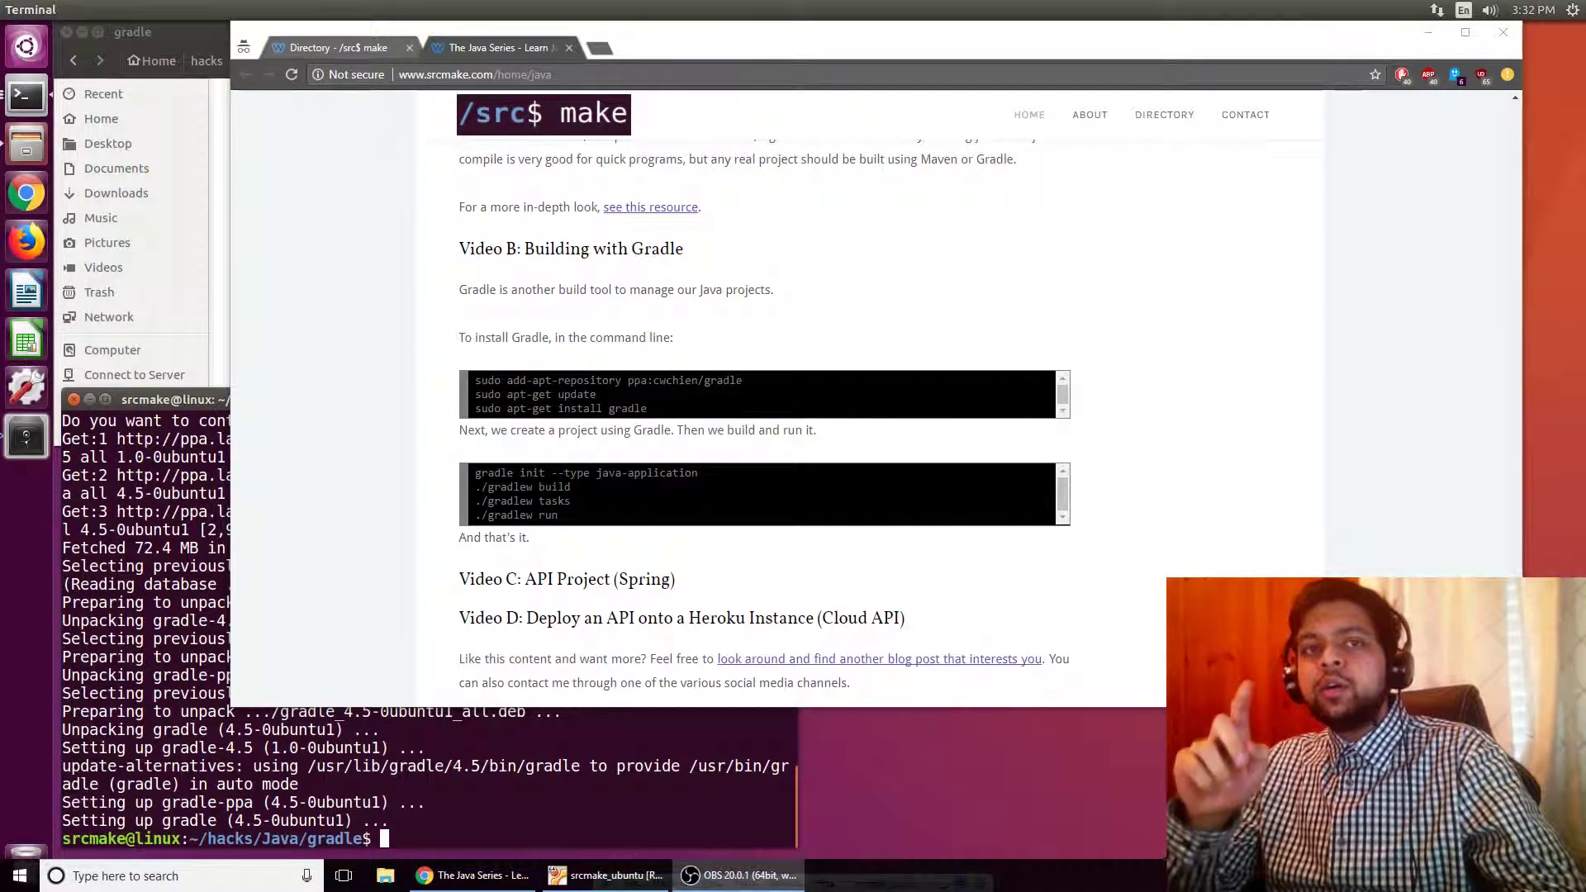
{"action": "mouse_move", "coordinate": [329, 641]}
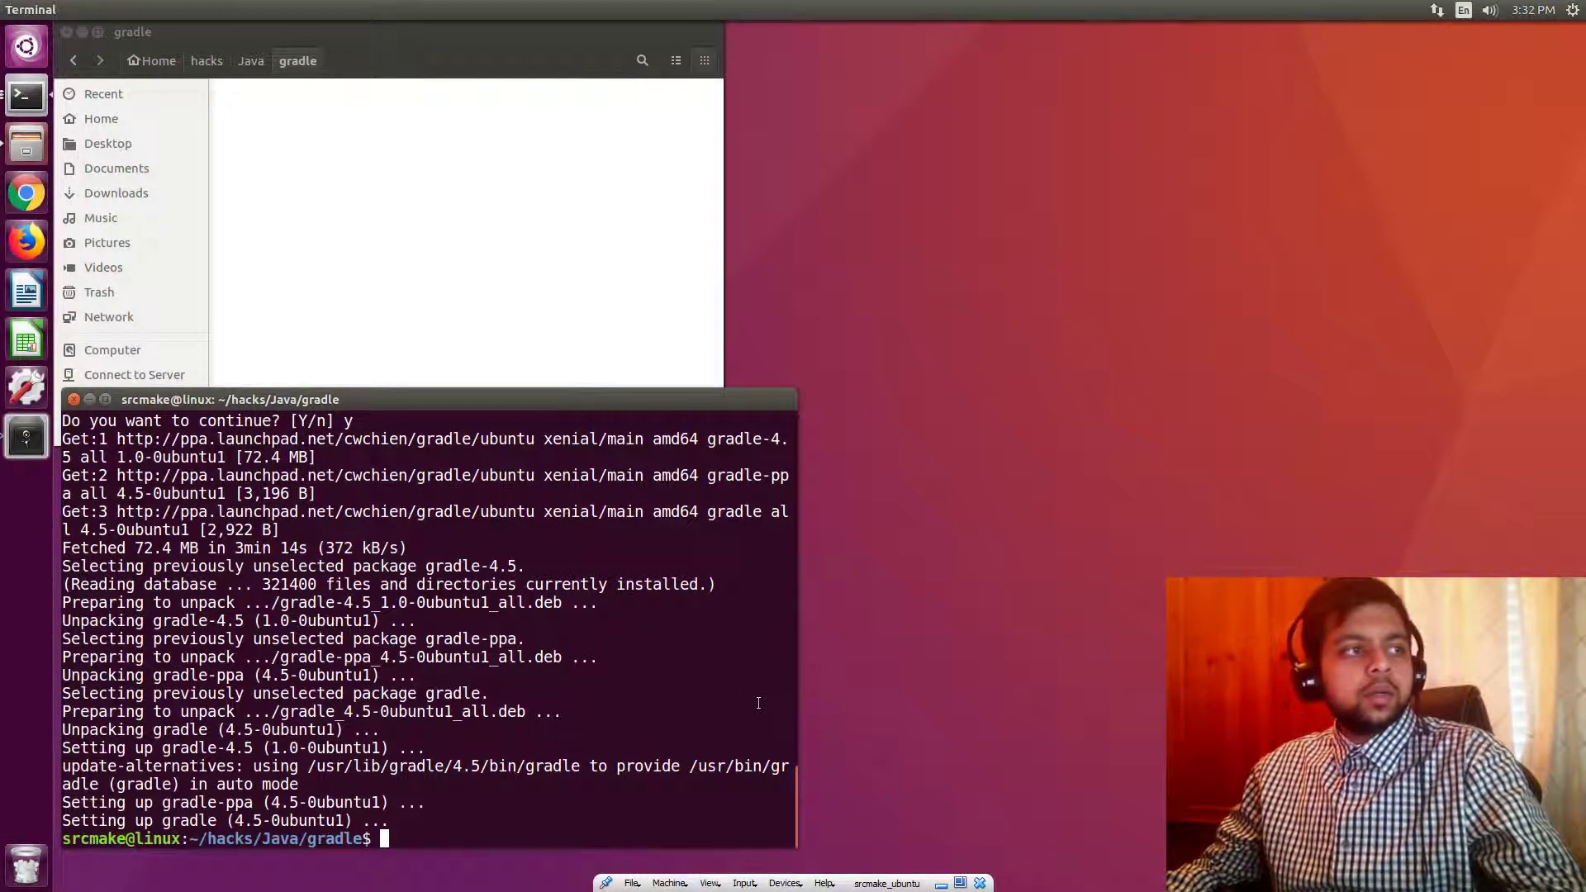
Run gradle init --type java-application to generate the Java project
{"action": "type", "text": "gradle init"}
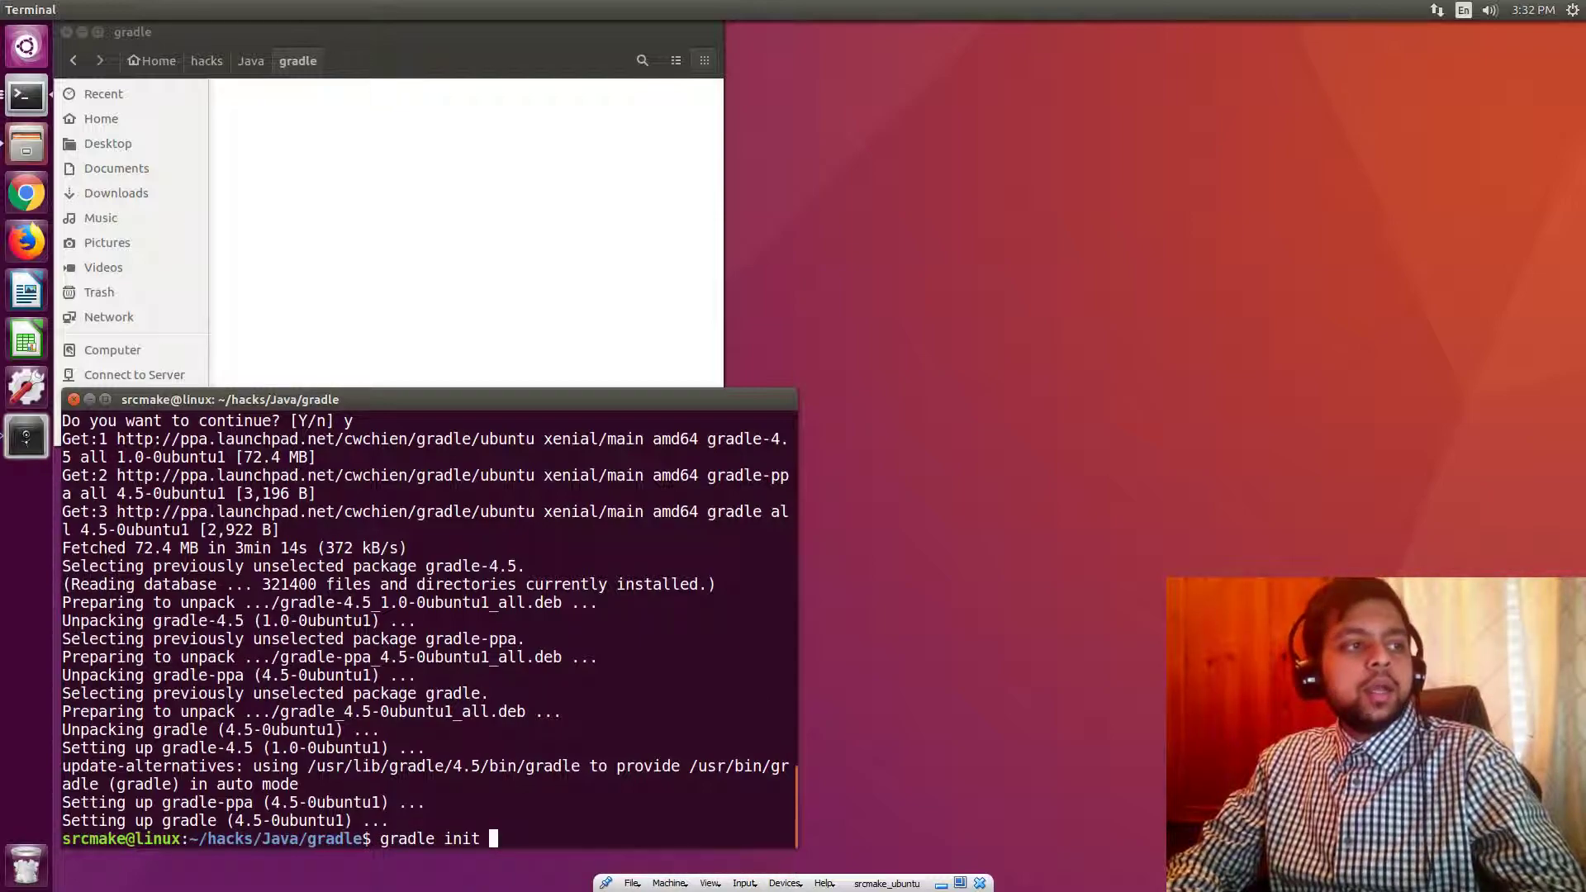
{"action": "type", "text": "--type"}
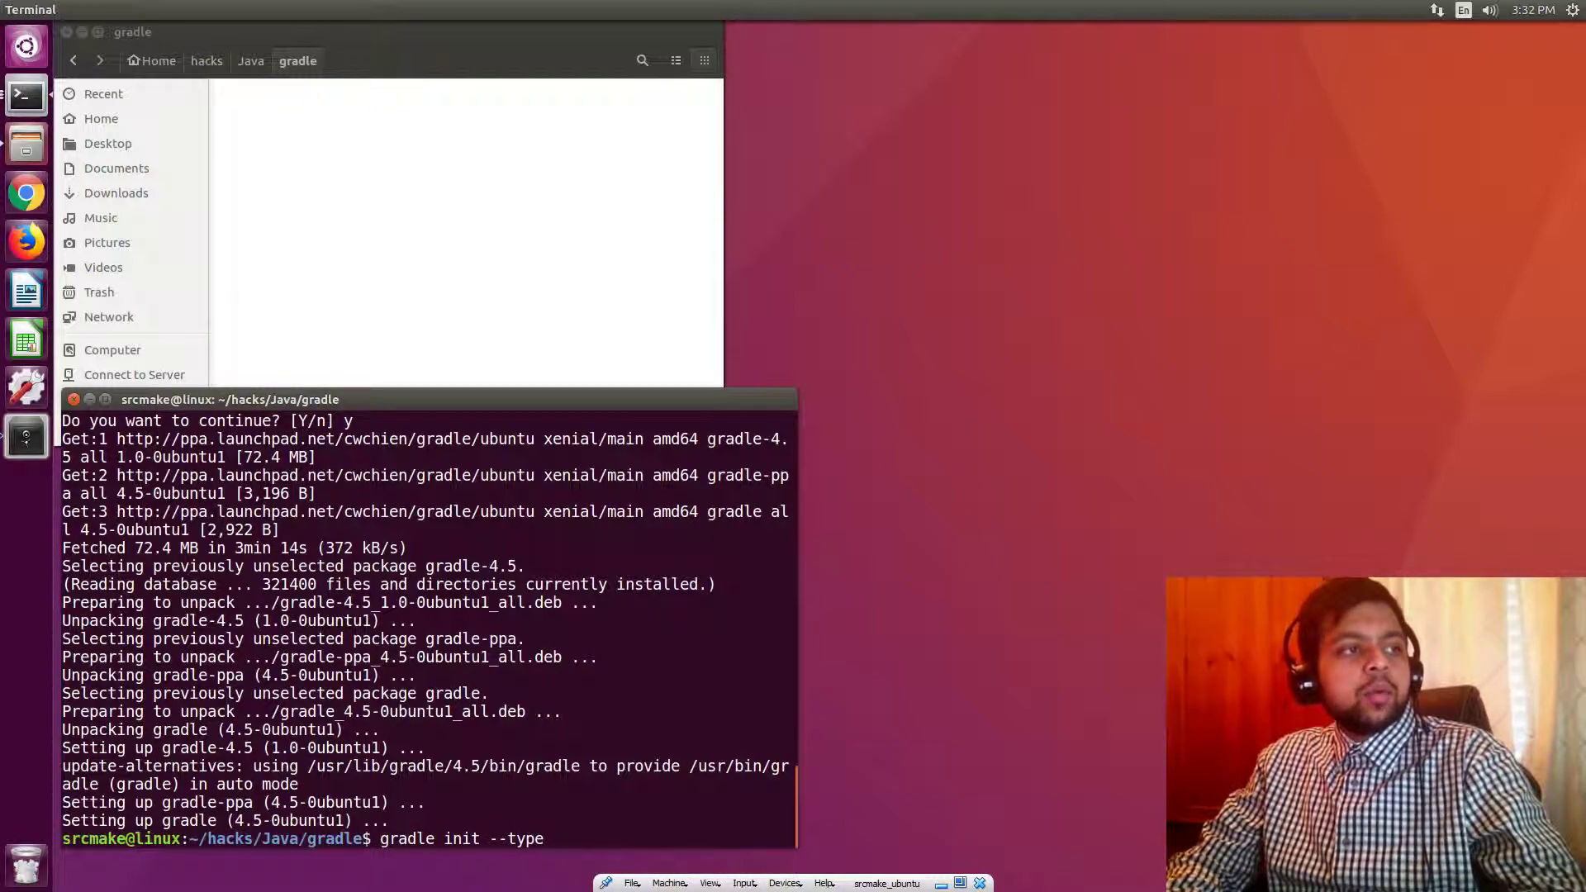
{"action": "type", "text": "java-app"}
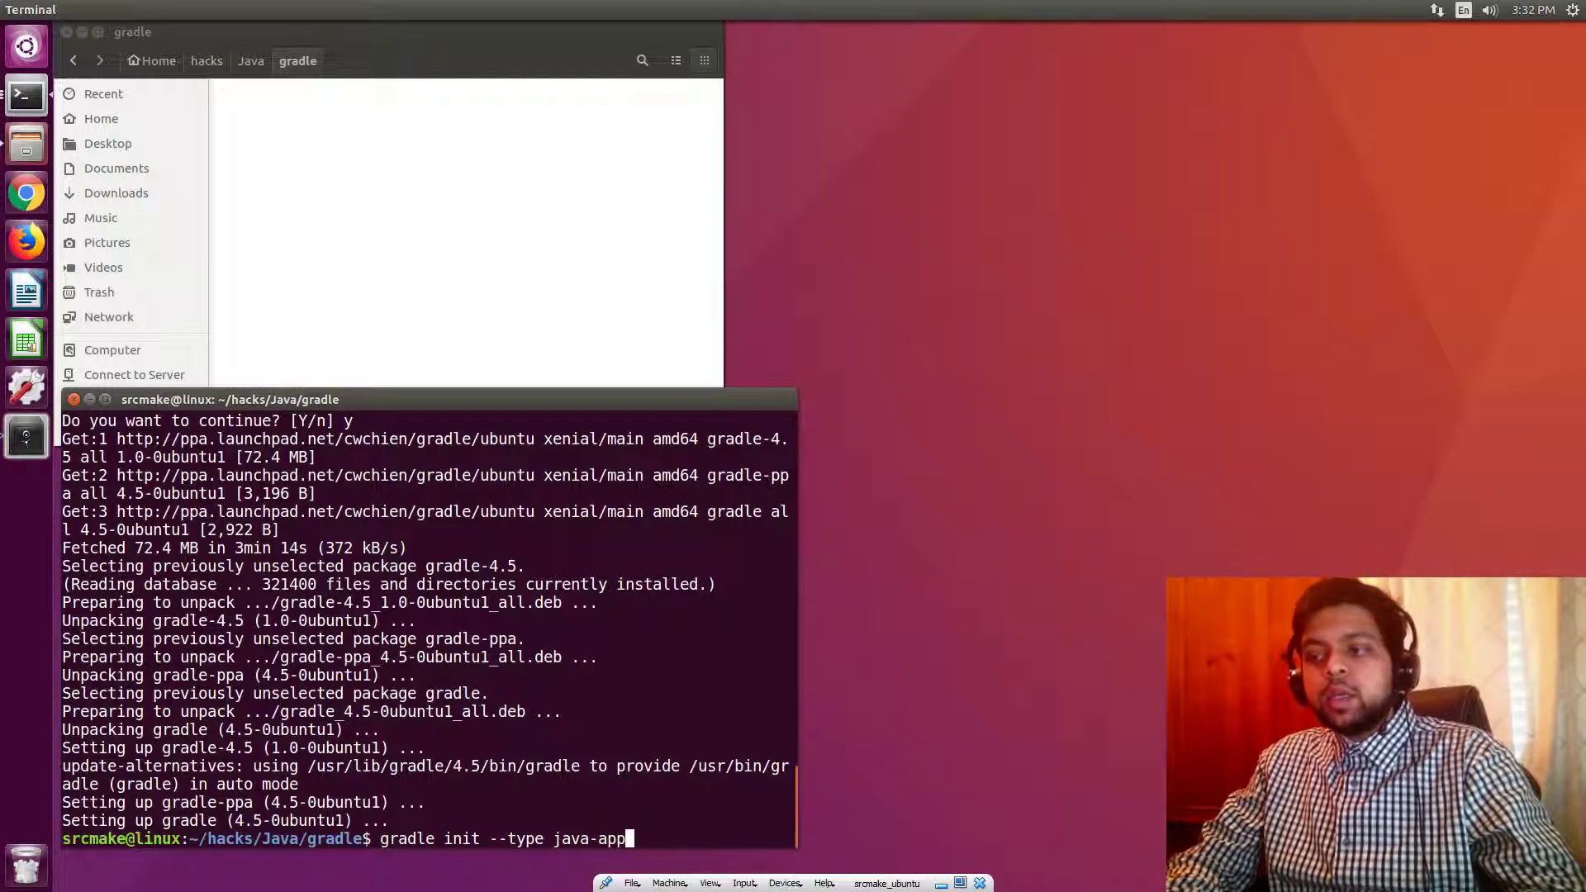
{"action": "type", "text": "lication"}
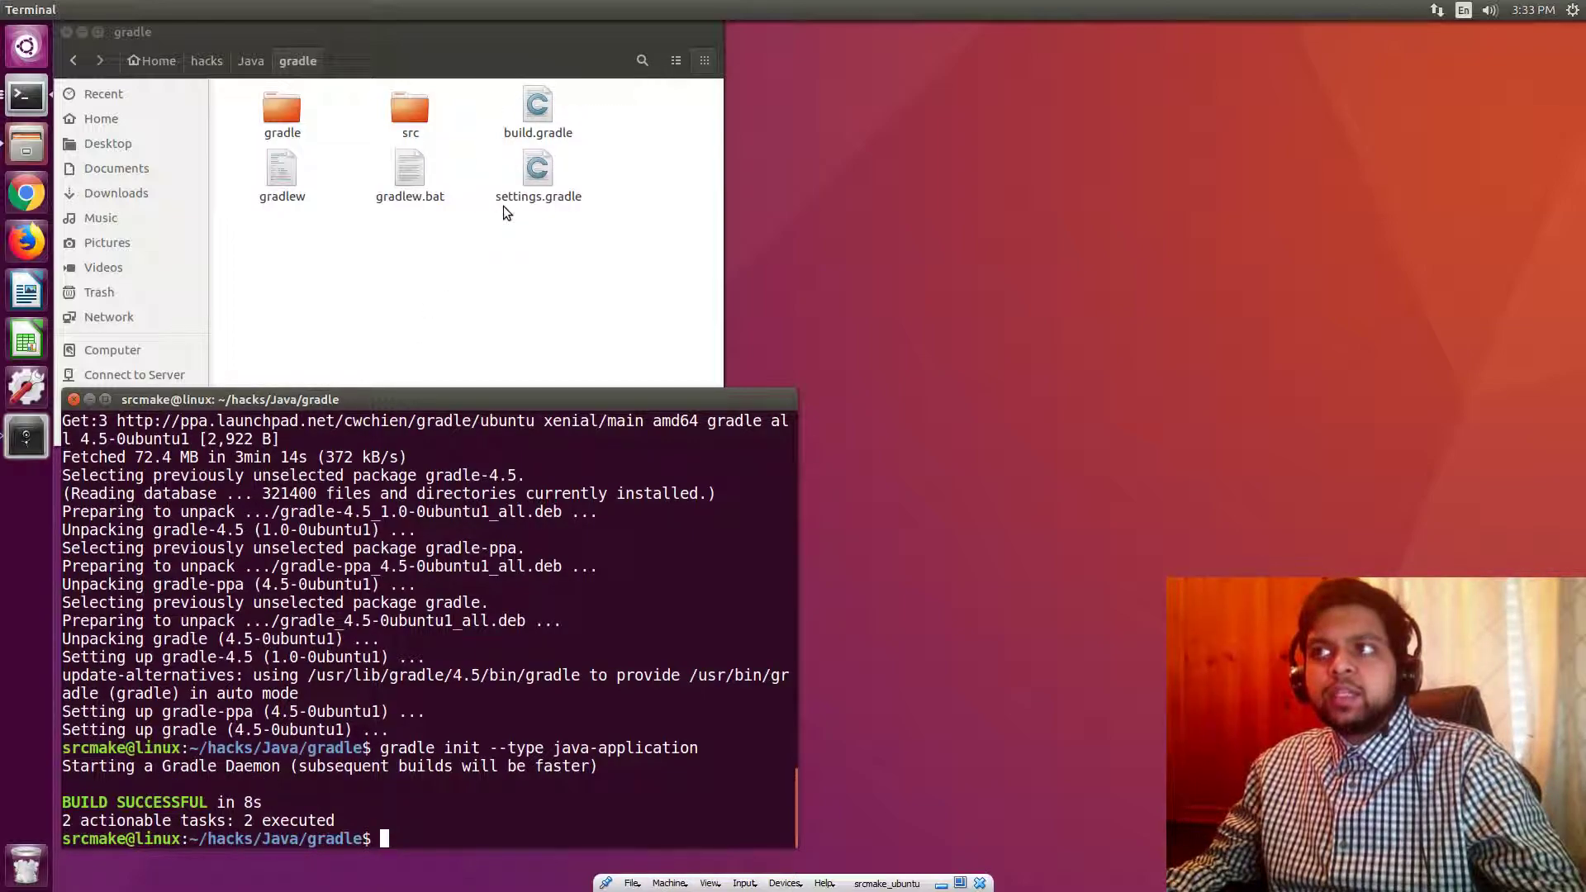
View settings.gradle in gedit, close it, then view build.gradle
{"action": "left_click", "coordinate": [539, 169]}
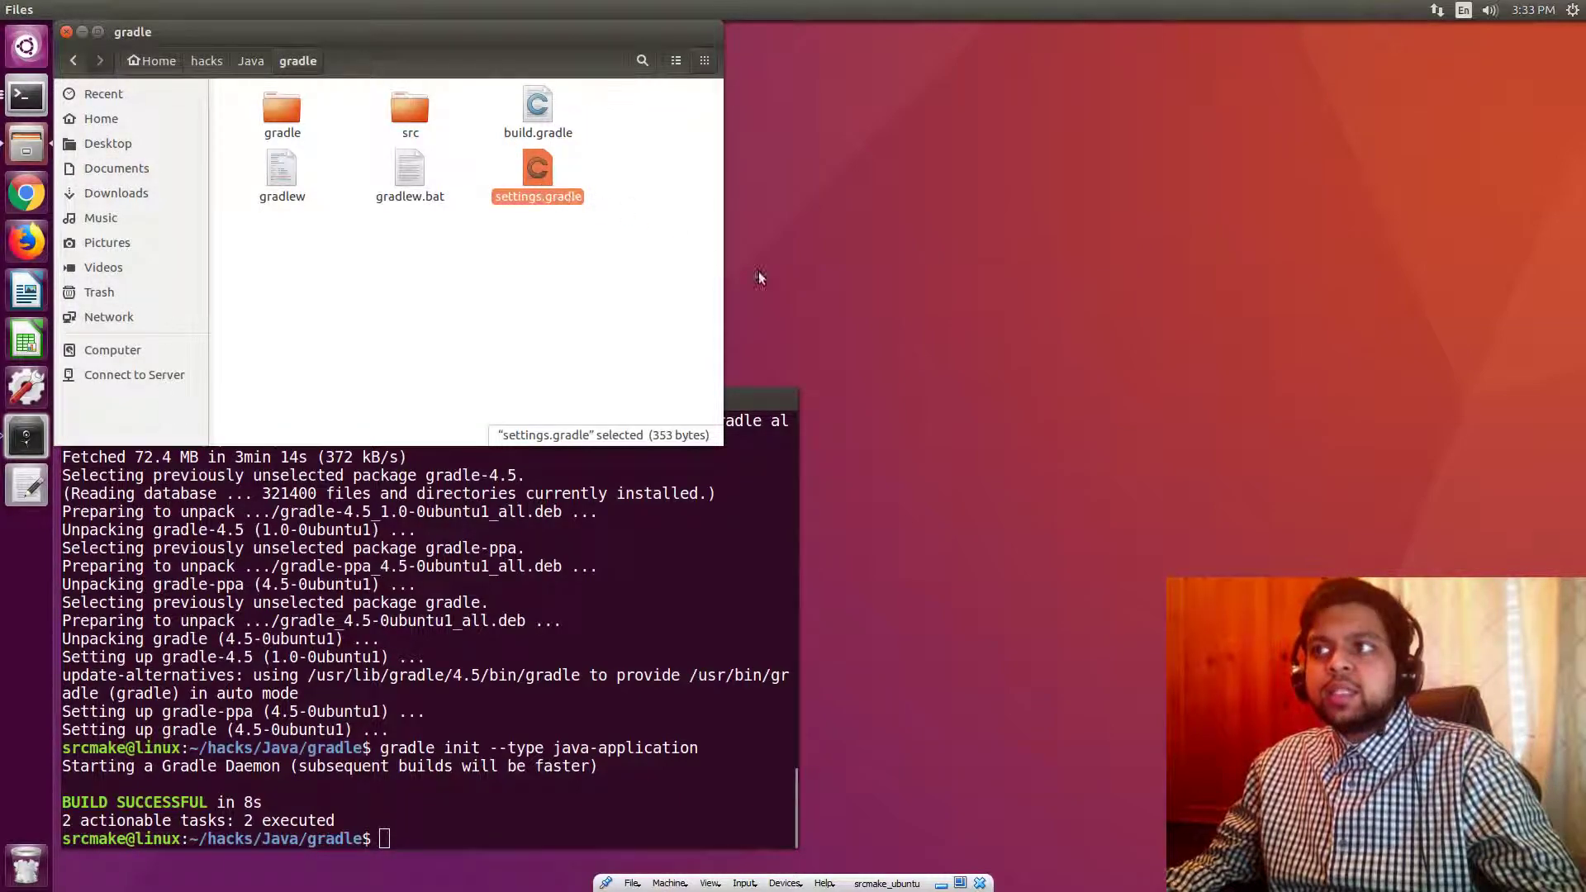
{"action": "double_click", "coordinate": [537, 169]}
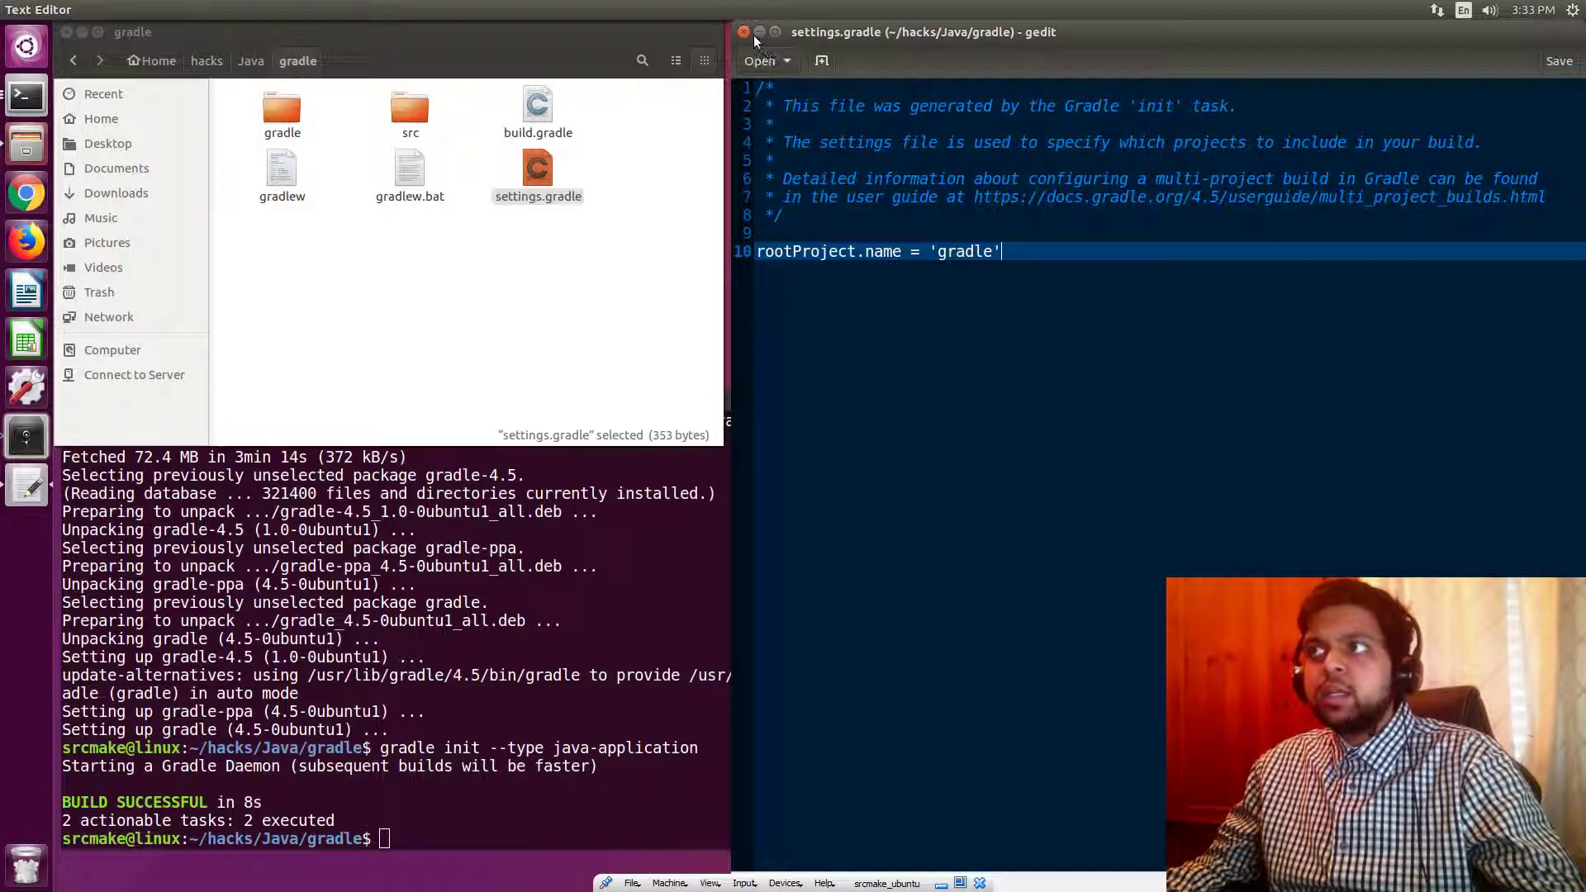
{"action": "left_click", "coordinate": [744, 31]}
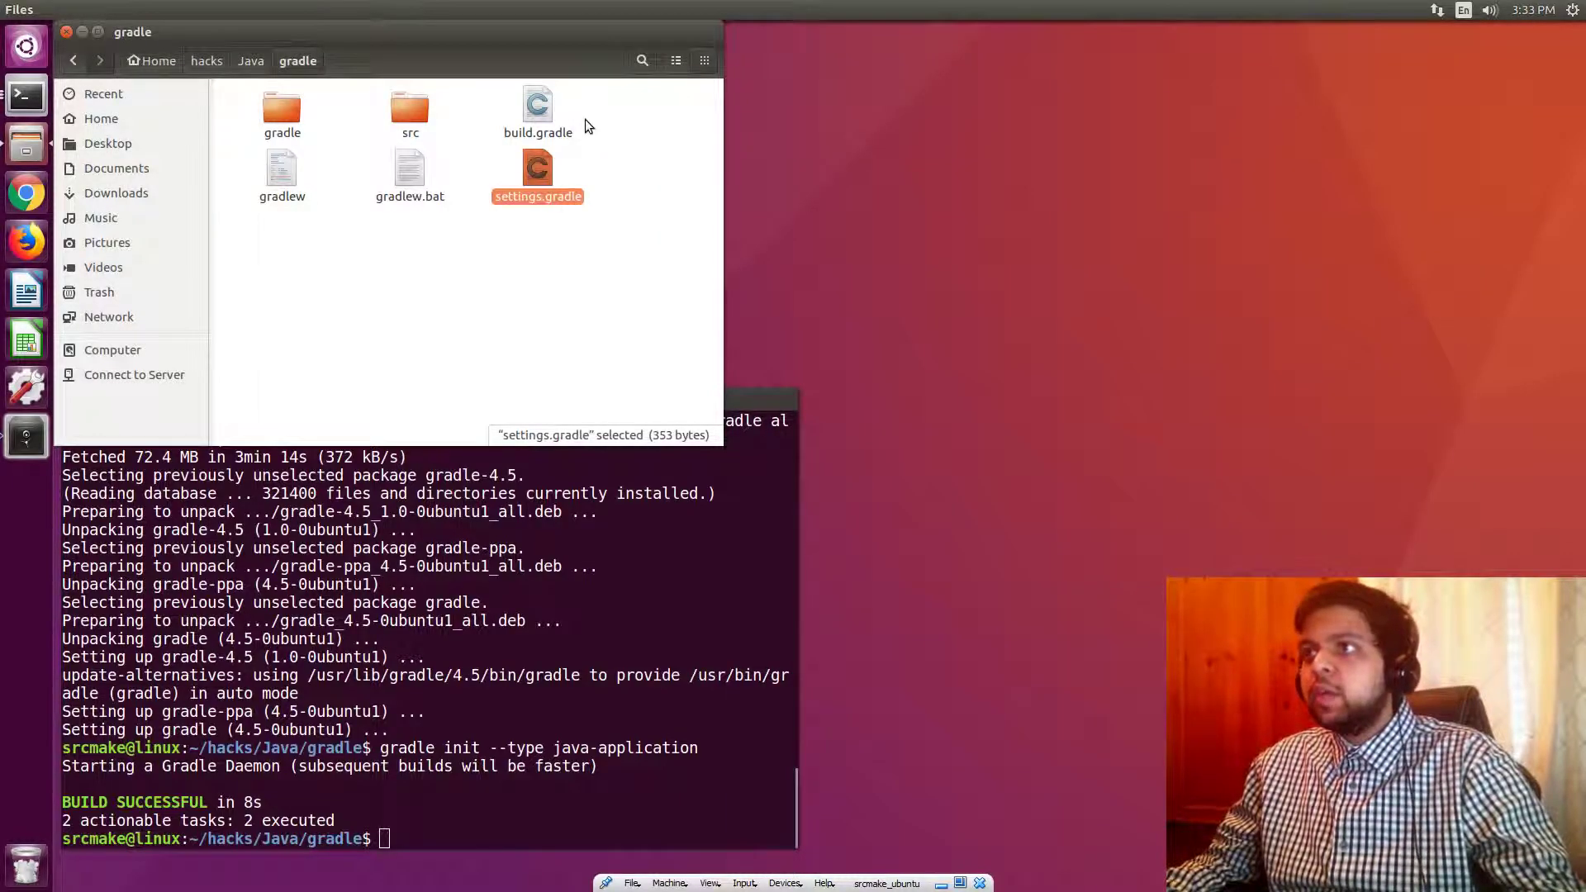
{"action": "double_click", "coordinate": [537, 103]}
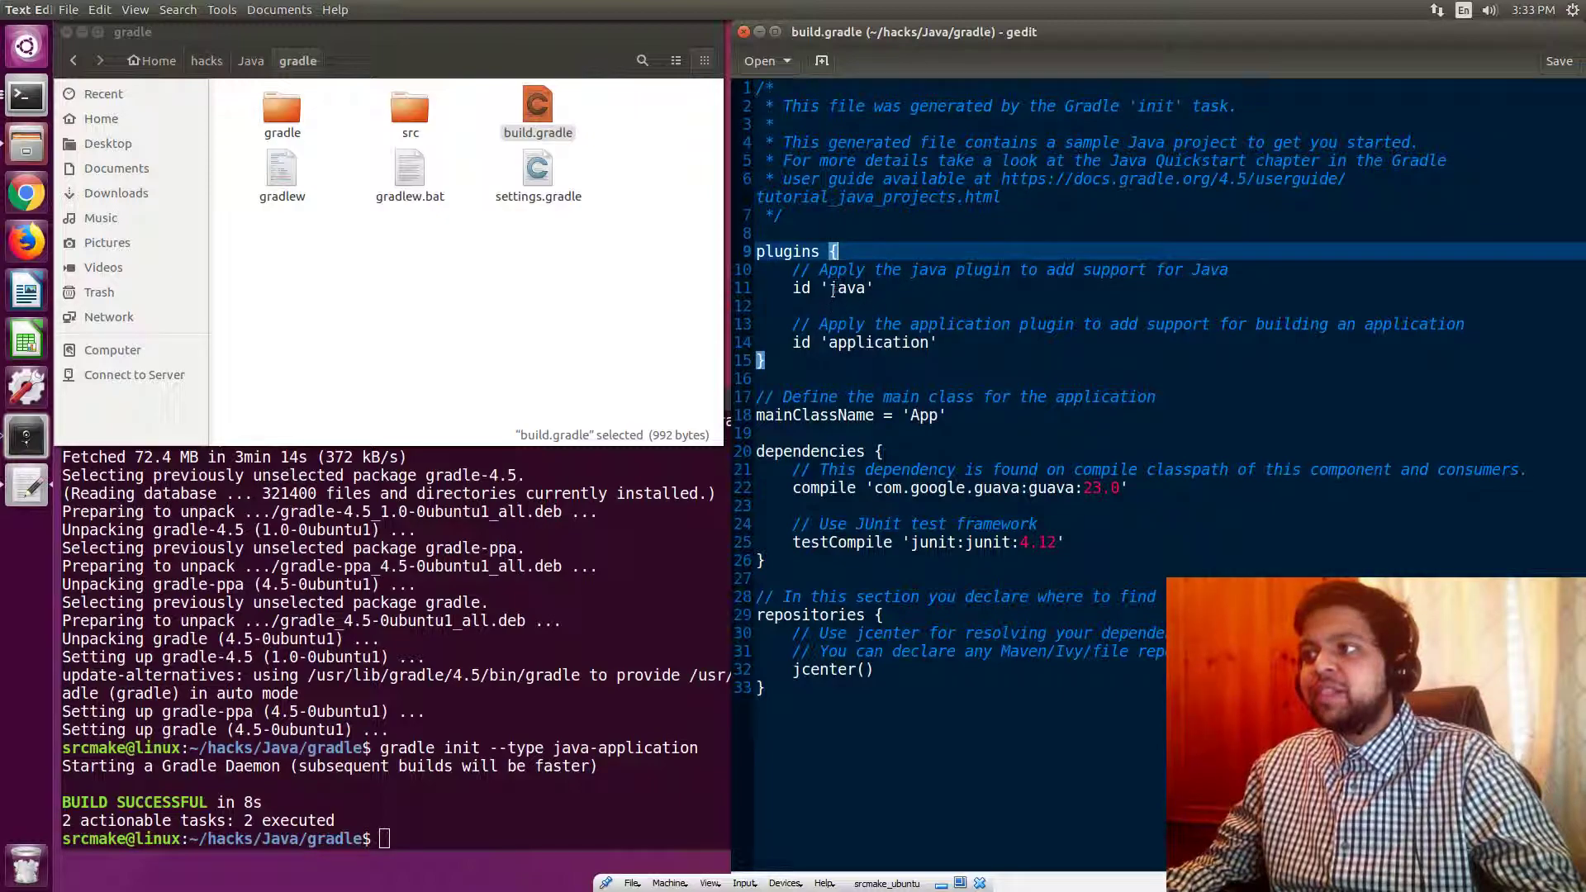
Review build.gradle's java and application plugins and main class, then enter src/main in Files
{"action": "double_click", "coordinate": [848, 288]}
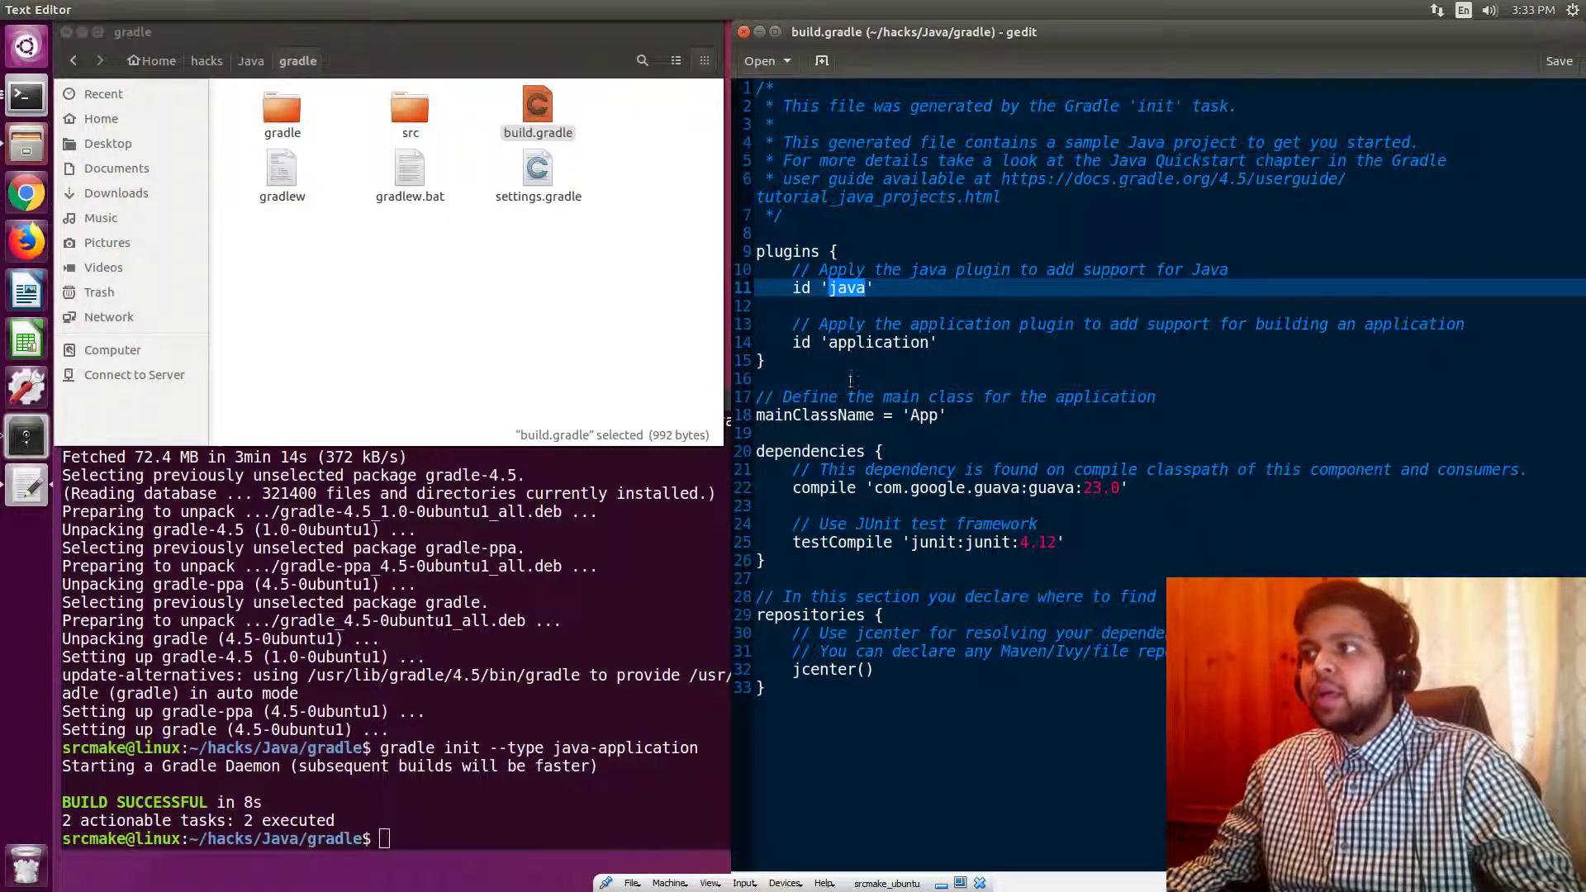
{"action": "double_click", "coordinate": [878, 342]}
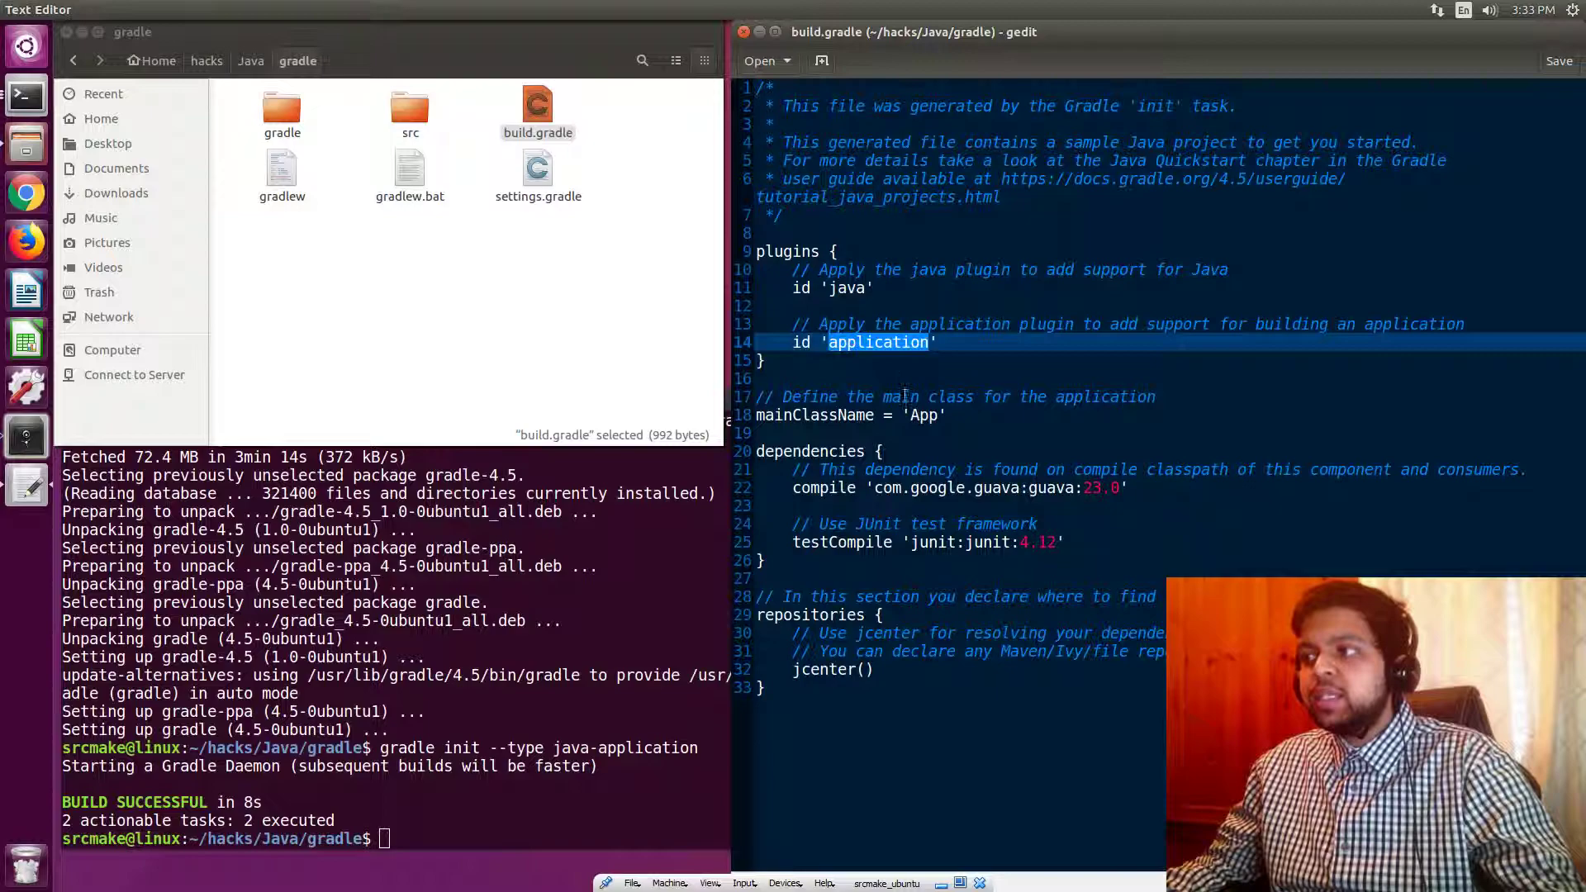
{"action": "double_click", "coordinate": [924, 415]}
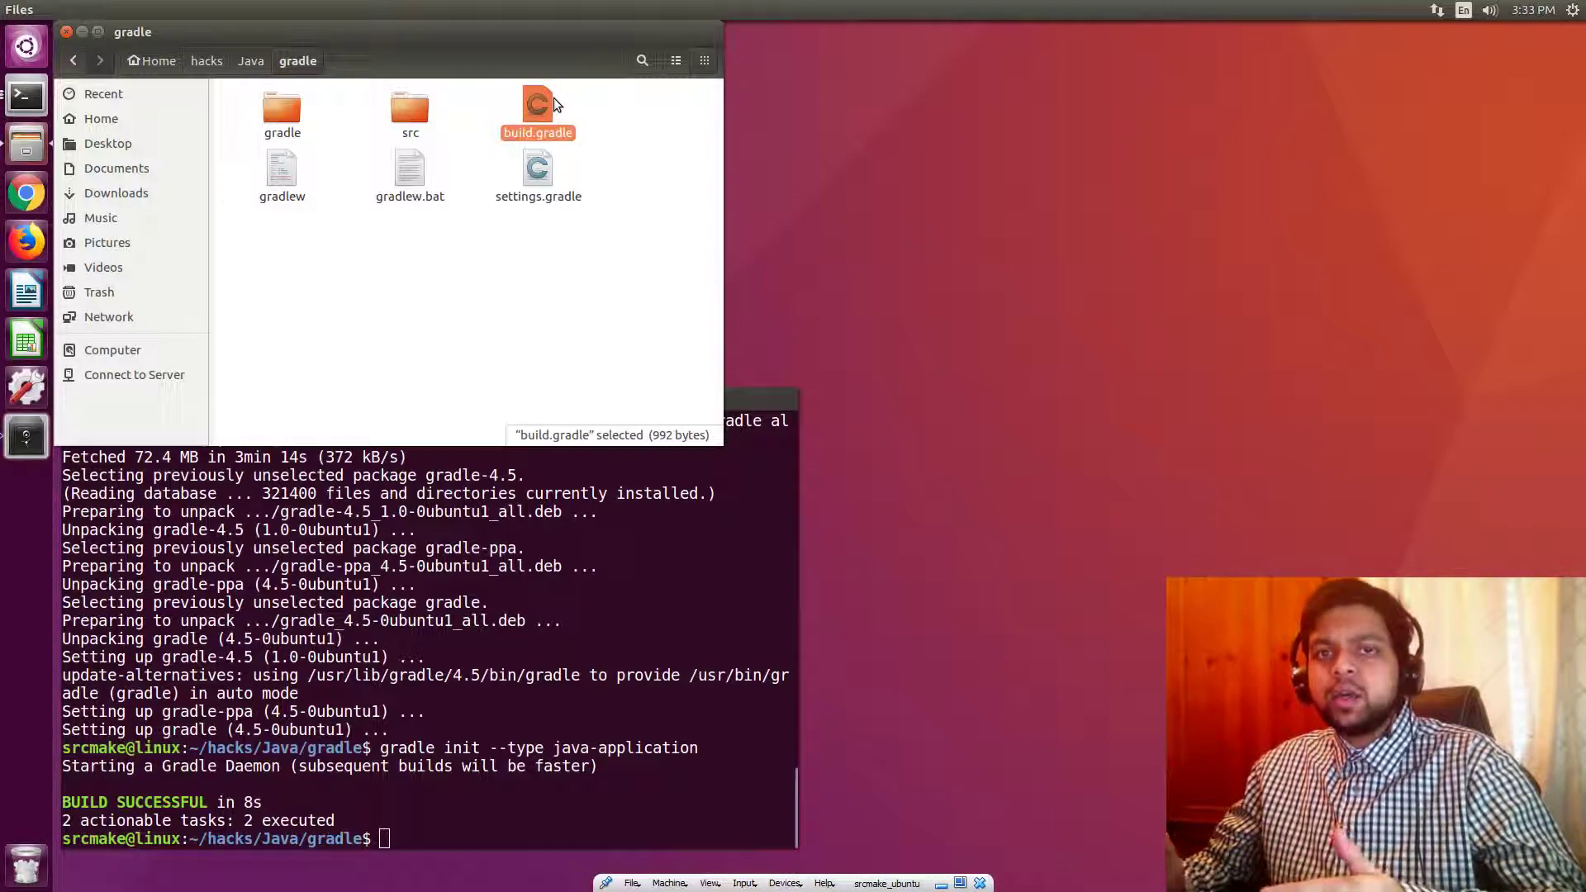
{"action": "mouse_move", "coordinate": [368, 116]}
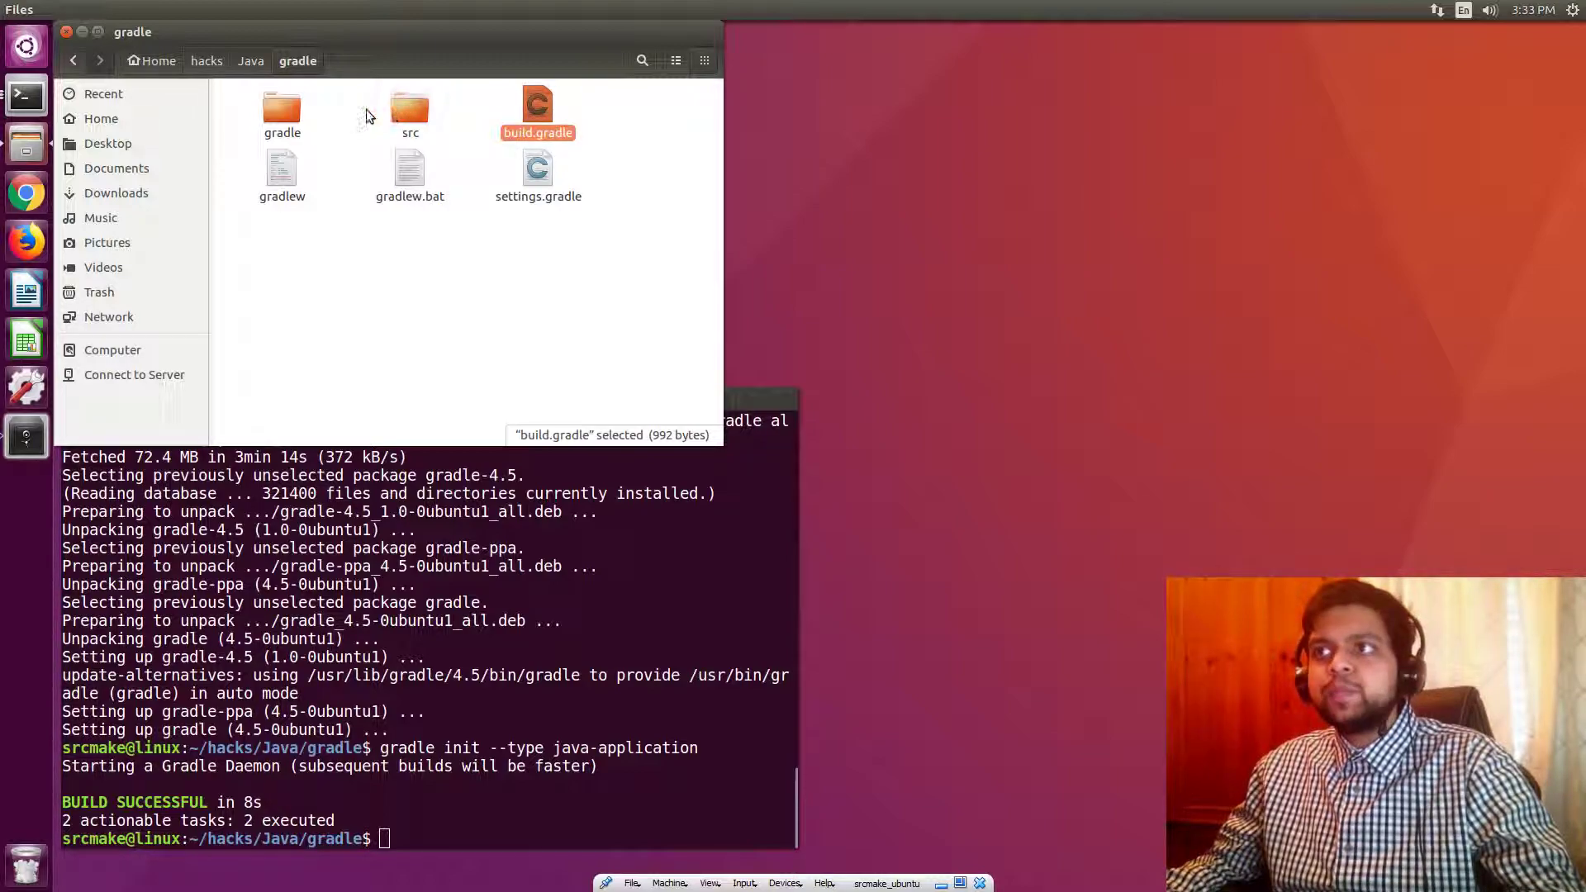
{"action": "double_click", "coordinate": [410, 109]}
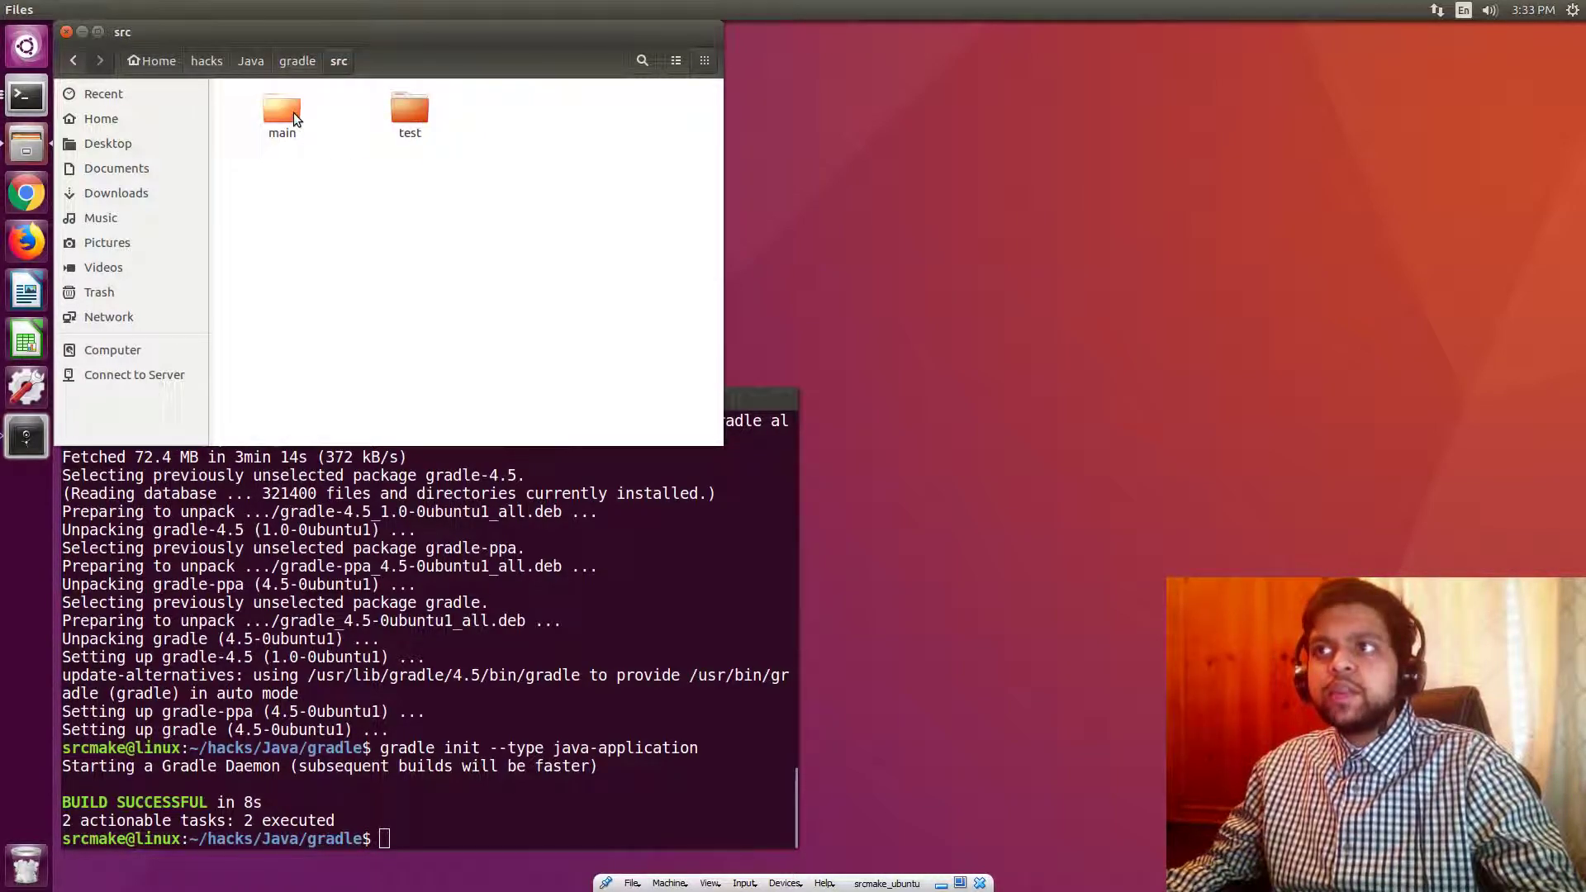
{"action": "double_click", "coordinate": [281, 109]}
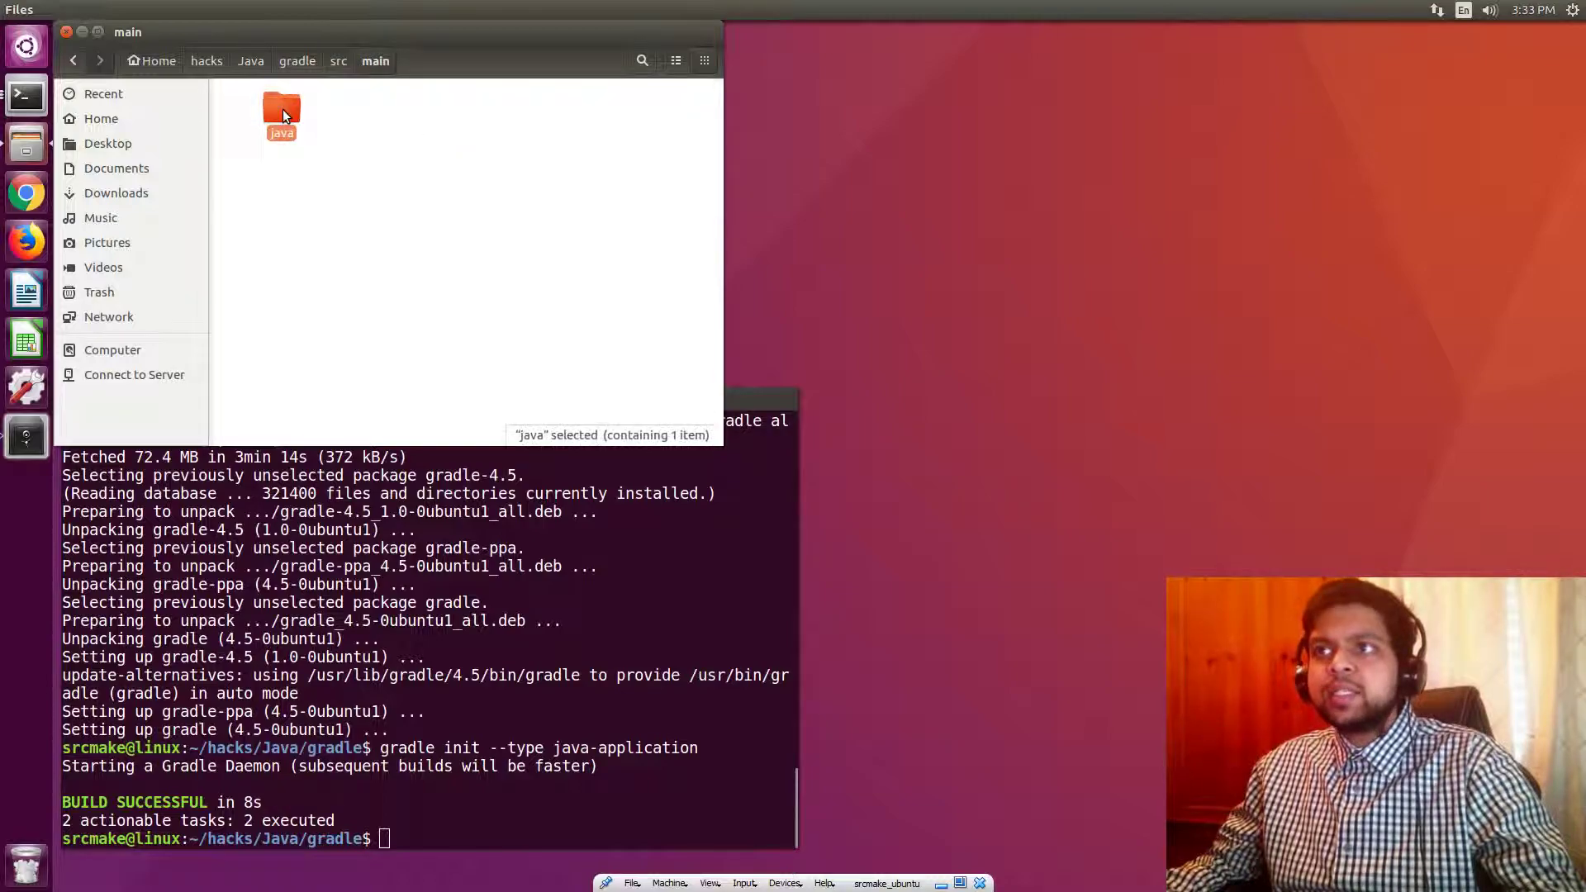
Look at App.java under src/main/java, then head over to the src/test folder
{"action": "double_click", "coordinate": [281, 112]}
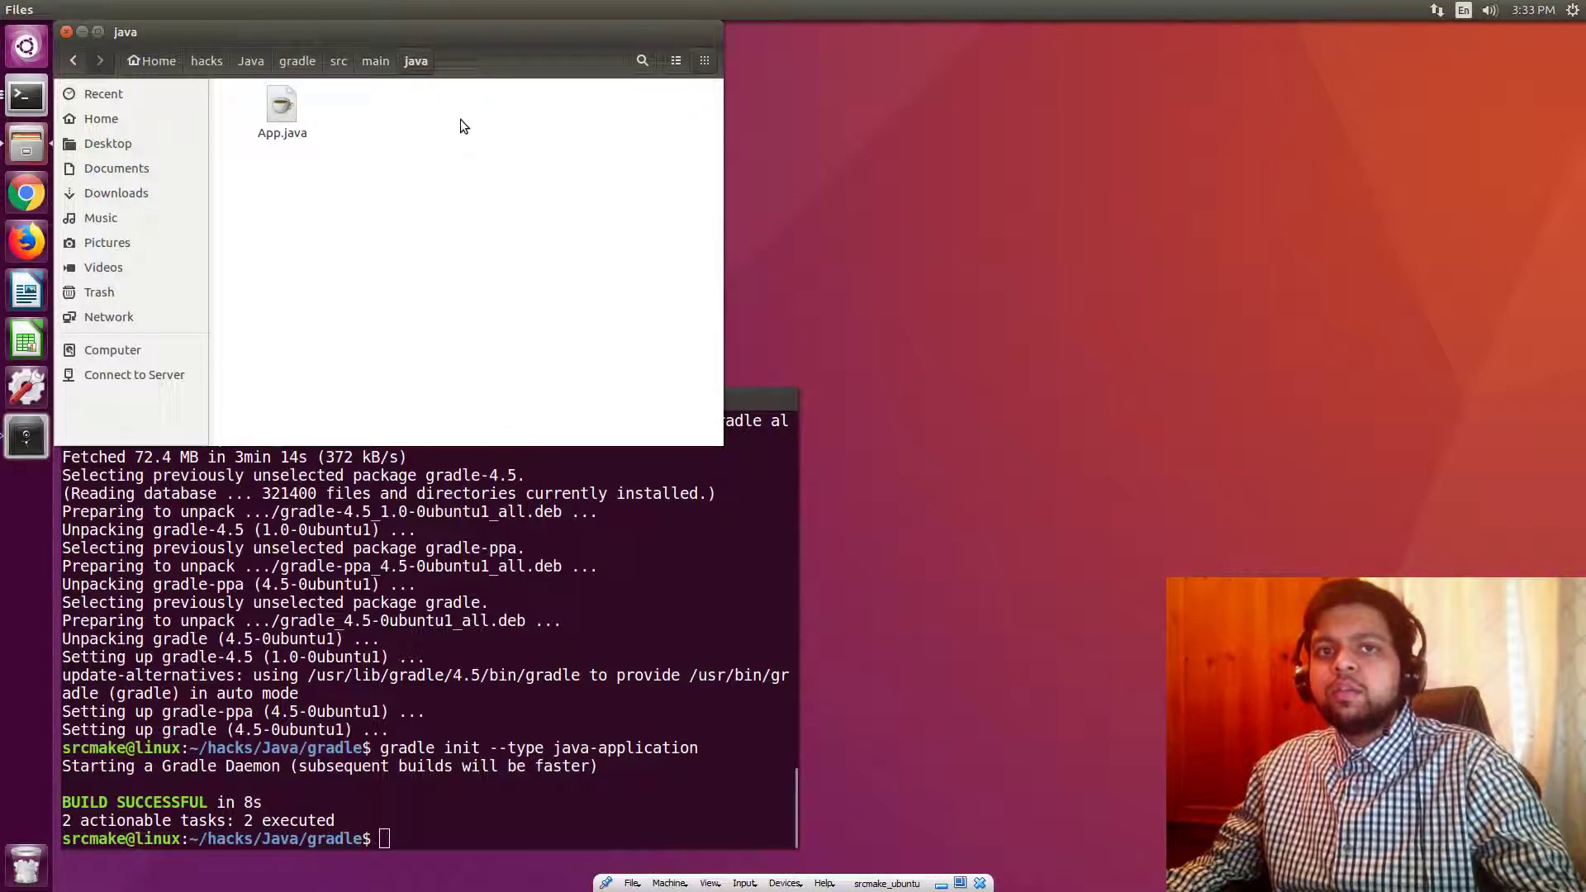
{"action": "mouse_move", "coordinate": [469, 130]}
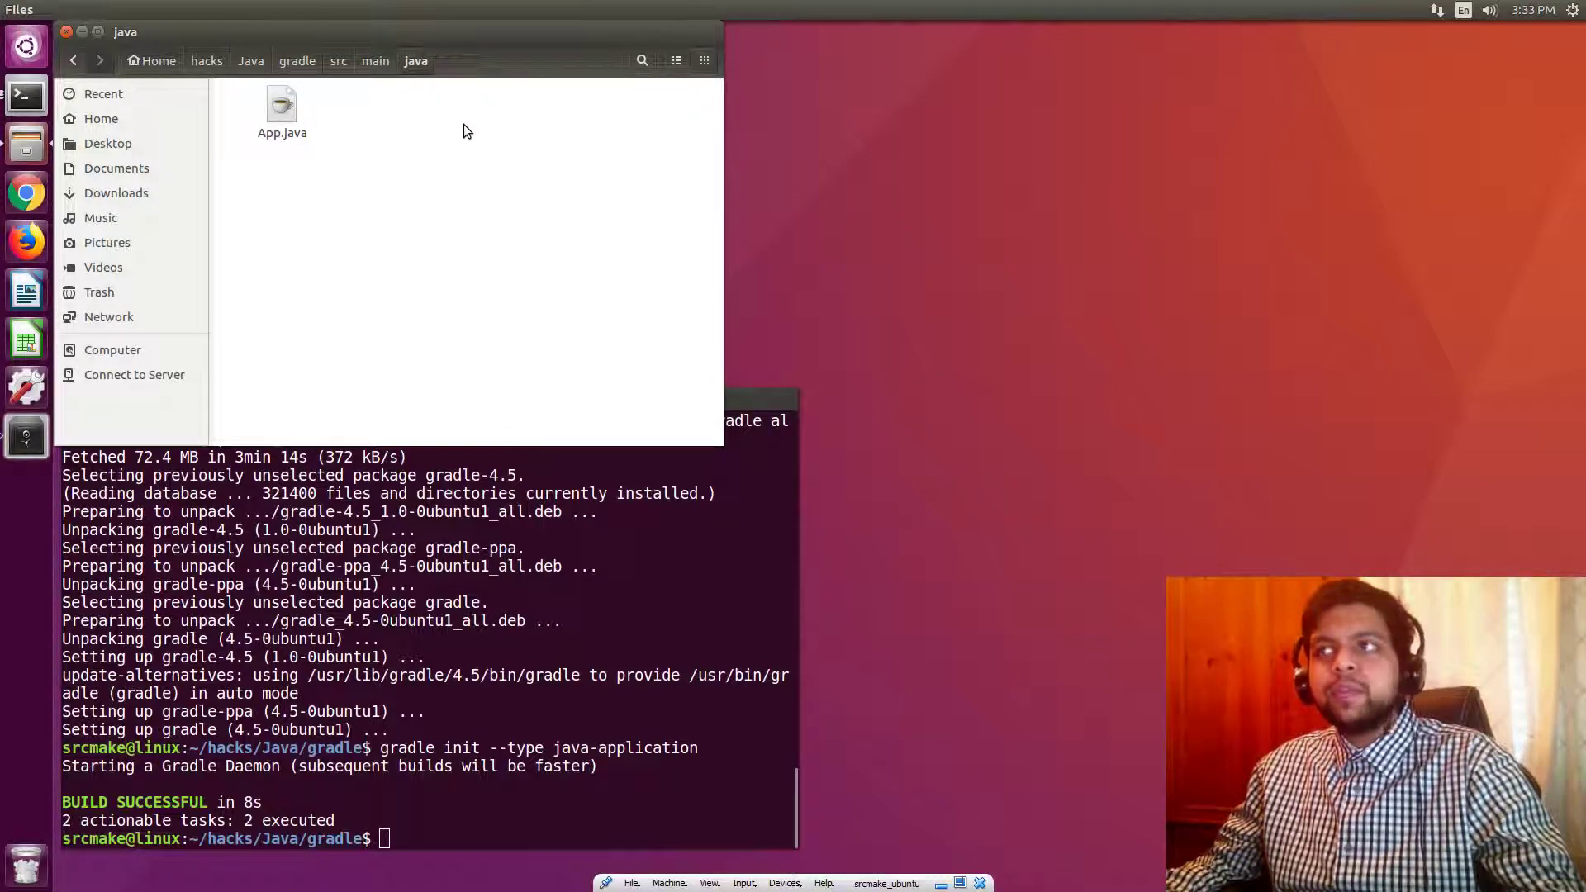
{"action": "left_click", "coordinate": [375, 59]}
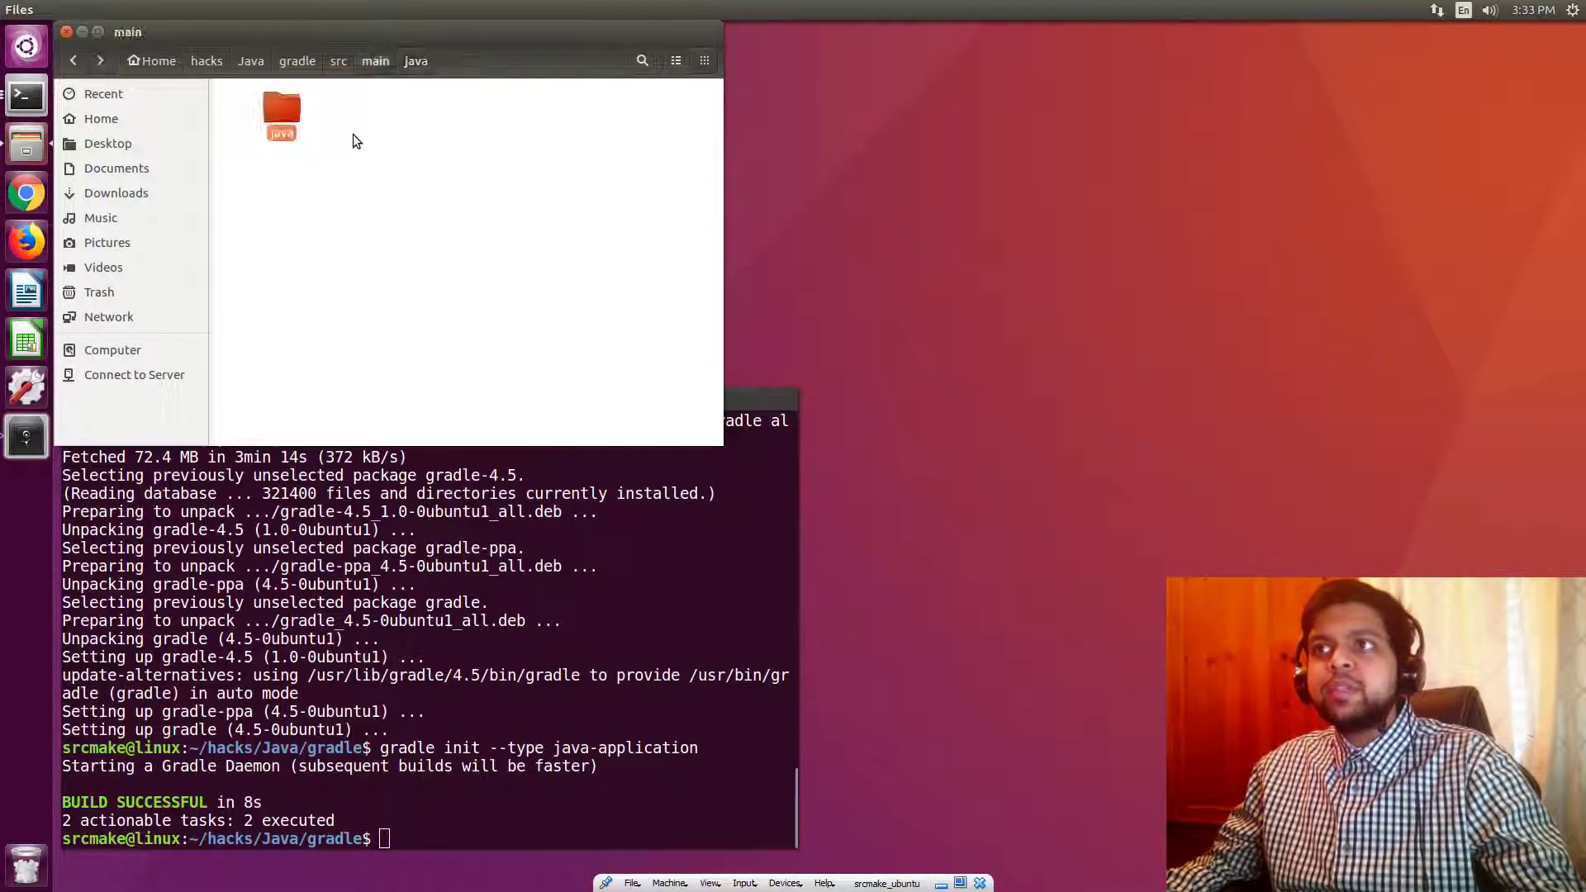
{"action": "left_click", "coordinate": [337, 59]}
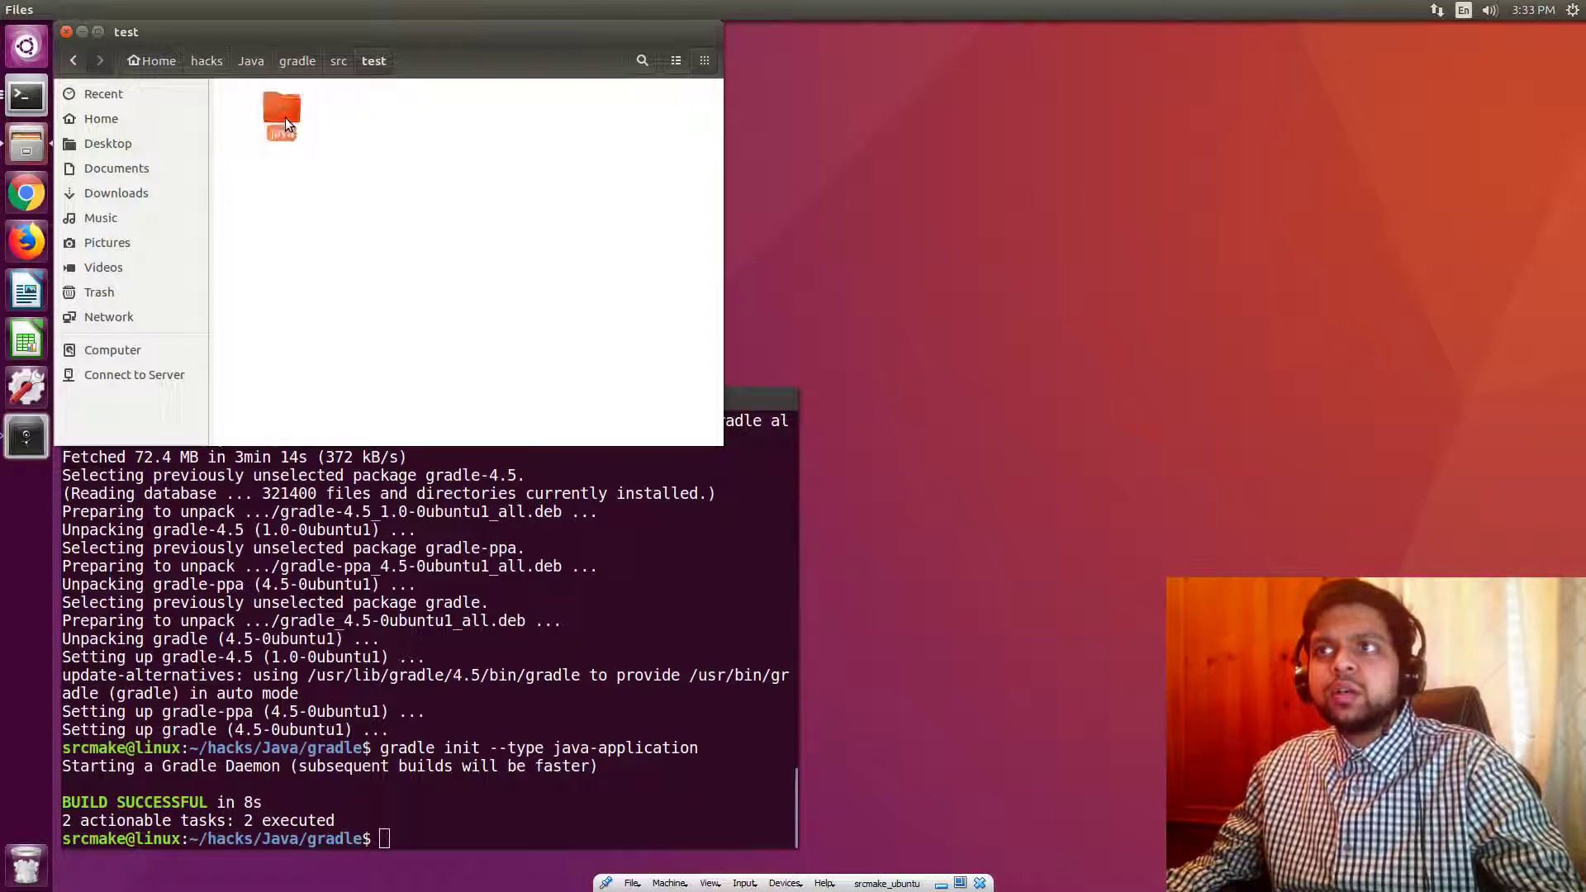
{"action": "left_click", "coordinate": [337, 61]}
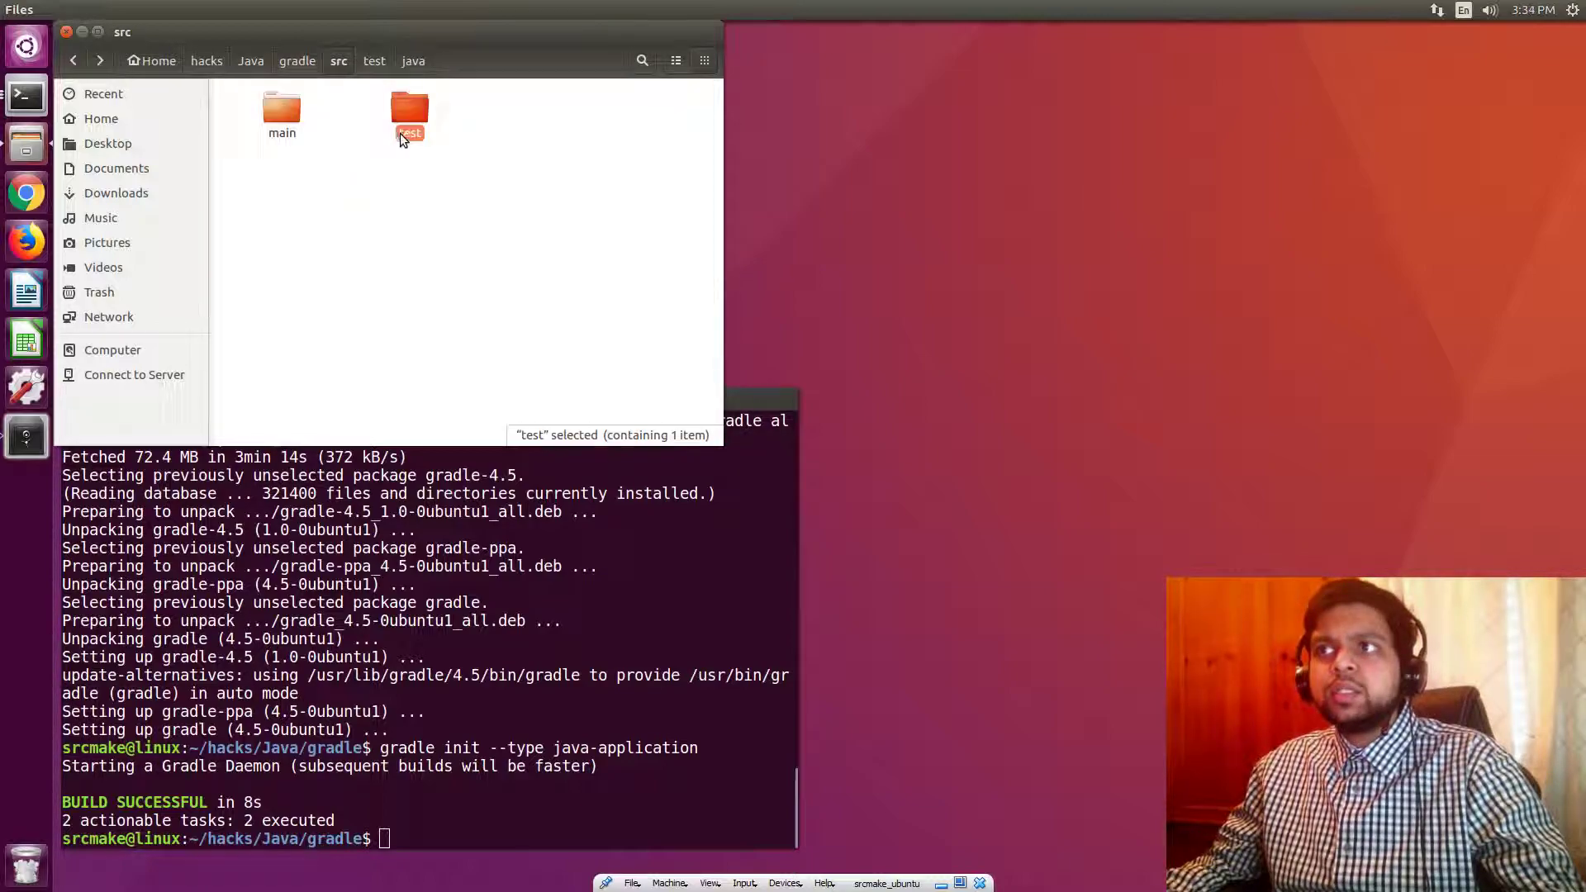
View AppTest.java under src/test/java and return to src/main/java
{"action": "double_click", "coordinate": [410, 113]}
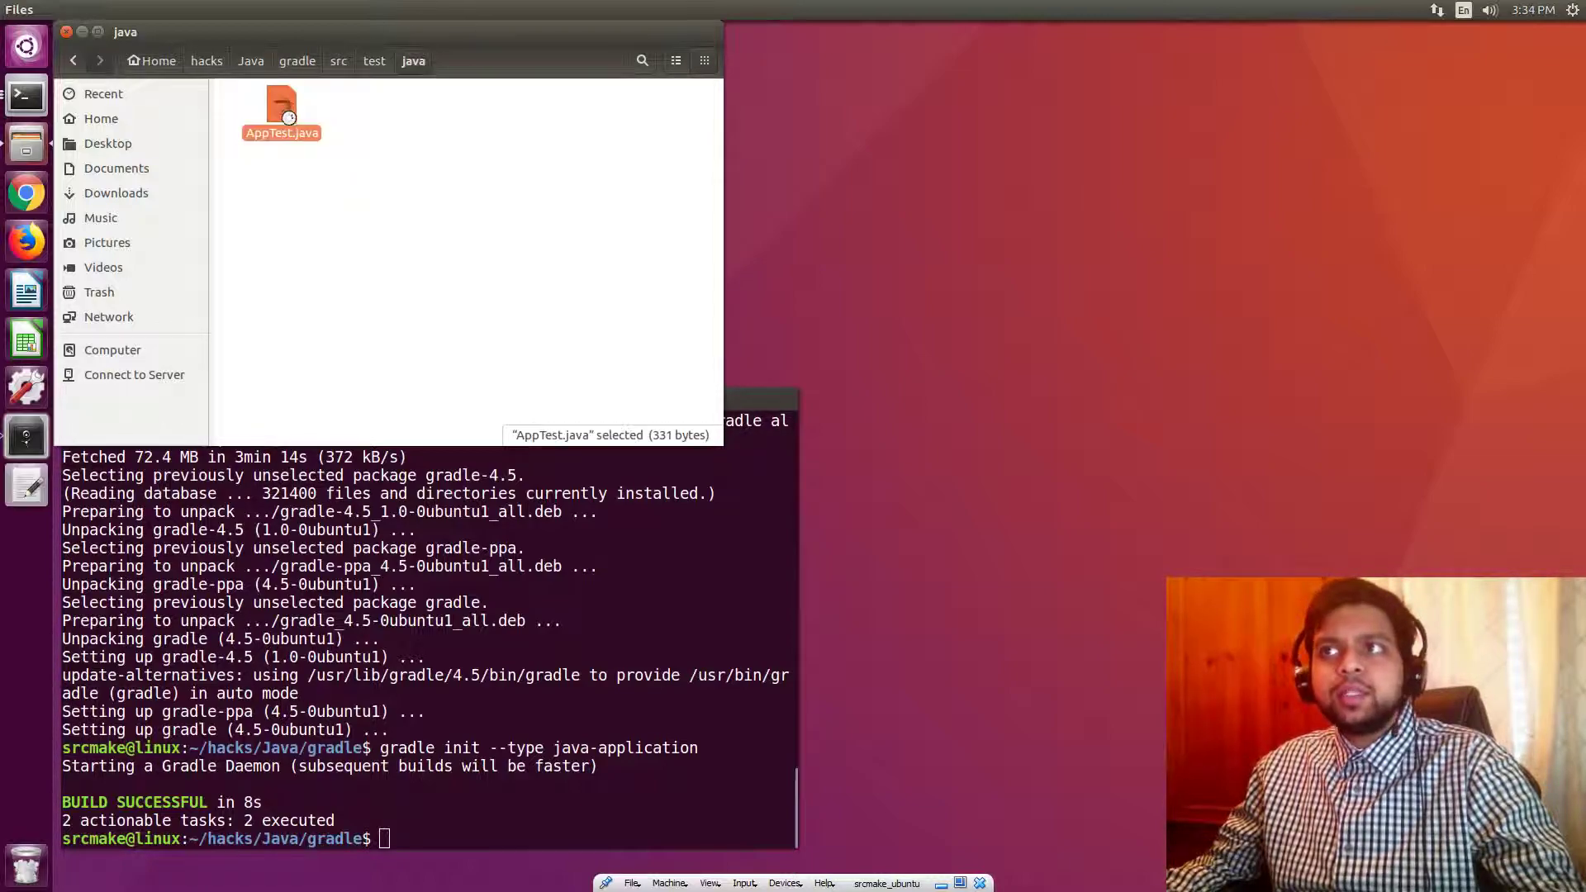
{"action": "double_click", "coordinate": [280, 102]}
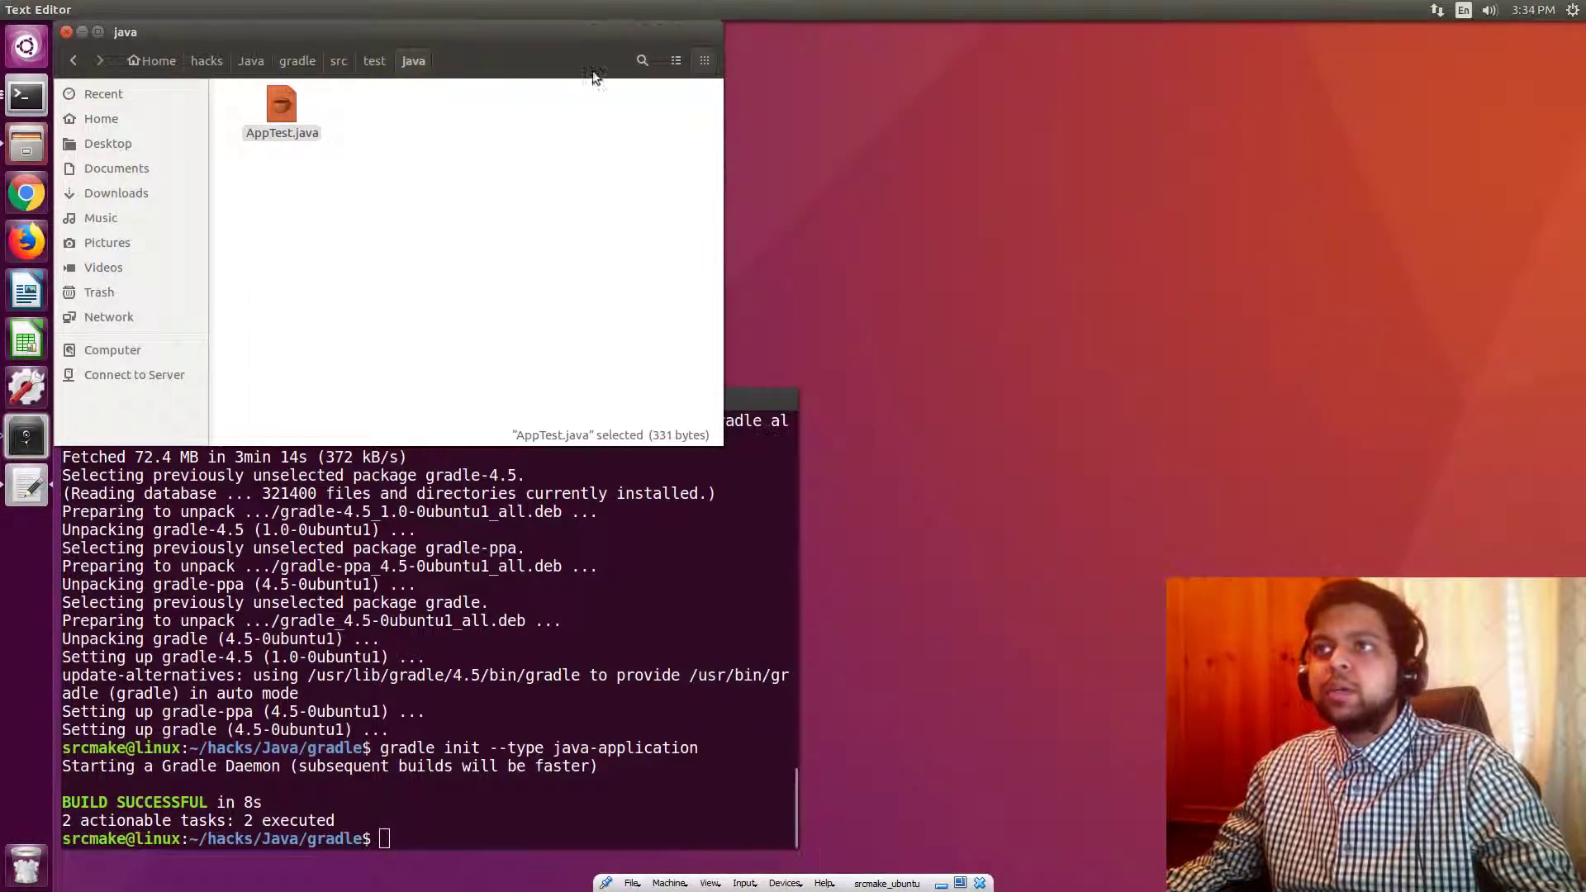
{"action": "left_click", "coordinate": [337, 59]}
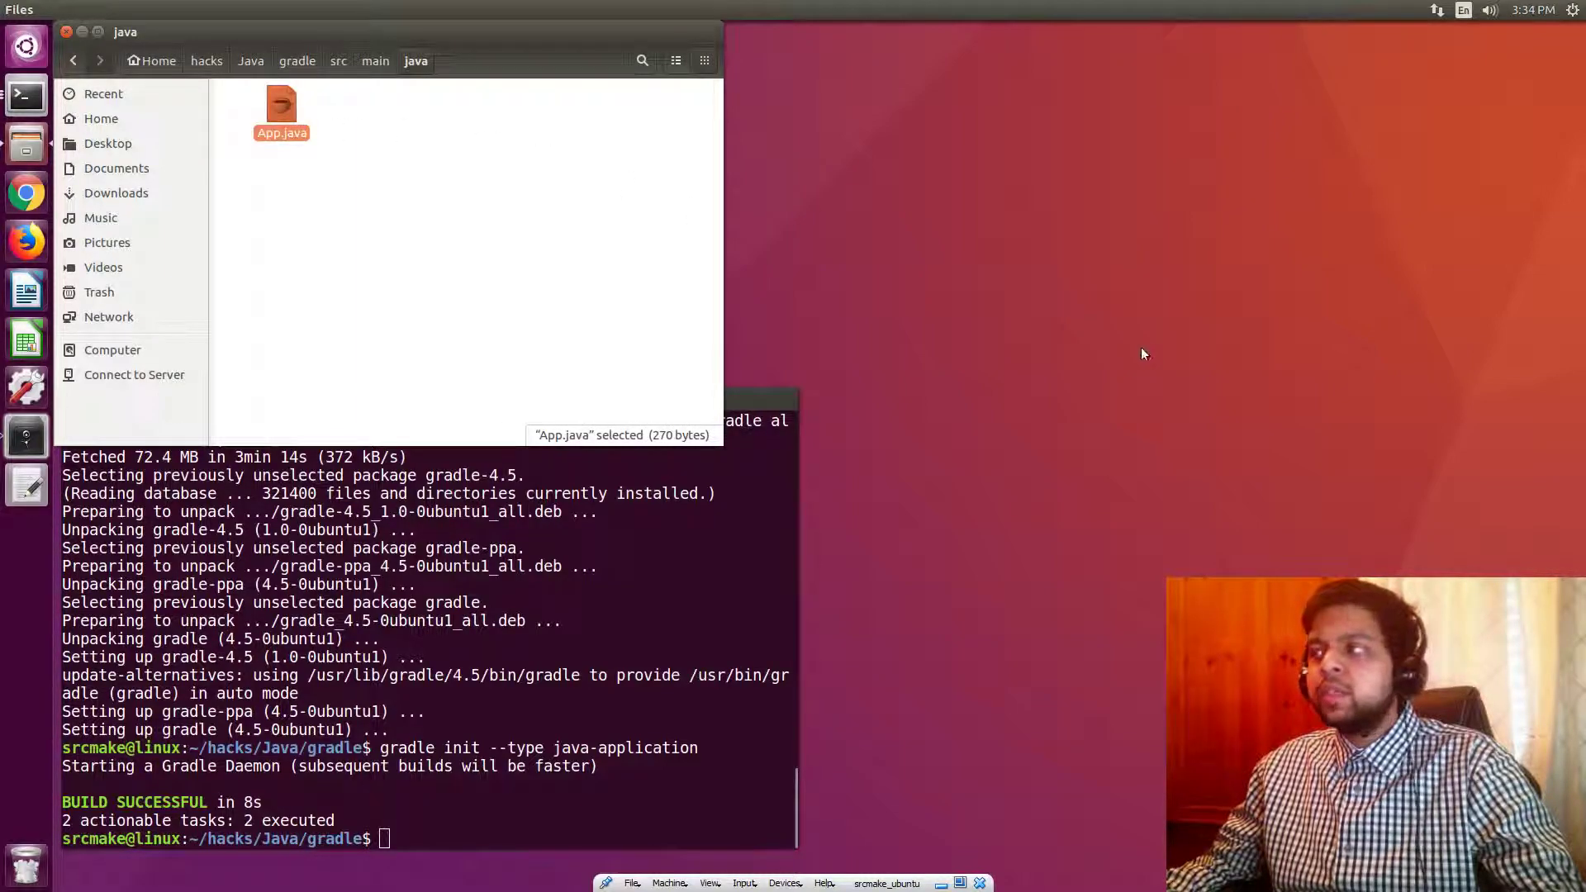
Edit App.java's greeting to 'Hello world from srcmake in gradle.' and save it
{"action": "double_click", "coordinate": [281, 106]}
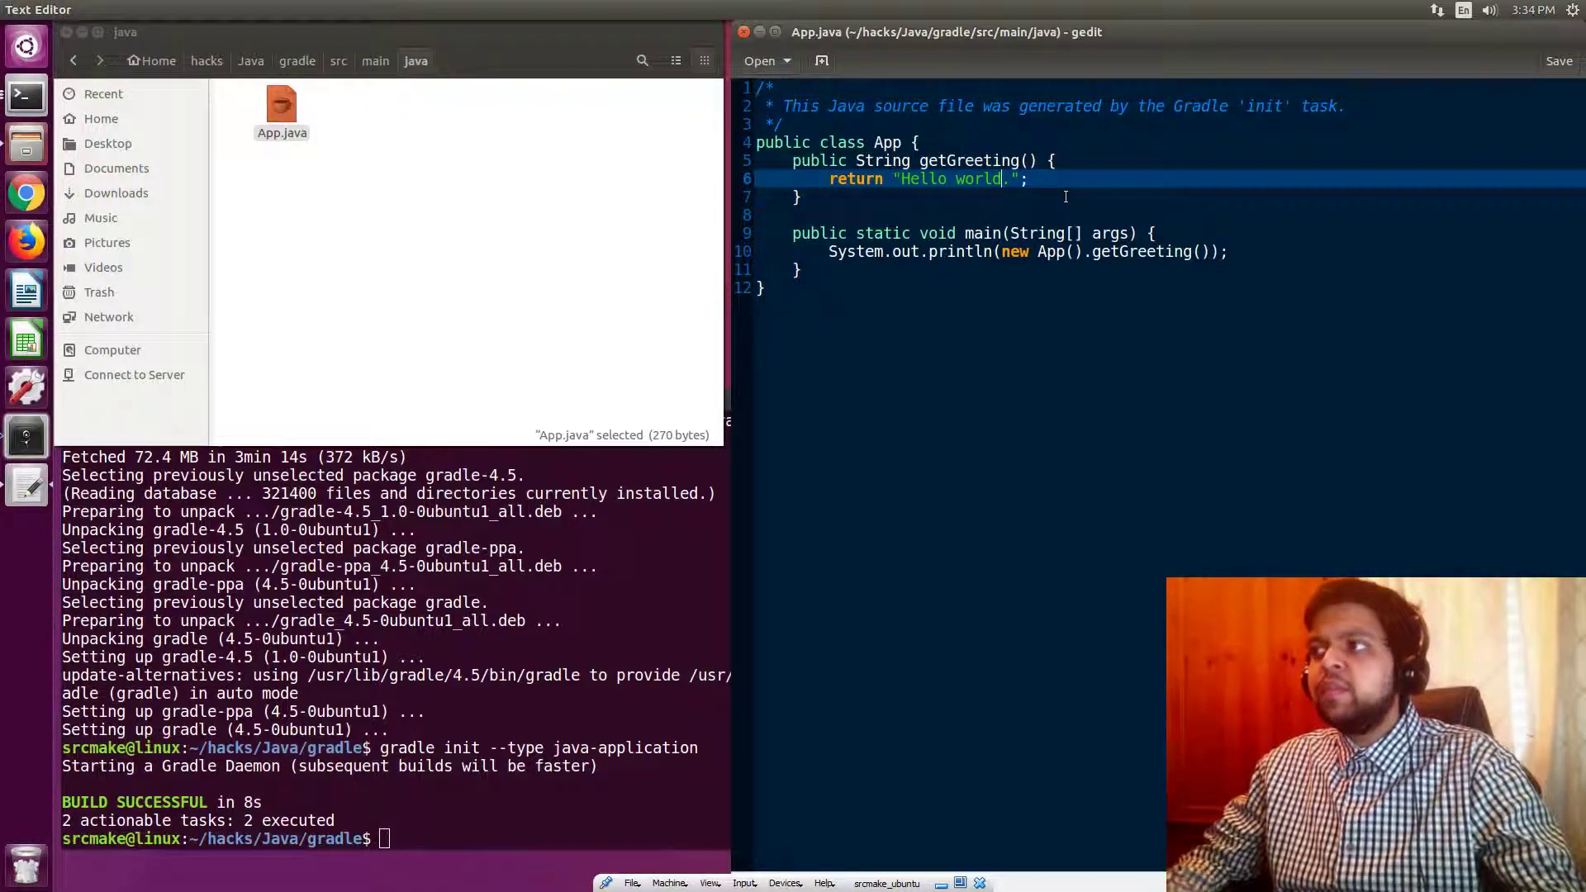
{"action": "type", "text": "from"}
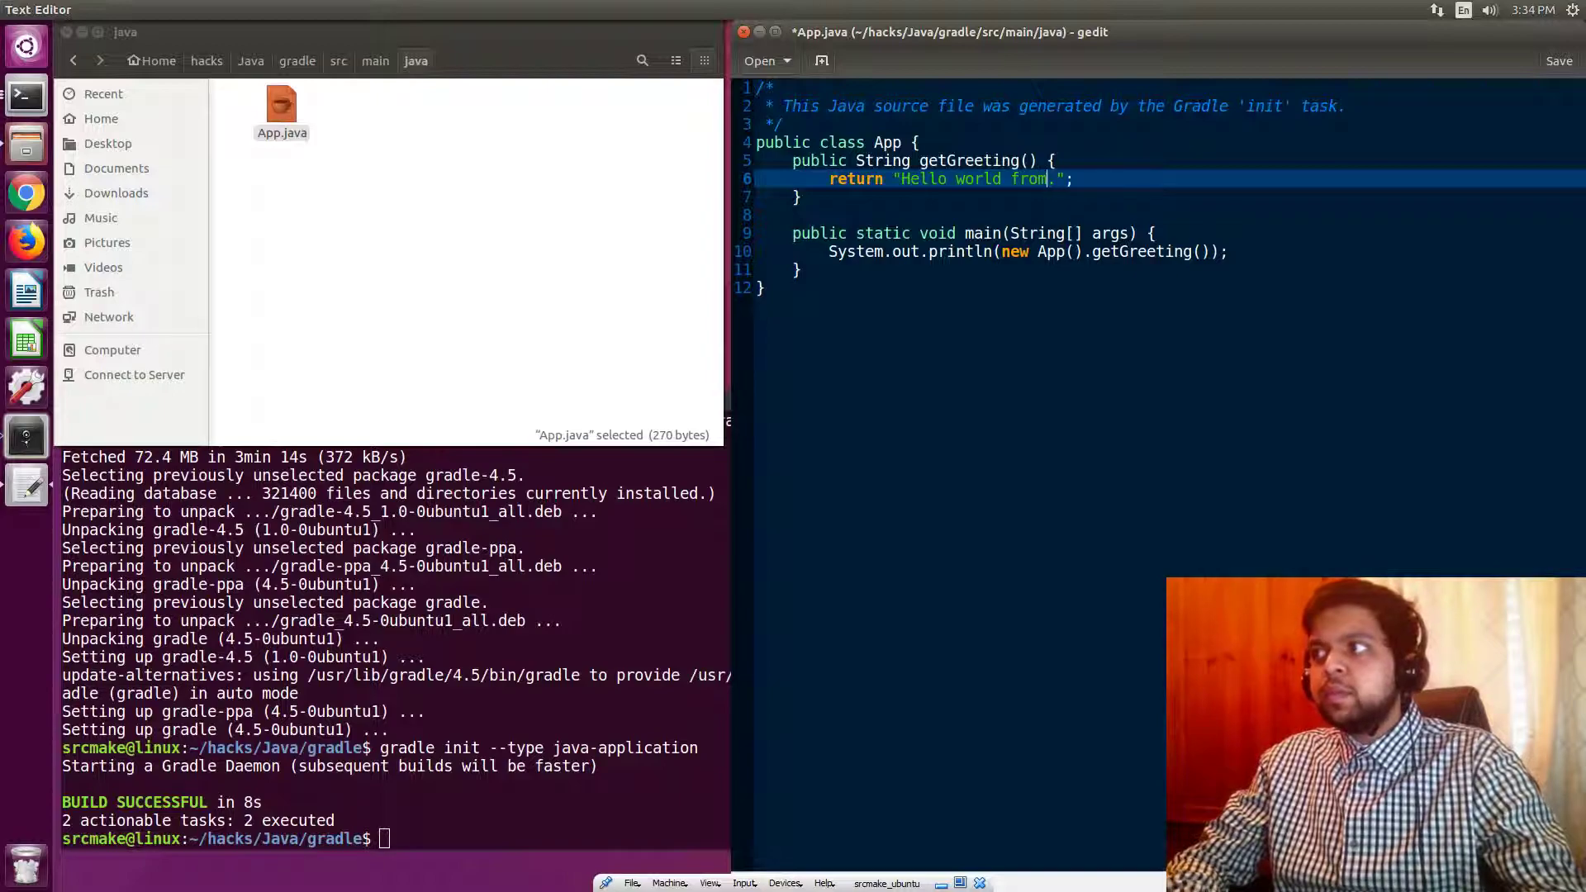
{"action": "type", "text": "srcmake in g"}
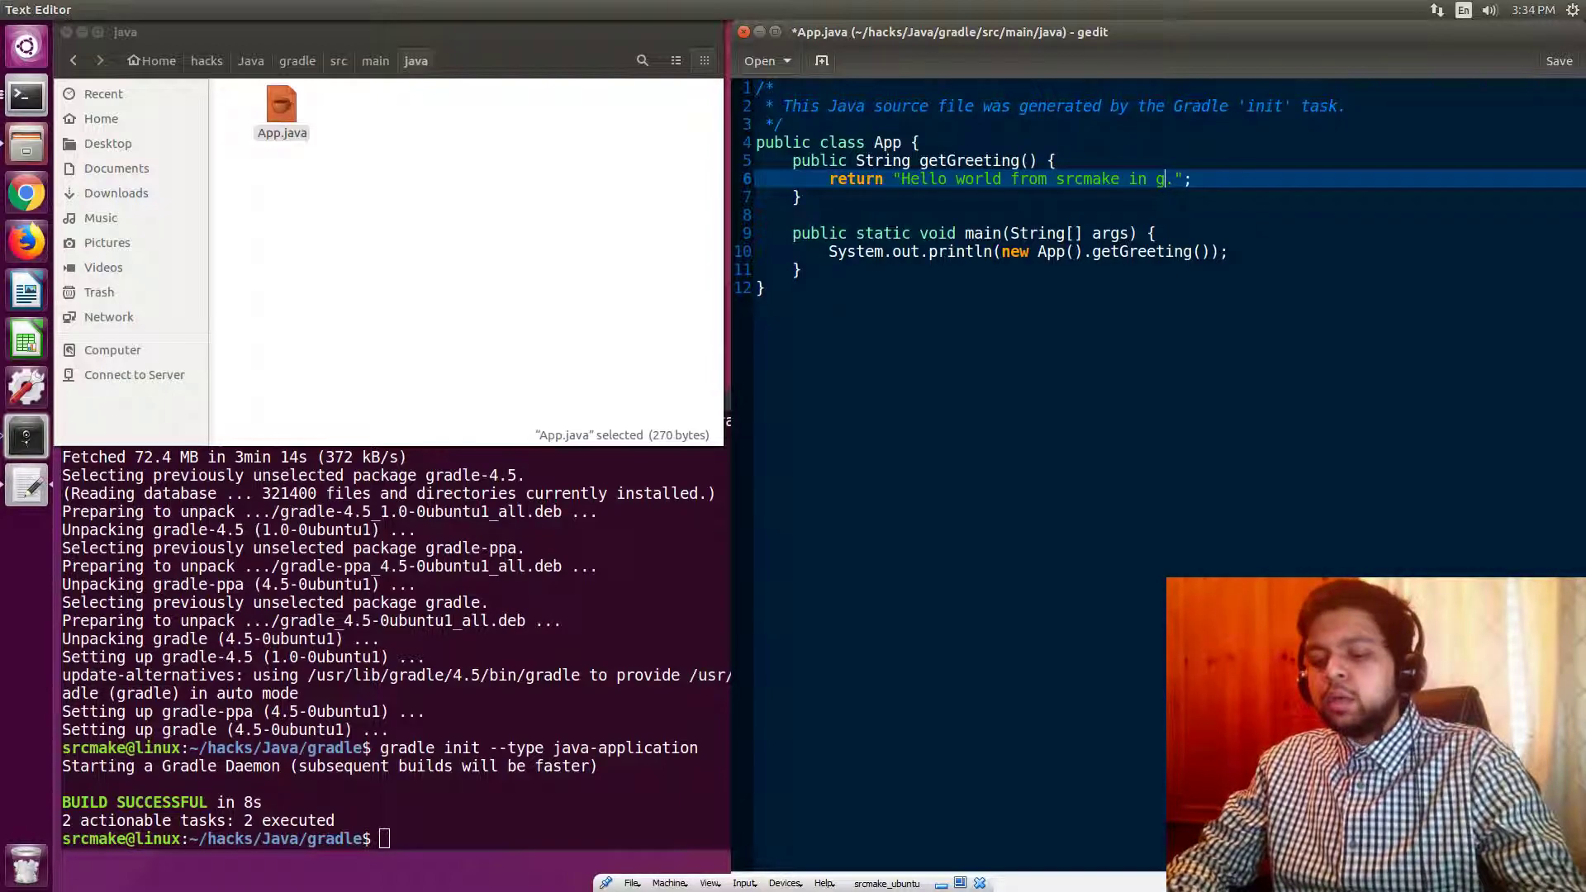
{"action": "type", "text": "radle"}
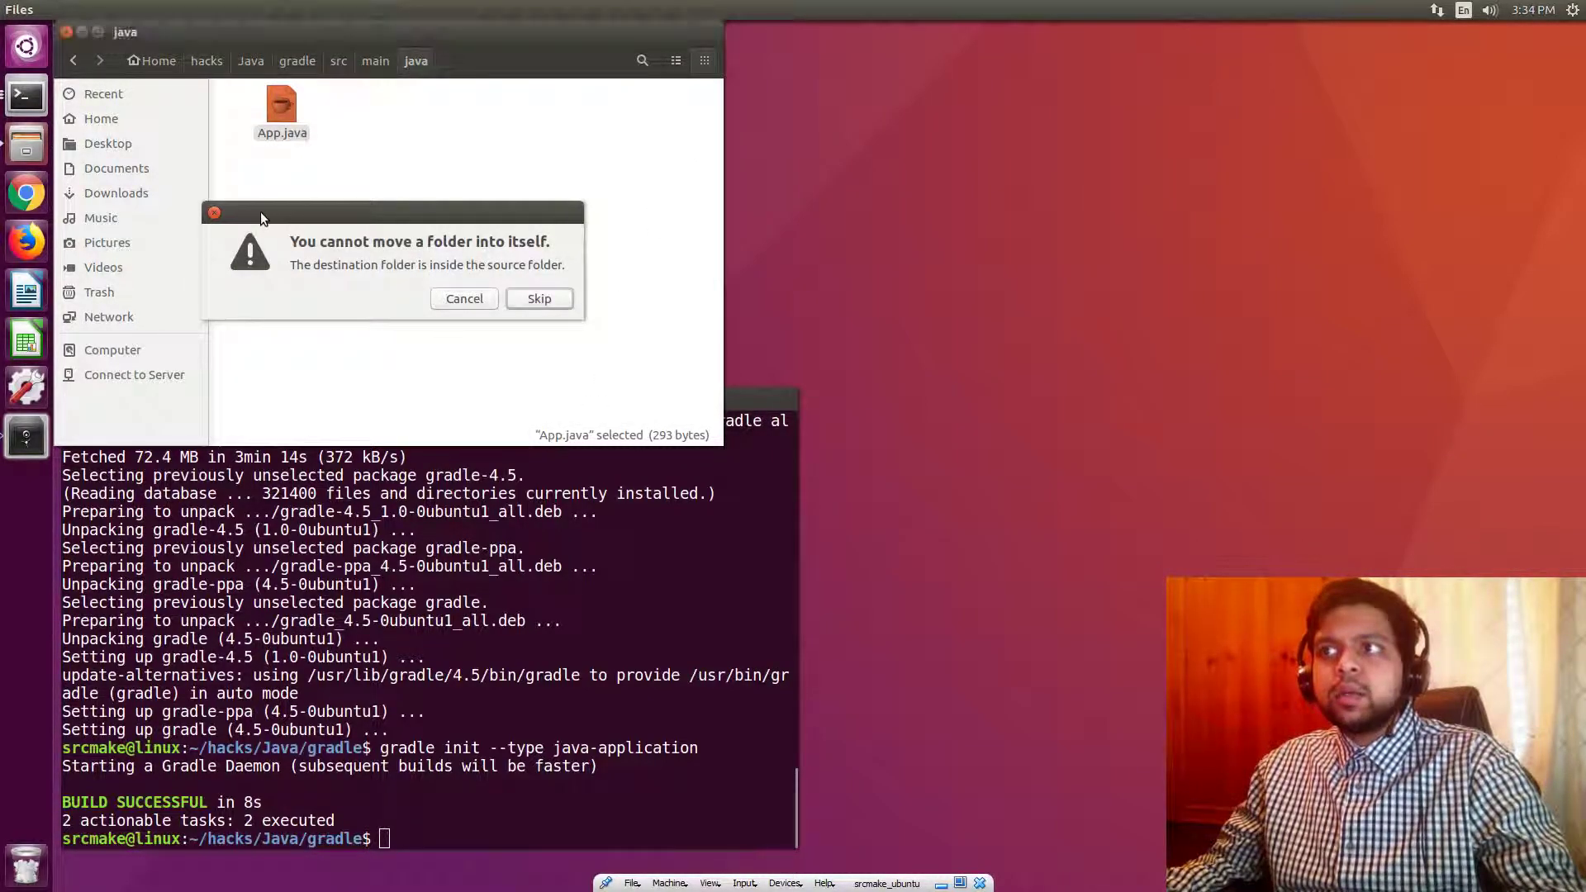
Cancel the accidental folder move and navigate back to the gradle project folder
{"action": "left_click", "coordinate": [251, 61]}
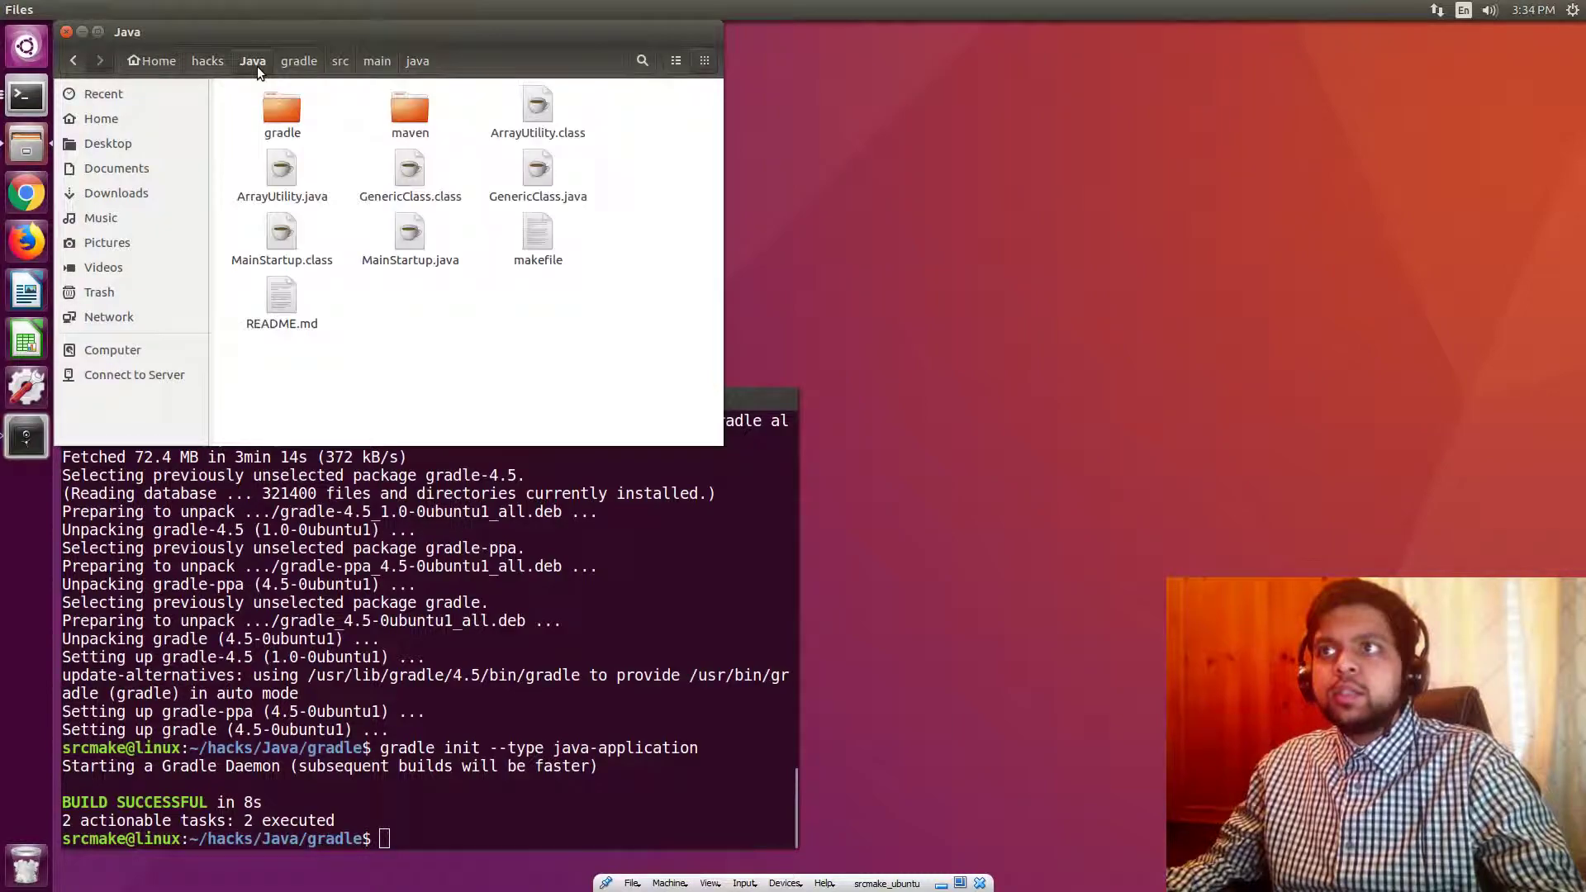
{"action": "left_click", "coordinate": [281, 112]}
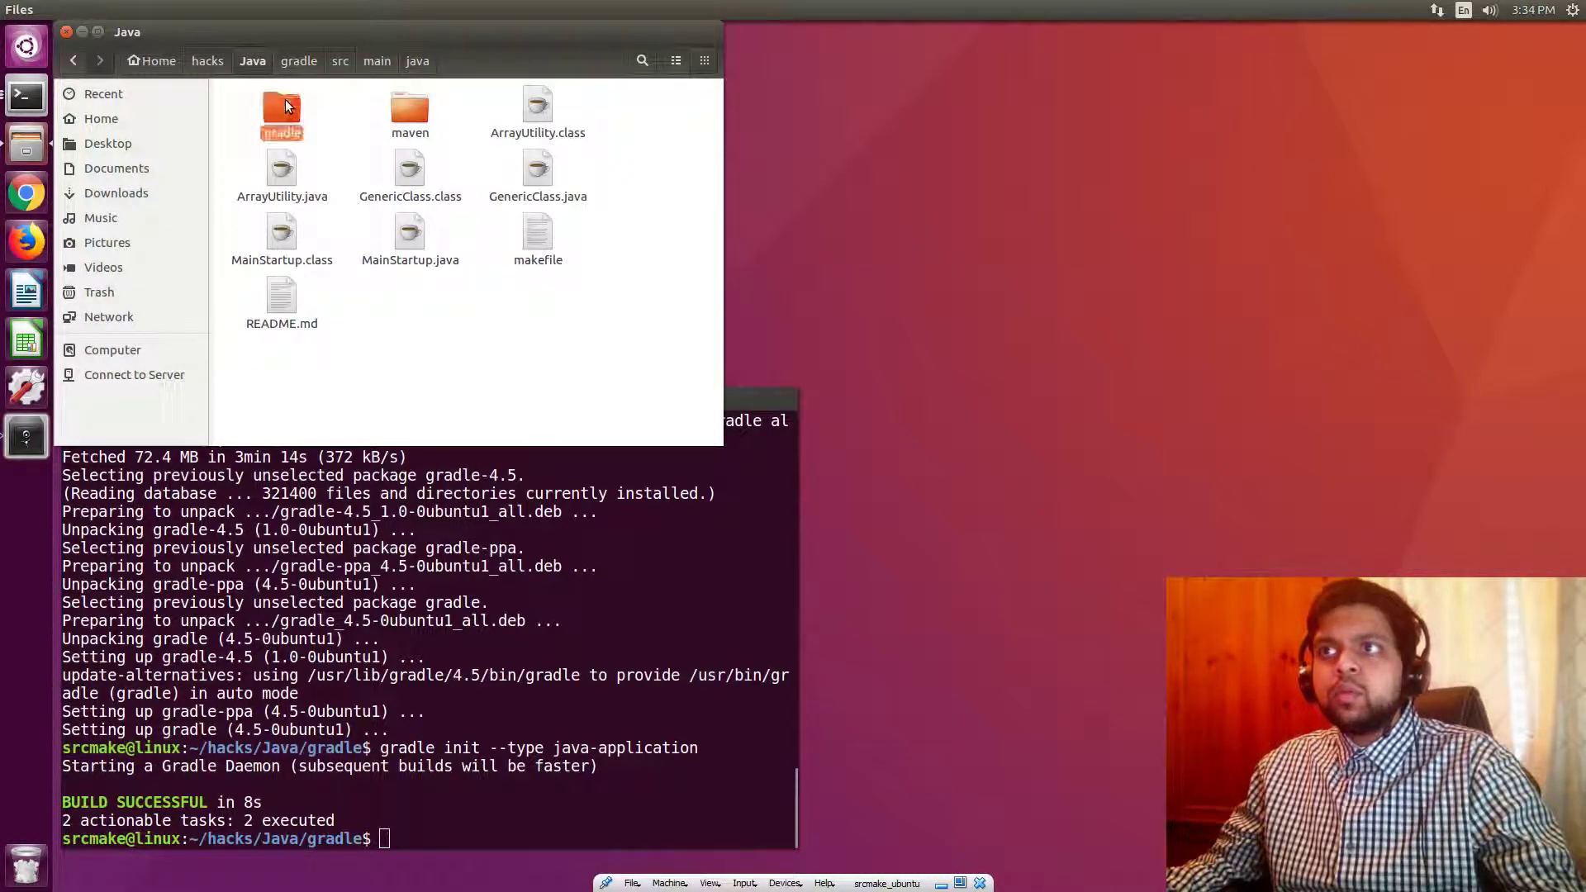
{"action": "double_click", "coordinate": [281, 107]}
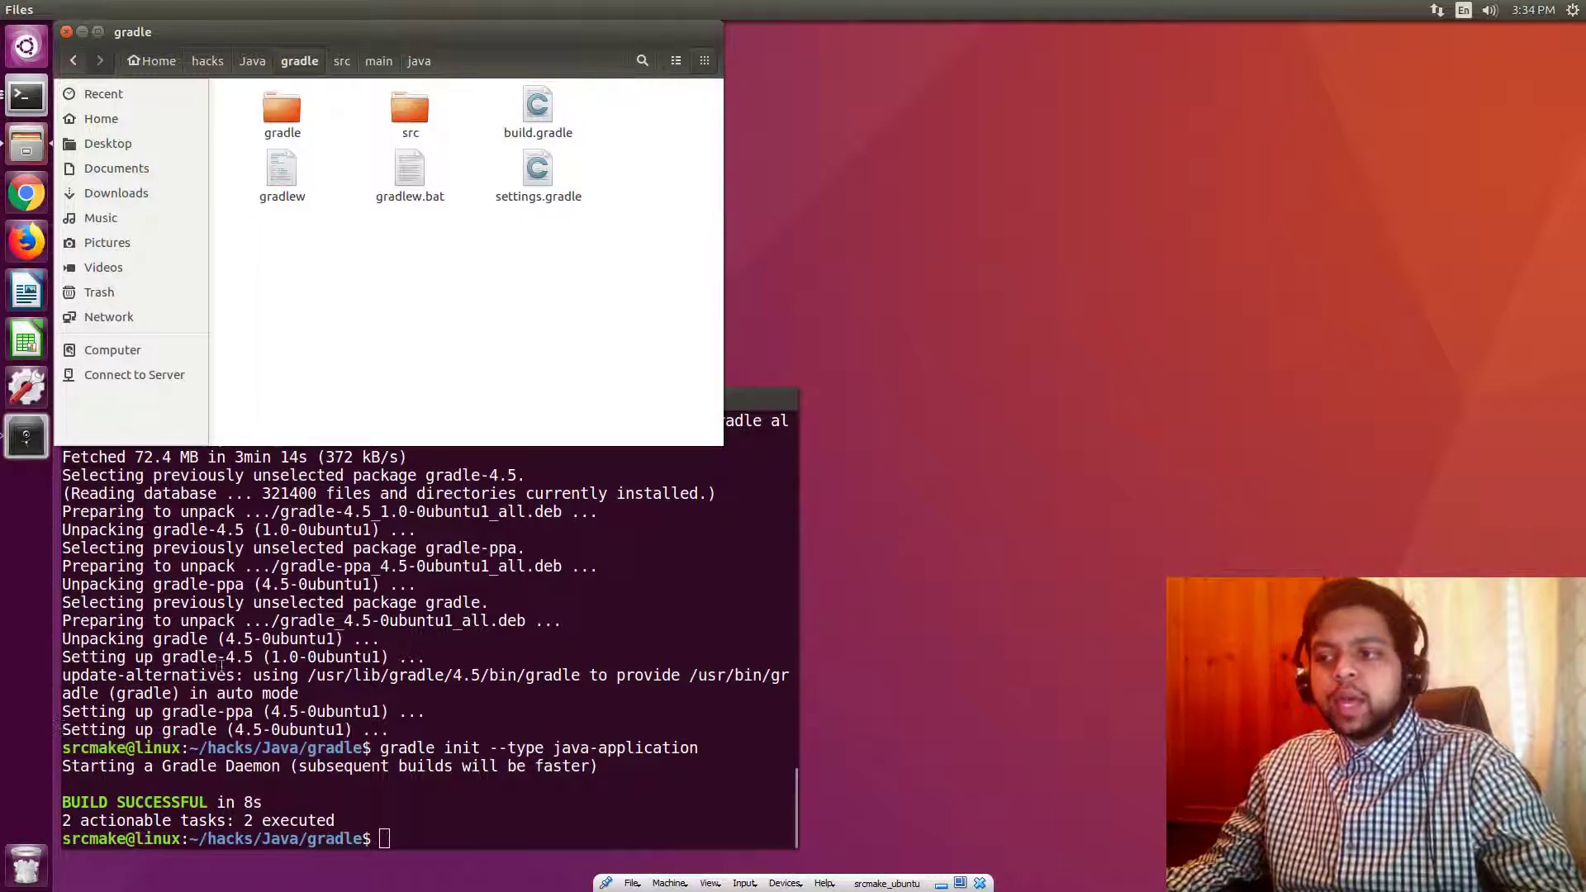
Run ./gradlew build and wait for BUILD SUCCESSFUL with 7 tasks executed
{"action": "type", "text": "./"}
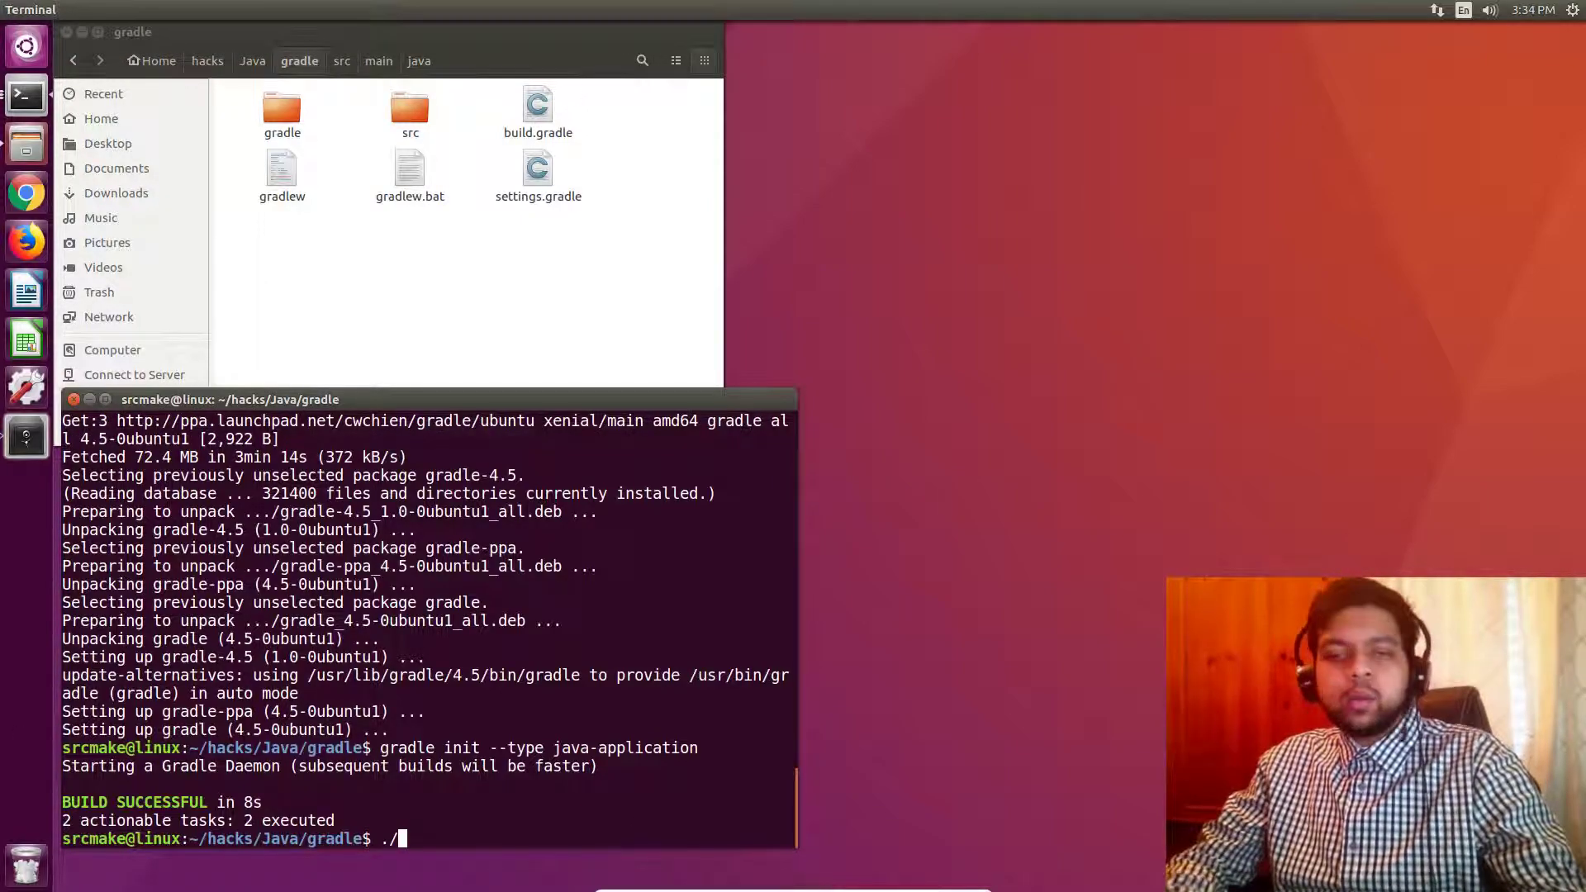
{"action": "type", "text": "gradlew build"}
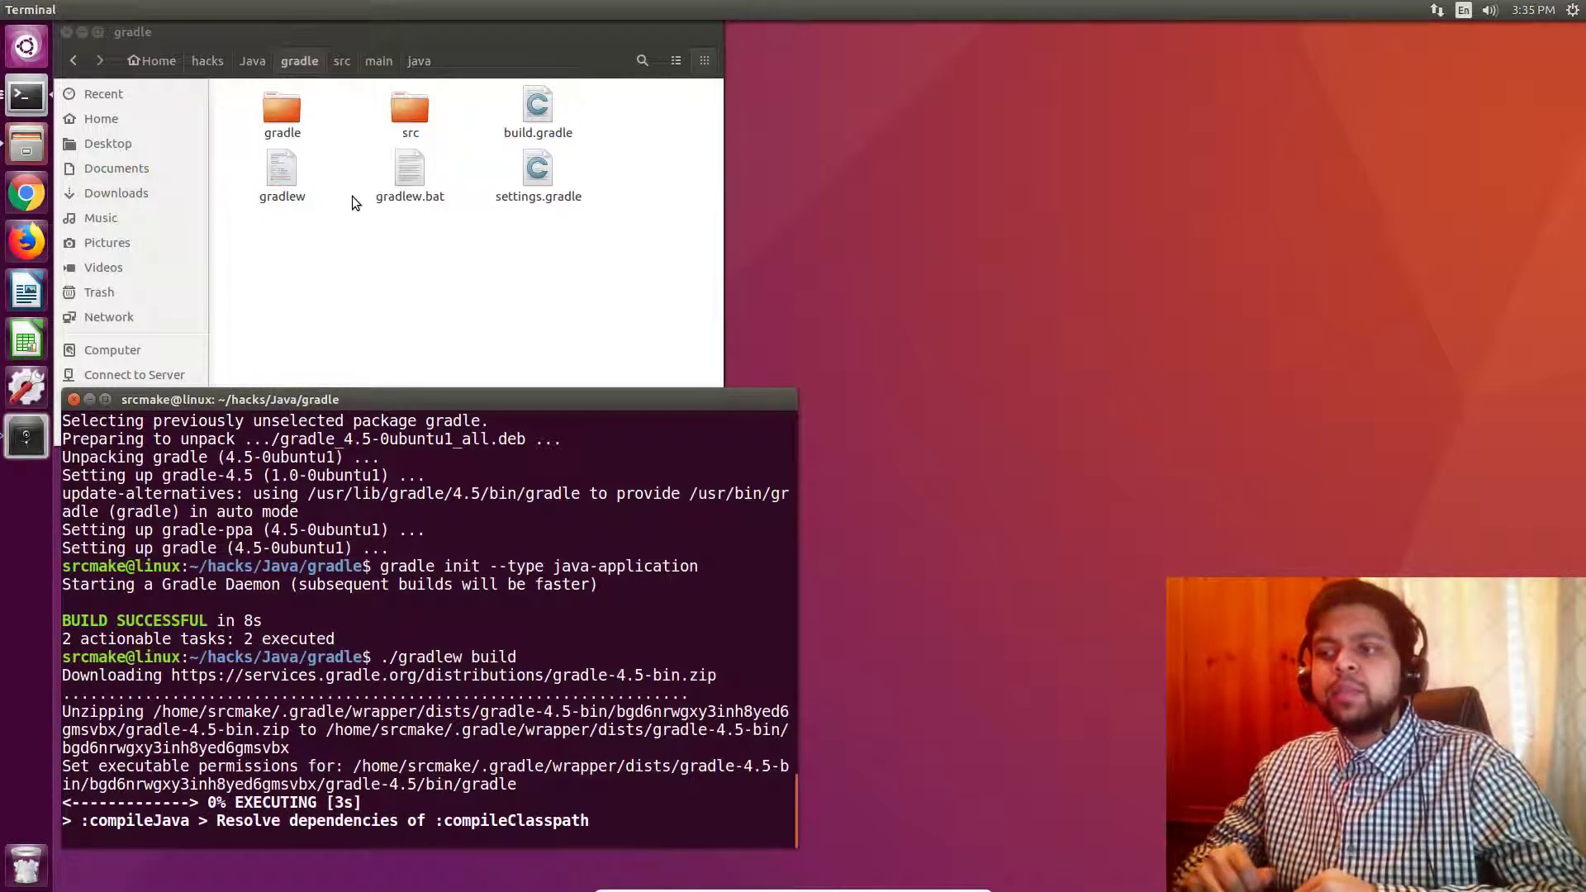
{"action": "left_click", "coordinate": [281, 168]}
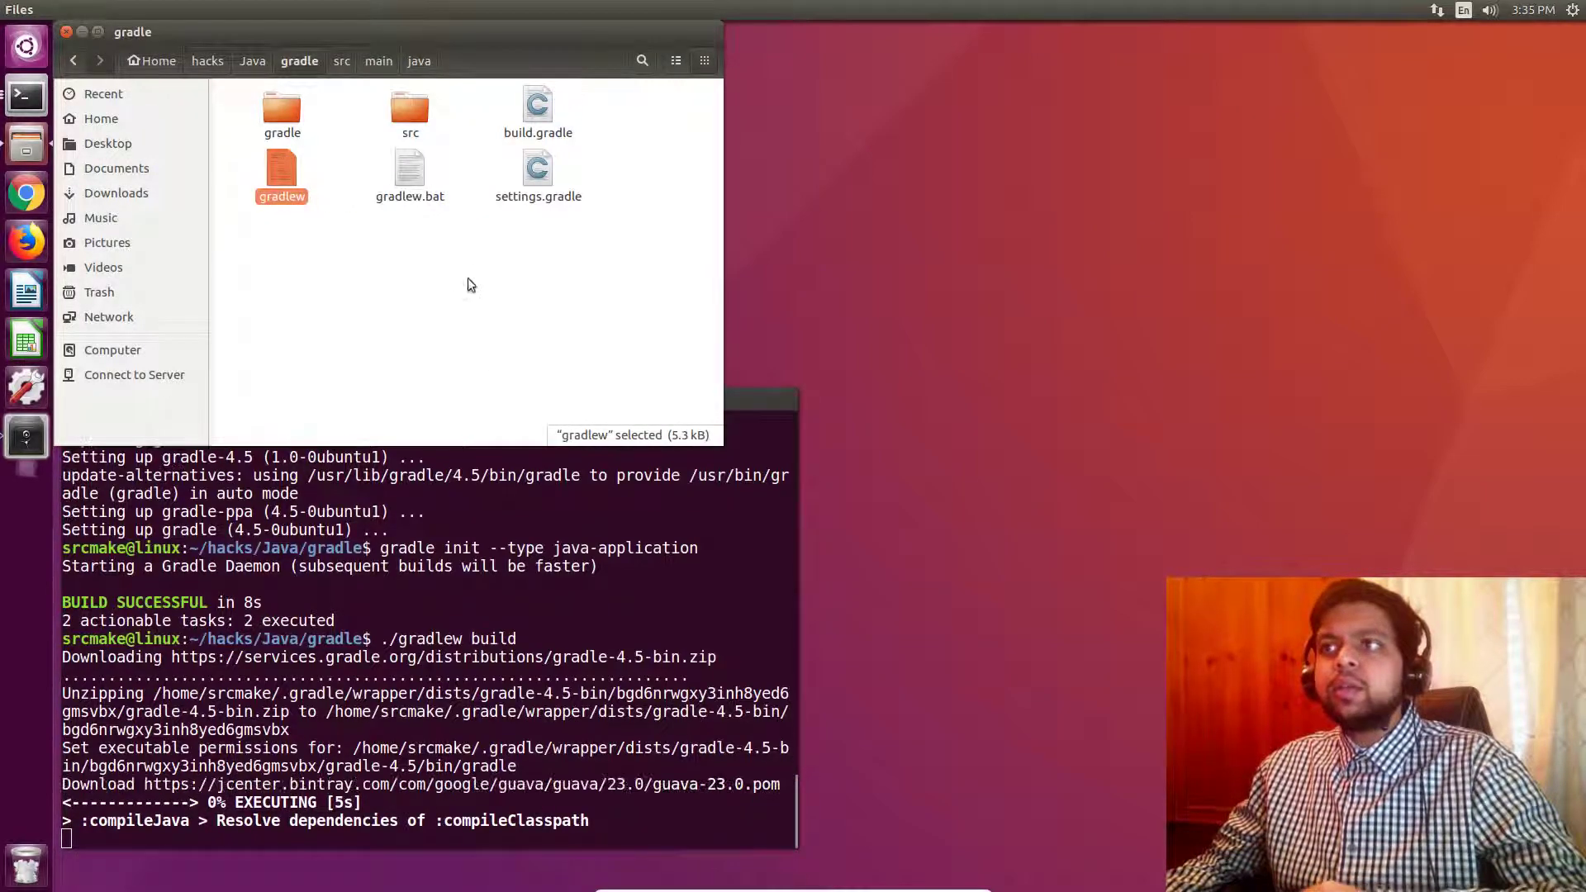
{"action": "double_click", "coordinate": [281, 168]}
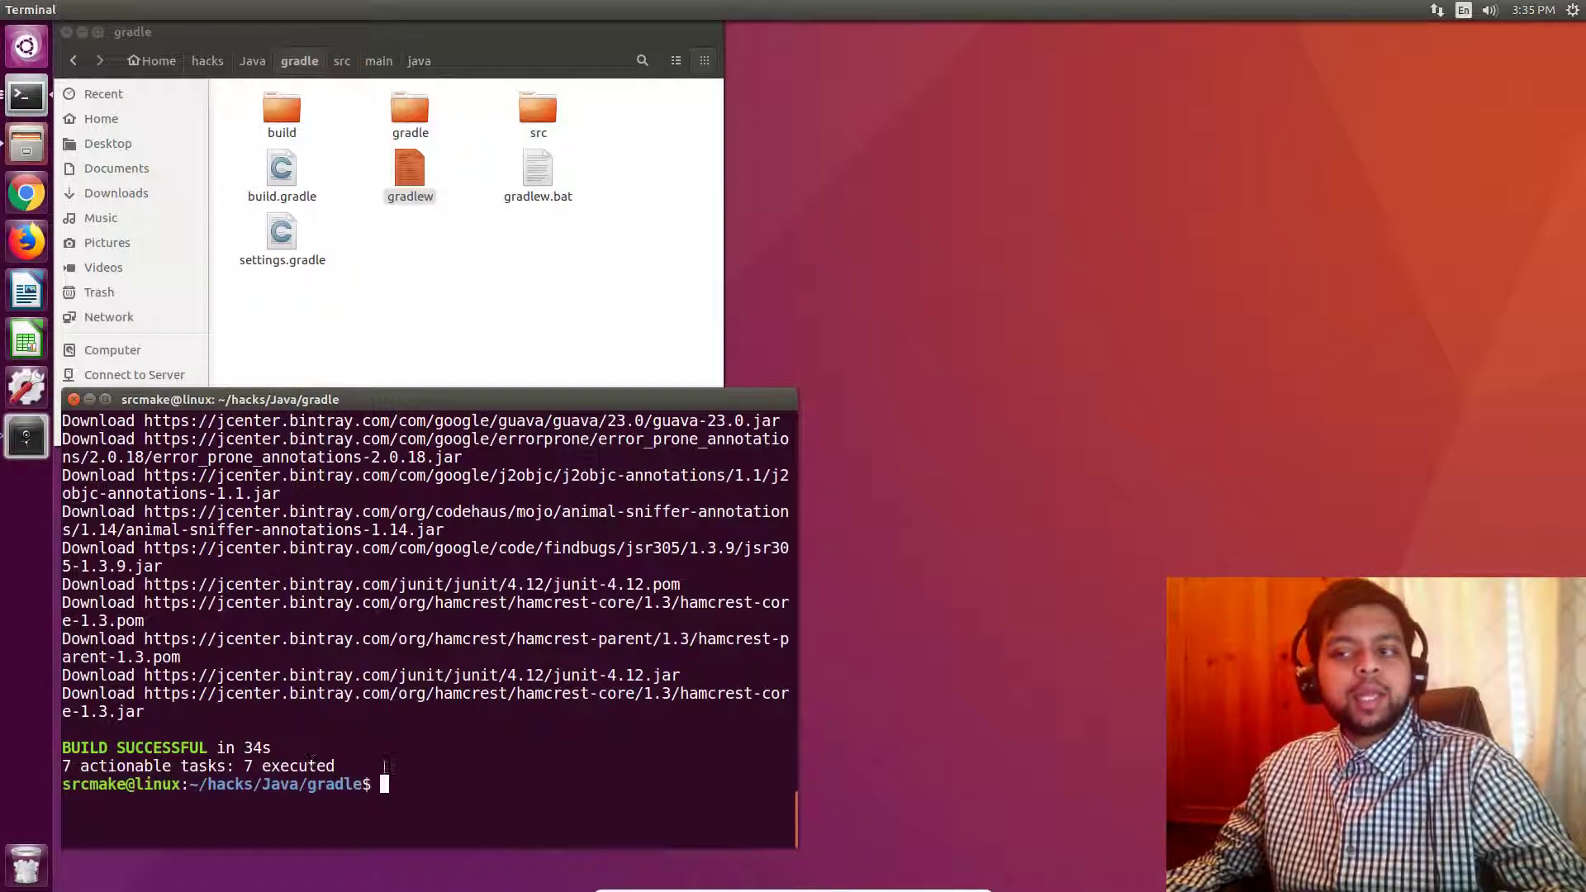
{"action": "mouse_move", "coordinate": [582, 770]}
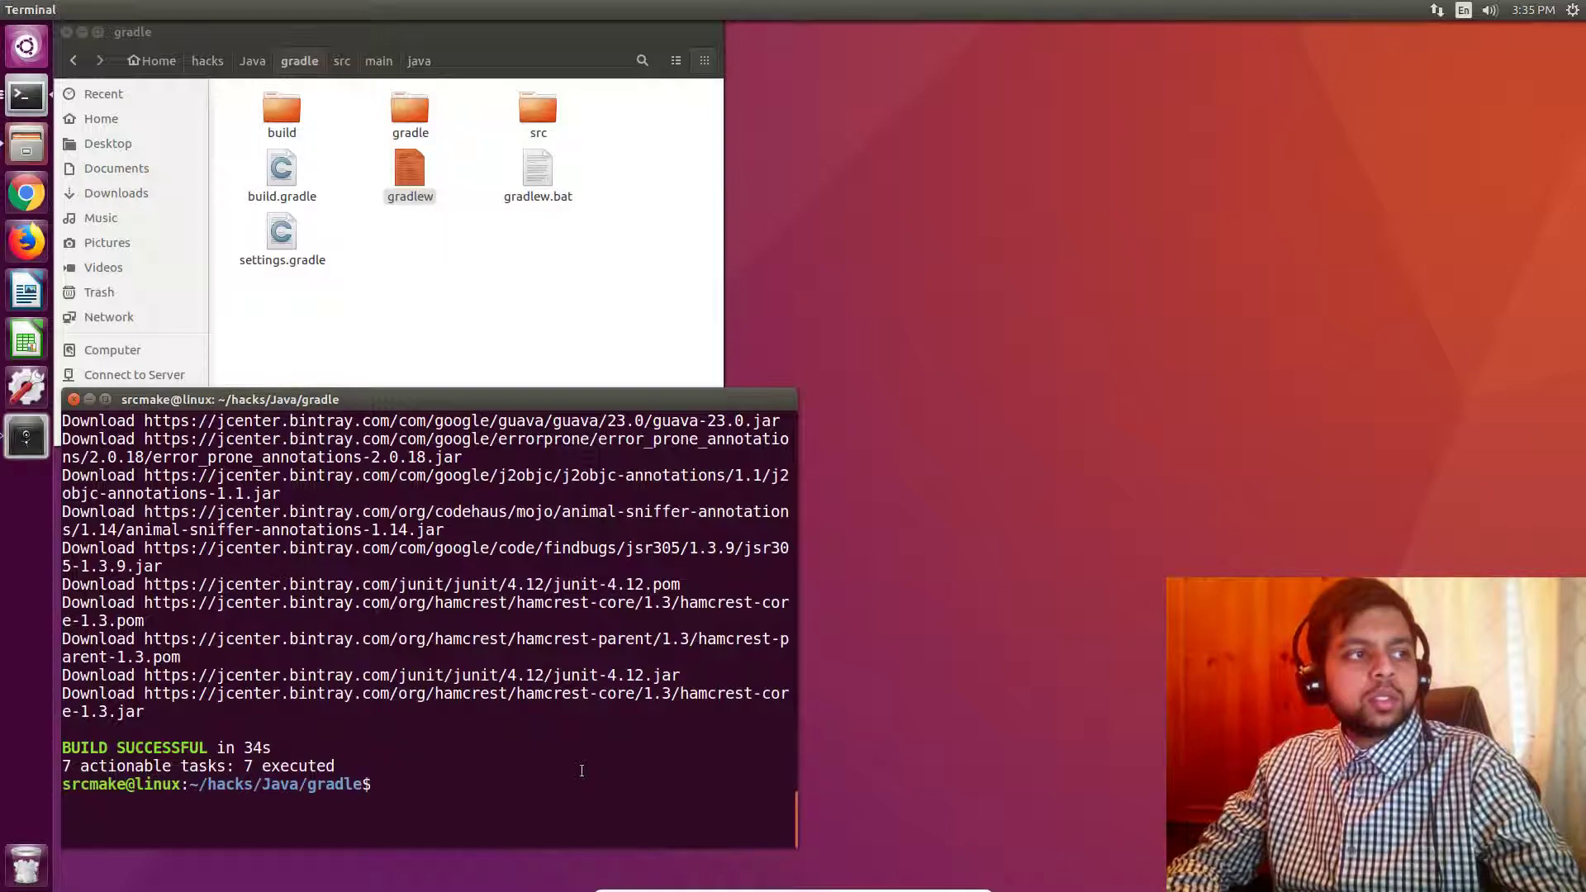
Run ./gradlew tasks to list the project's available Gradle tasks
{"action": "type", "text": "./gra"}
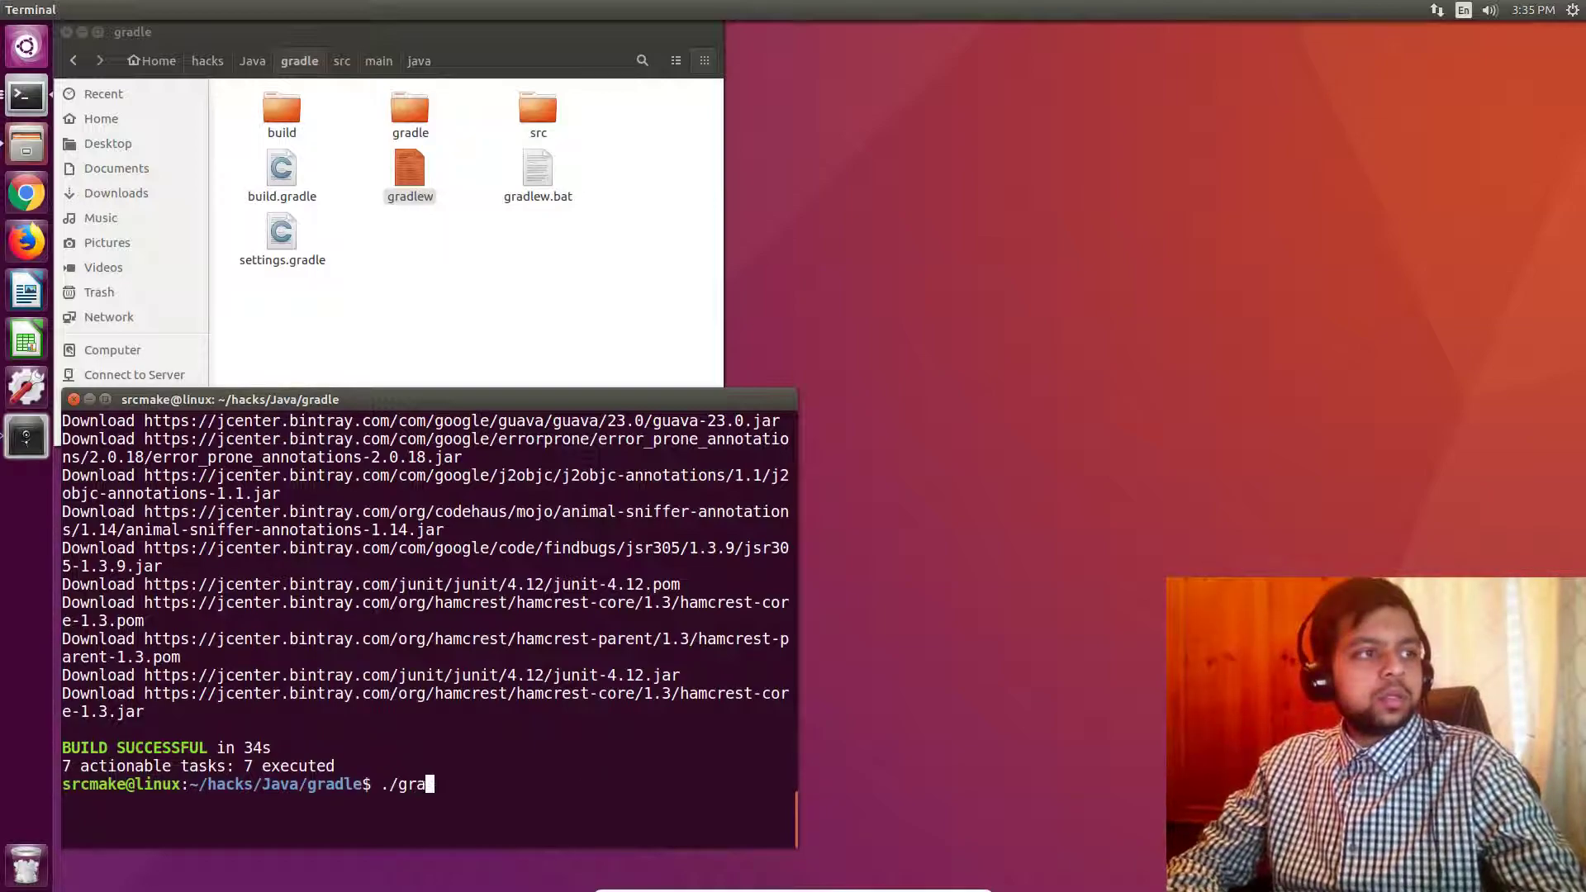
{"action": "type", "text": "dlew tasks"}
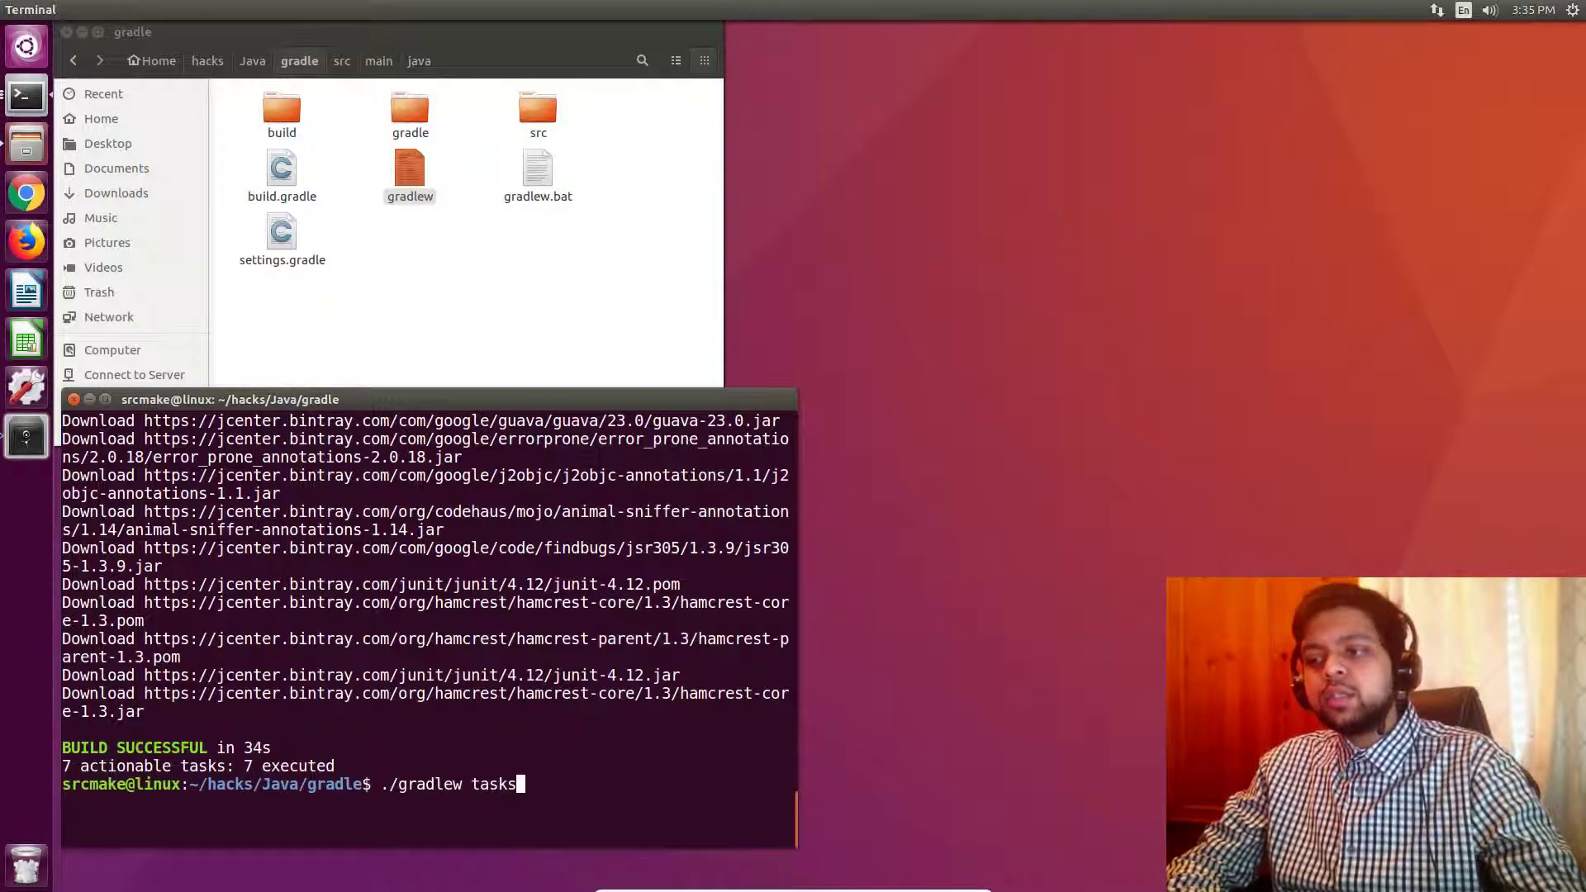
{"action": "key", "text": "Return"}
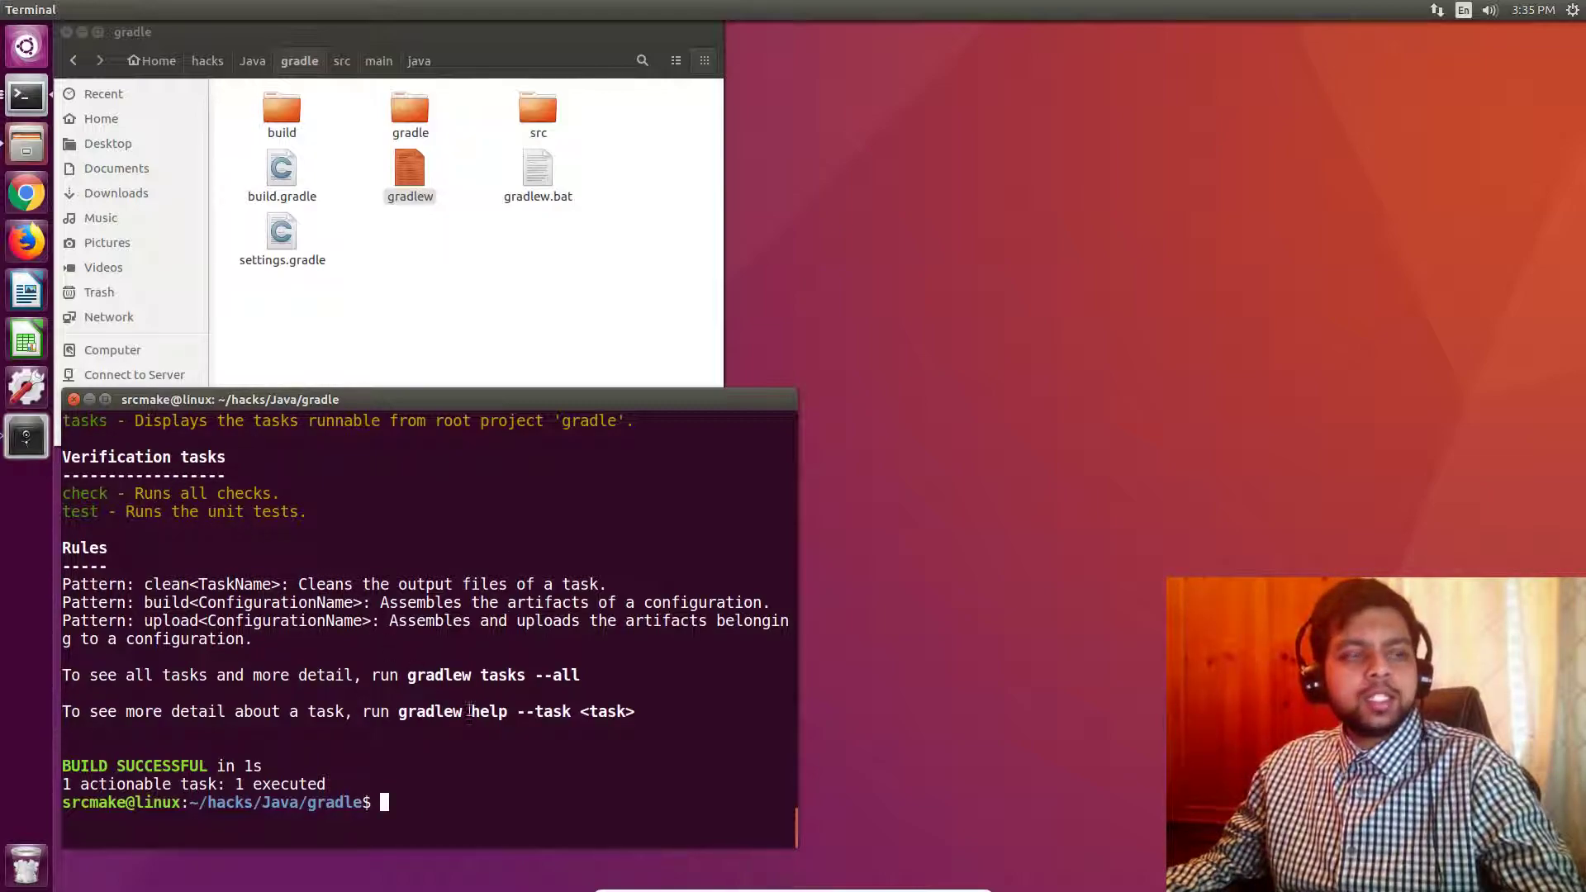
Enter ./gradlew run at the prompt to launch the application
{"action": "type", "text": "./"}
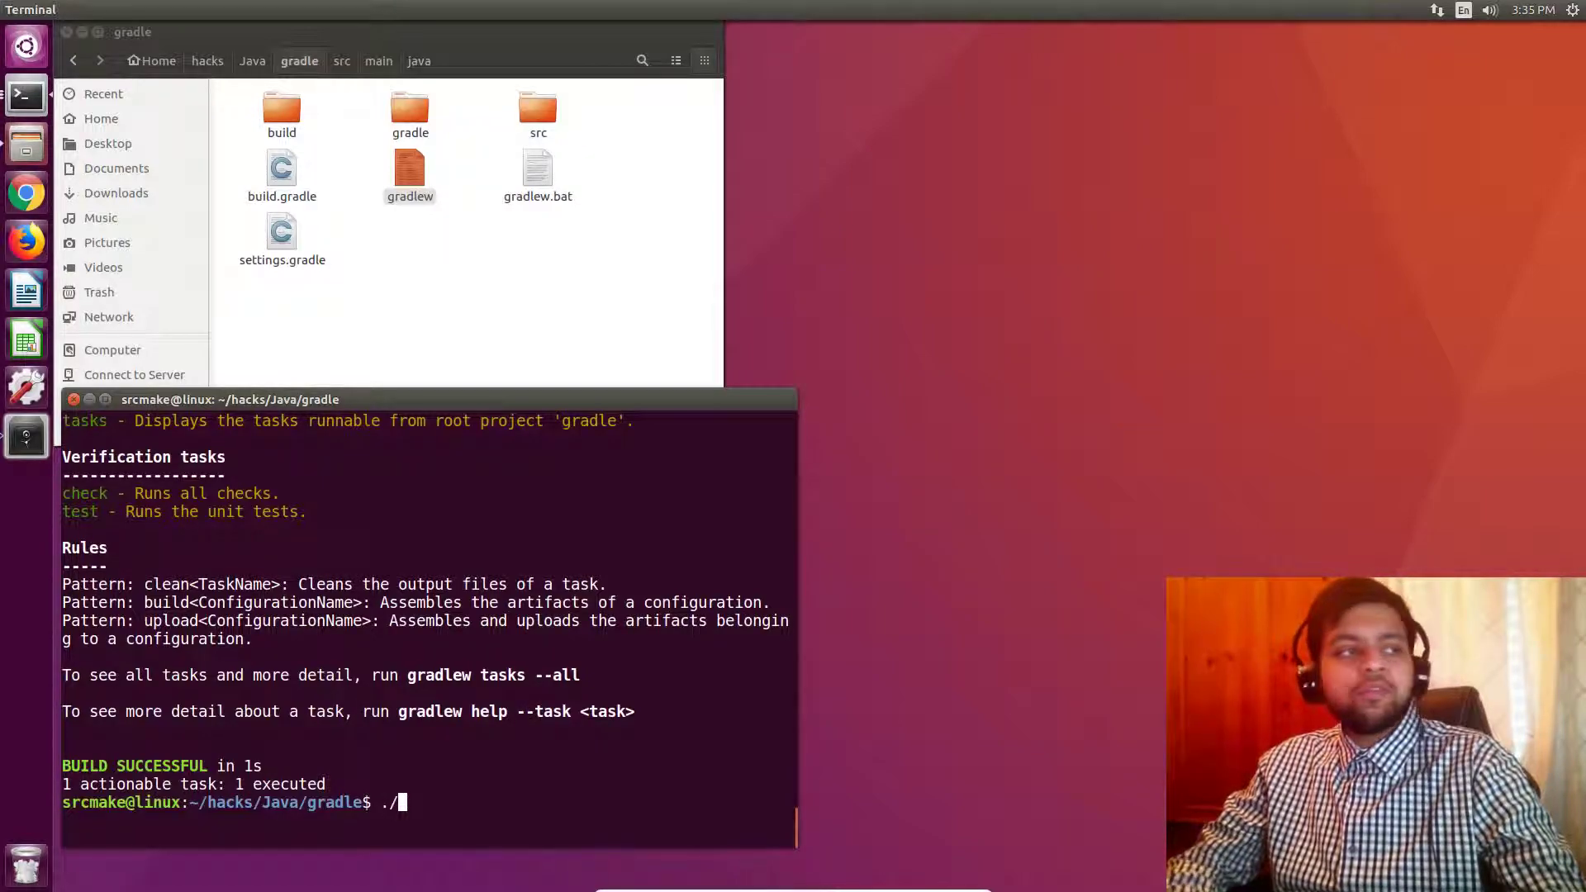
{"action": "type", "text": "gradlew ru"}
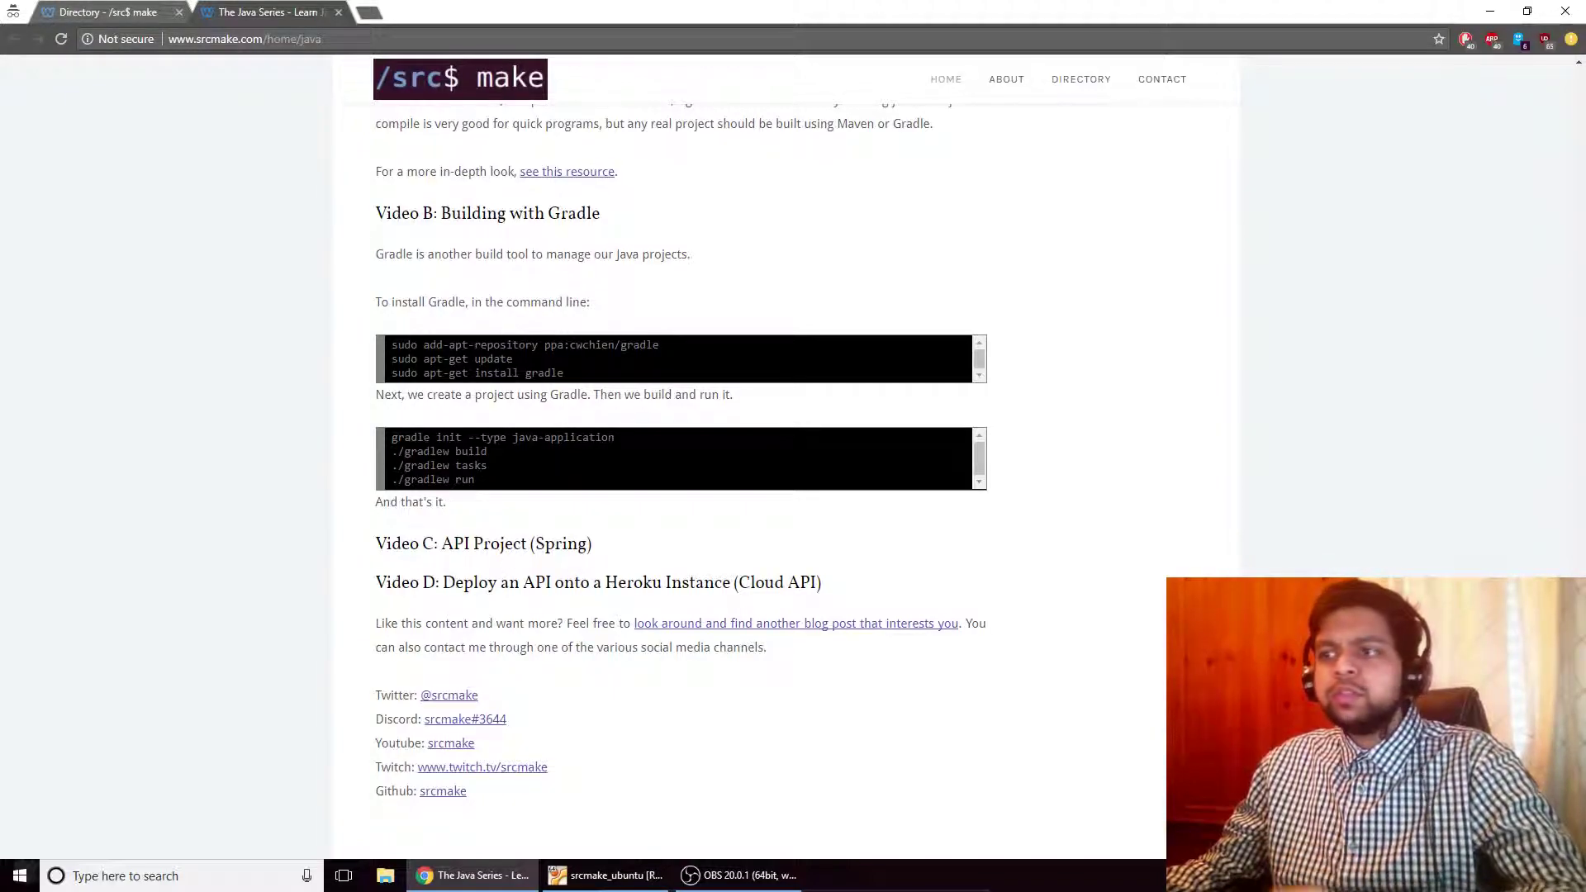
Highlight the gradlew build, tasks and run commands on the srcmake Java page
{"action": "left_click_drag", "start_coordinate": [479, 436], "coordinate": [474, 479]}
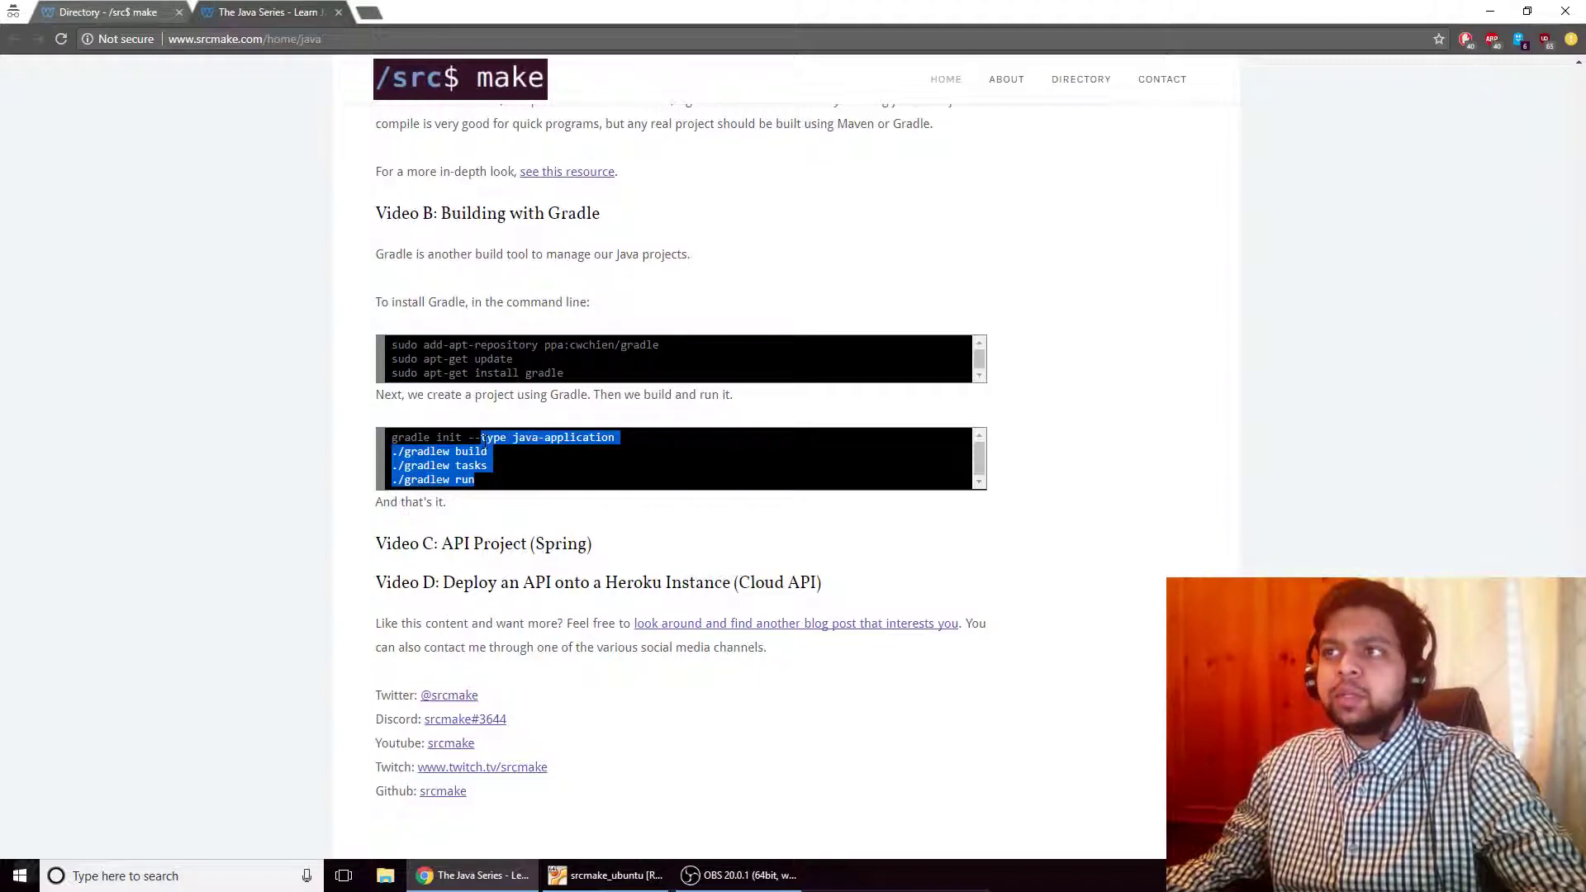